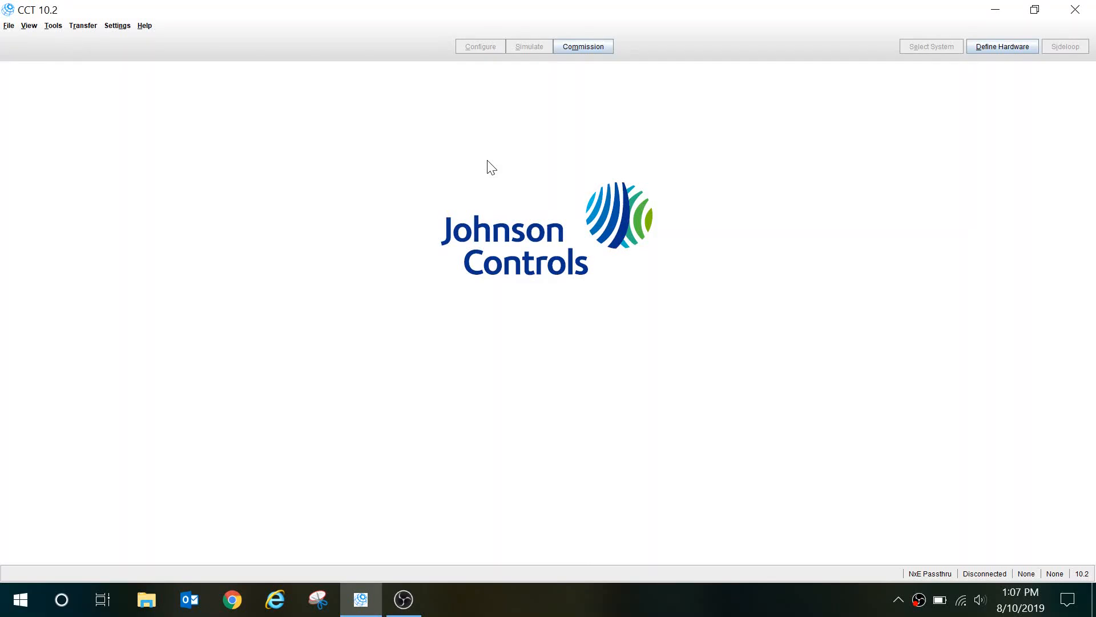
mouse_move(413, 157)
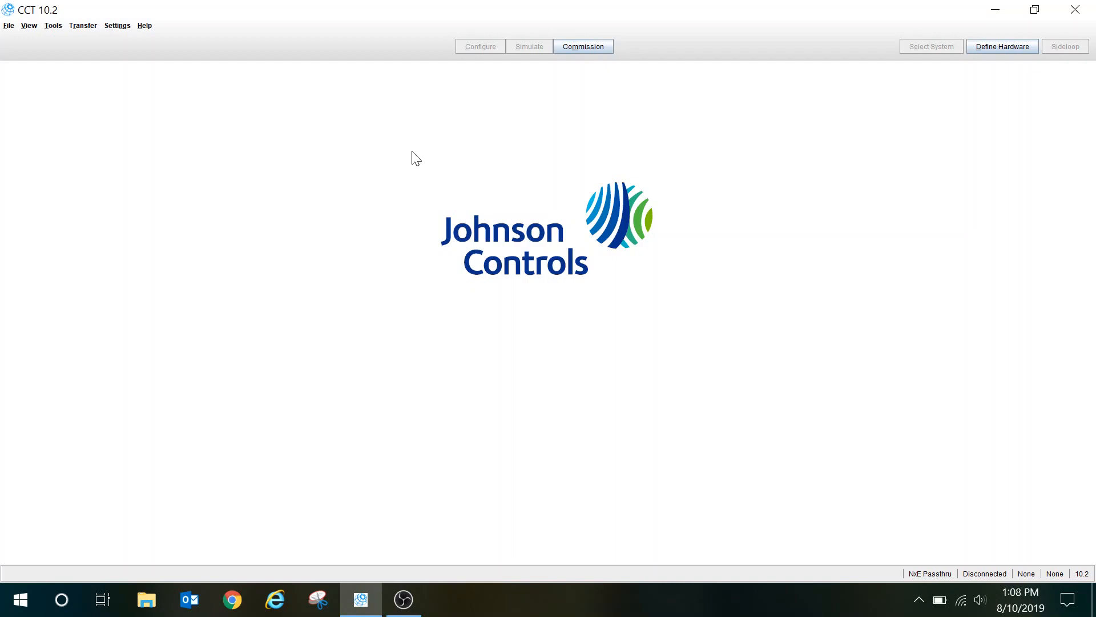
mouse_move(164, 36)
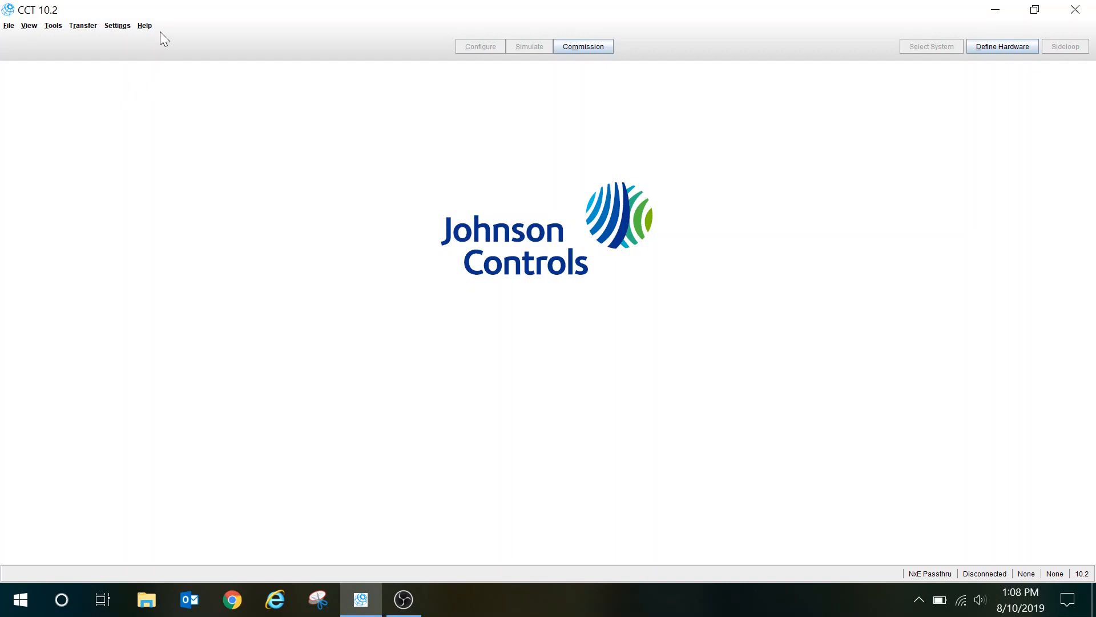
Step: Check the tool's version information from Help > About Tool and dismiss it
left_click(145, 25)
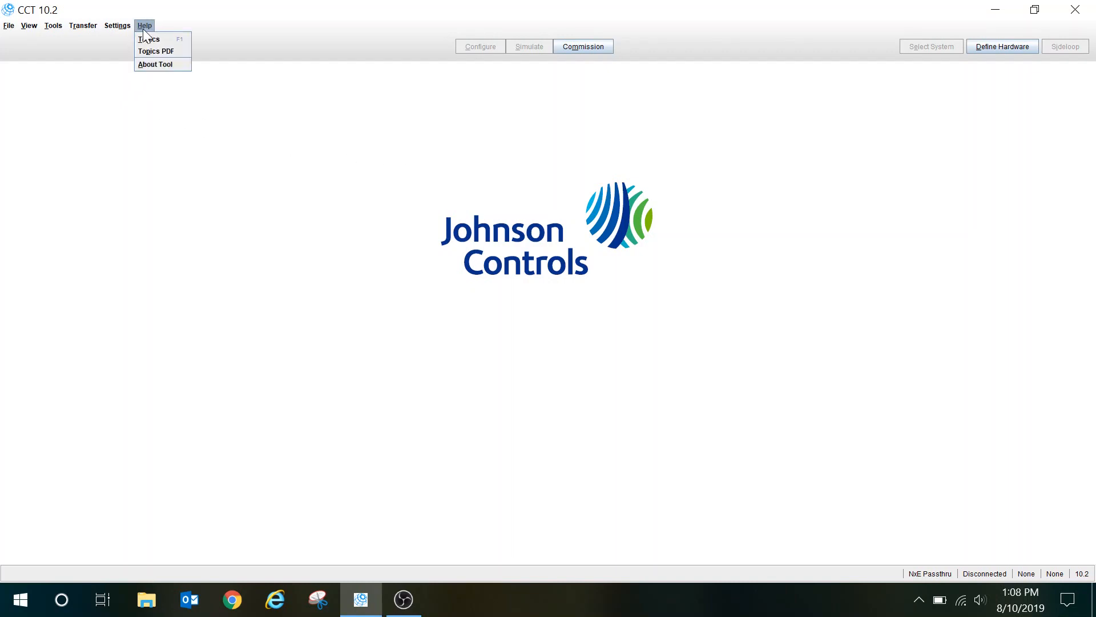
mouse_move(156, 51)
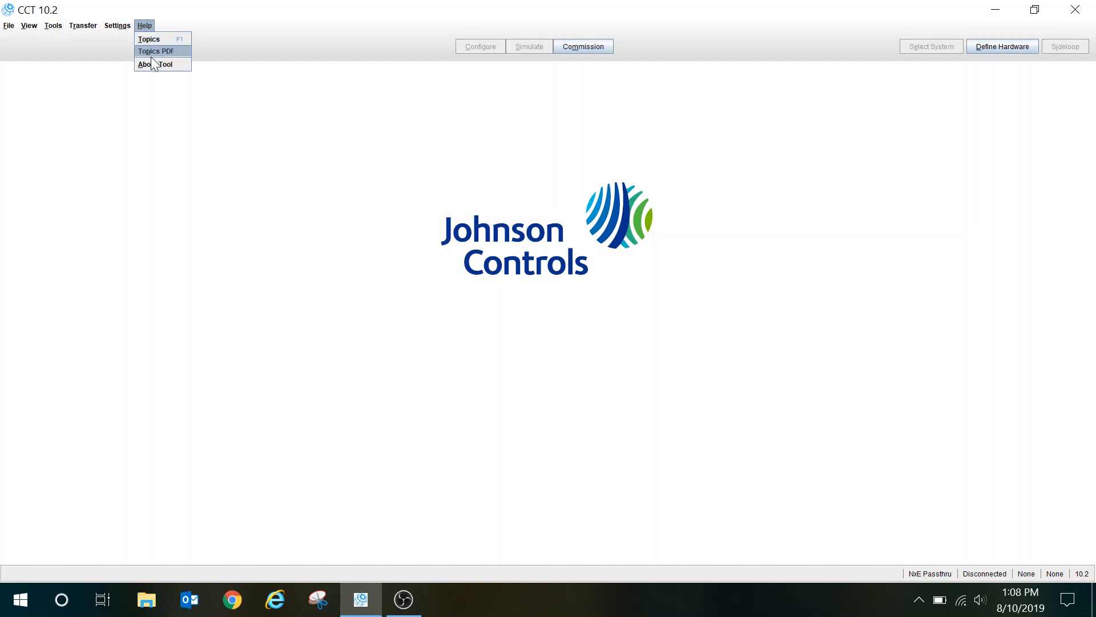
left_click(154, 64)
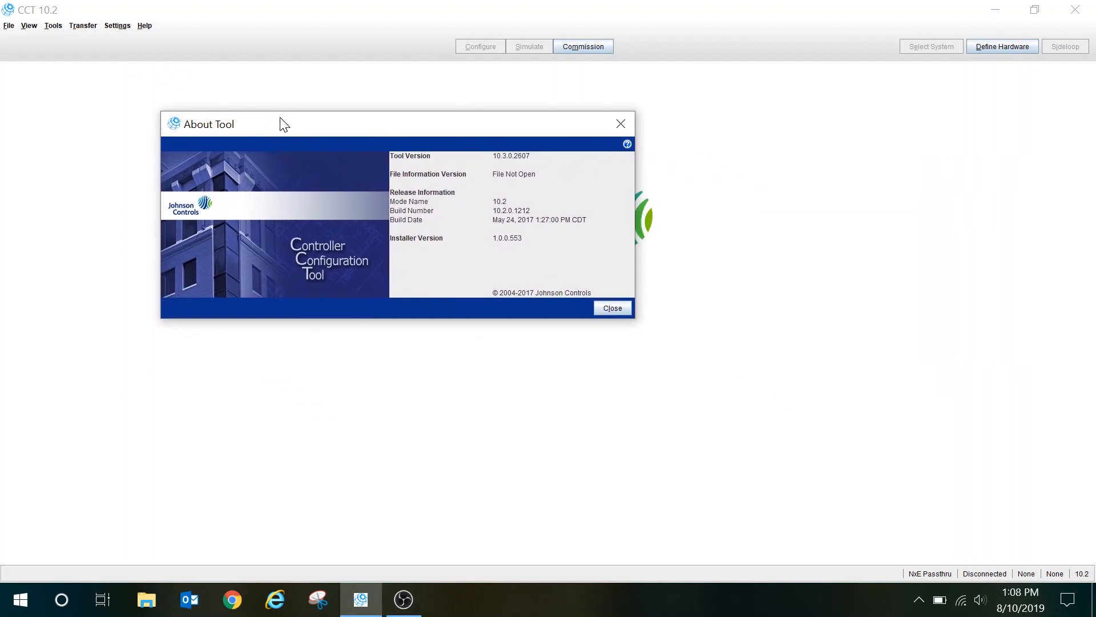
mouse_move(501, 229)
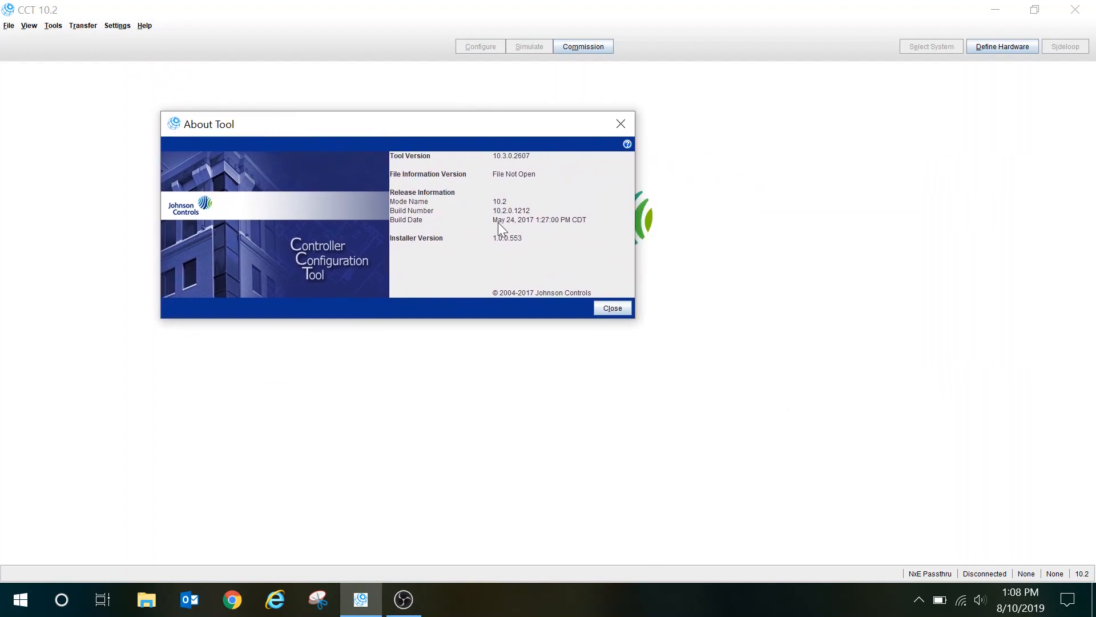
left_click(612, 307)
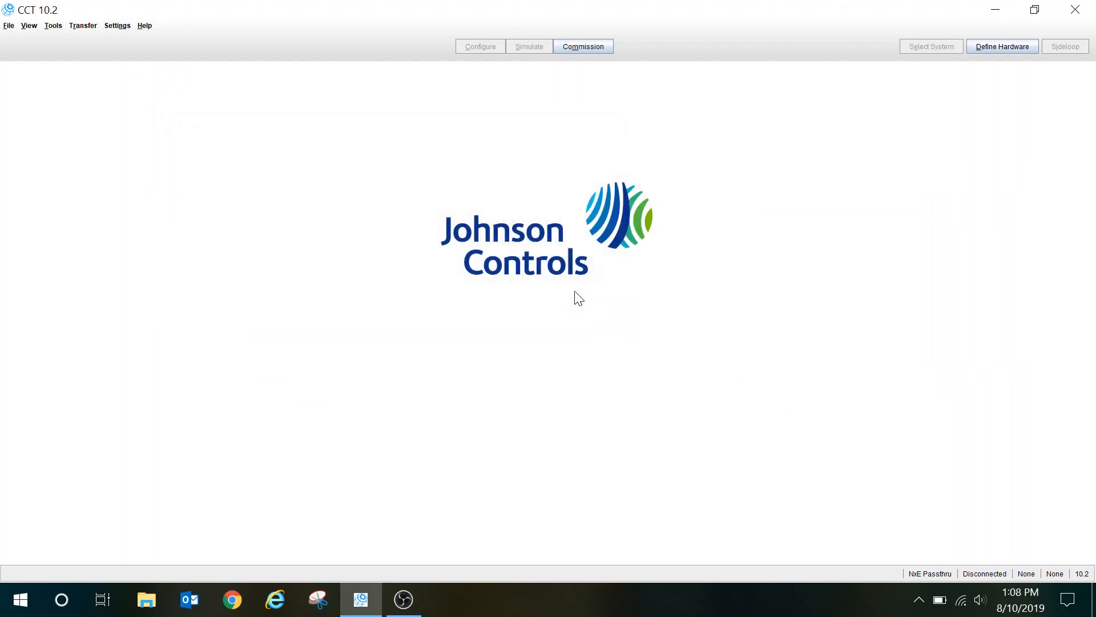
mouse_move(850, 176)
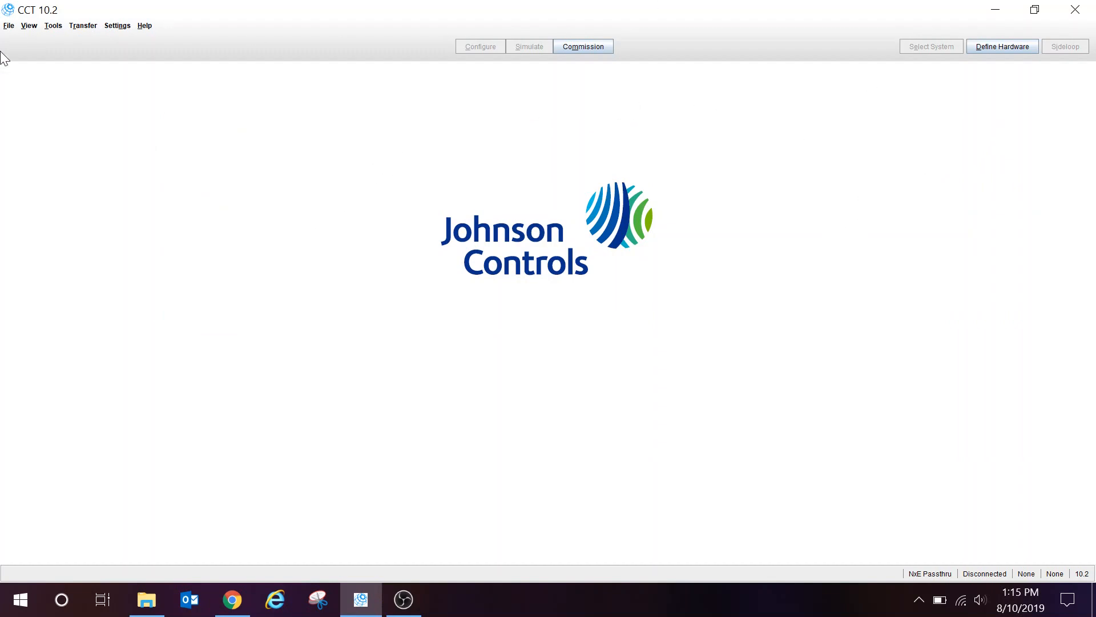
mouse_move(646, 302)
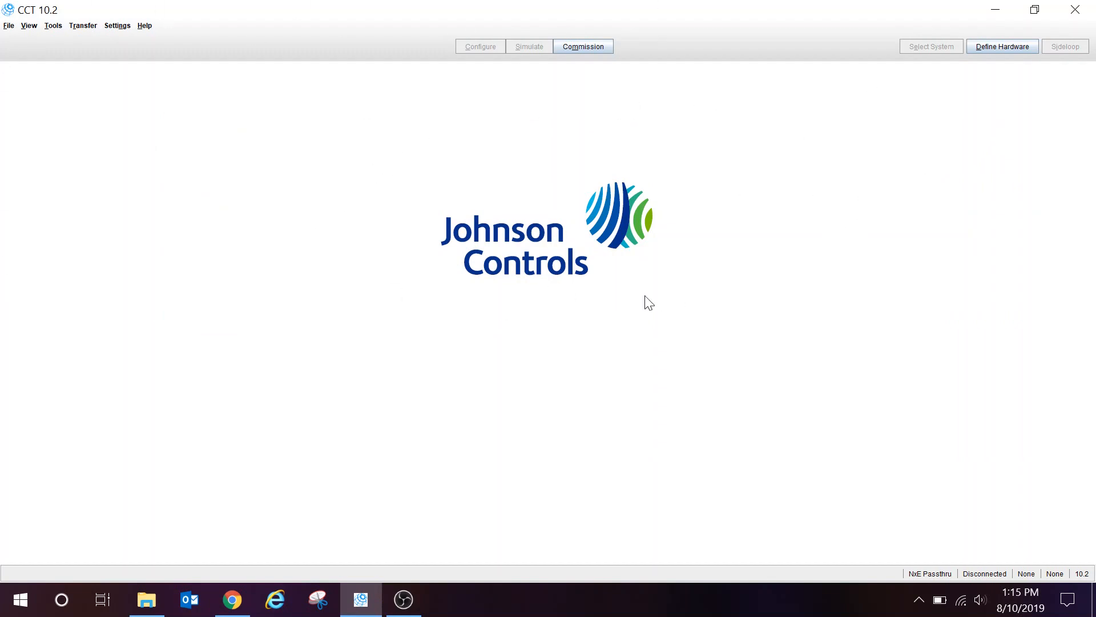
mouse_move(230, 131)
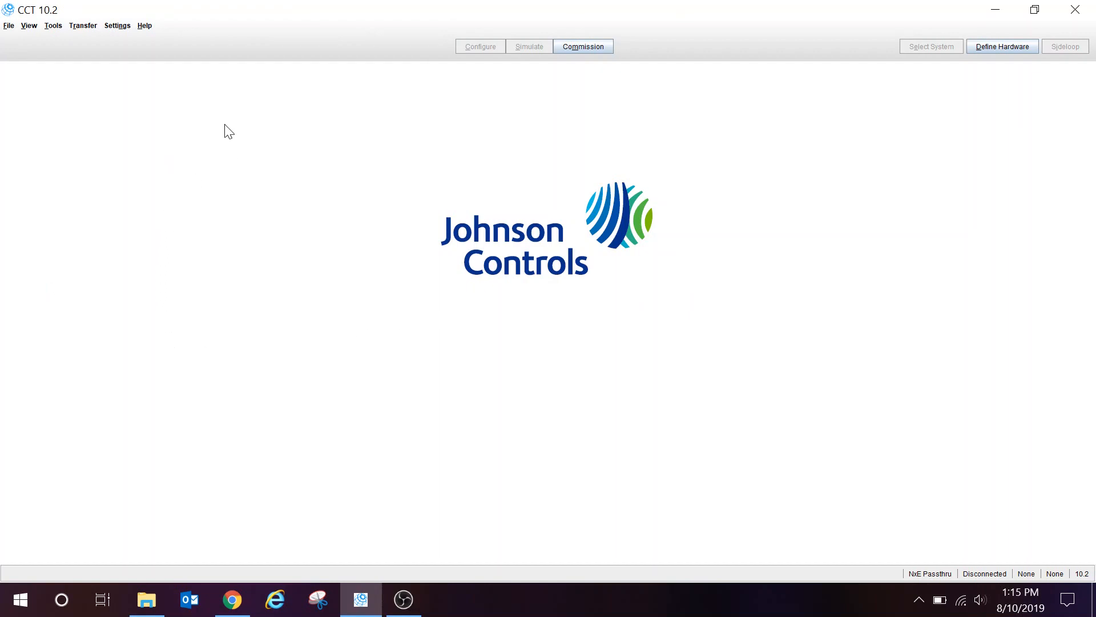
mouse_move(118, 30)
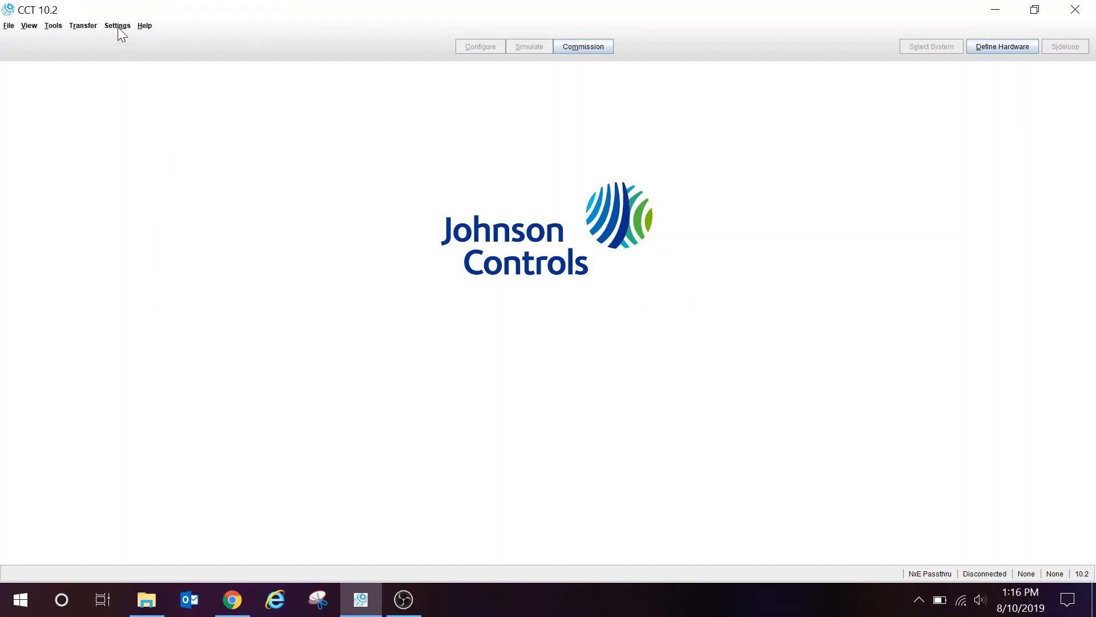
Step: Request release mode 10.3 from Settings > Release Mode so the confirmation appears
left_click(117, 26)
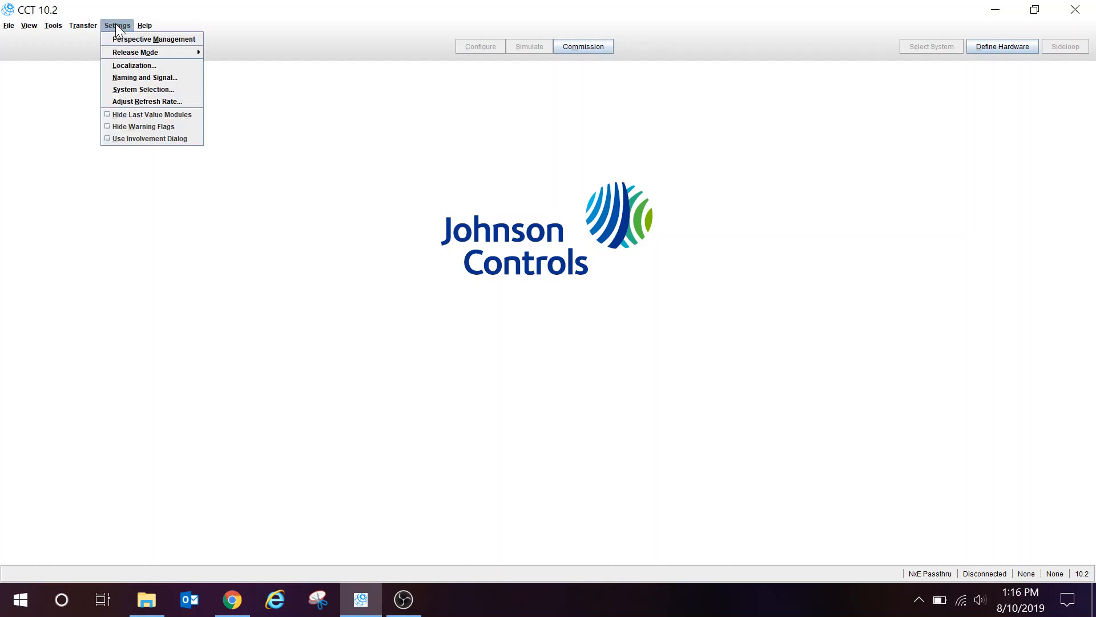
mouse_move(152, 38)
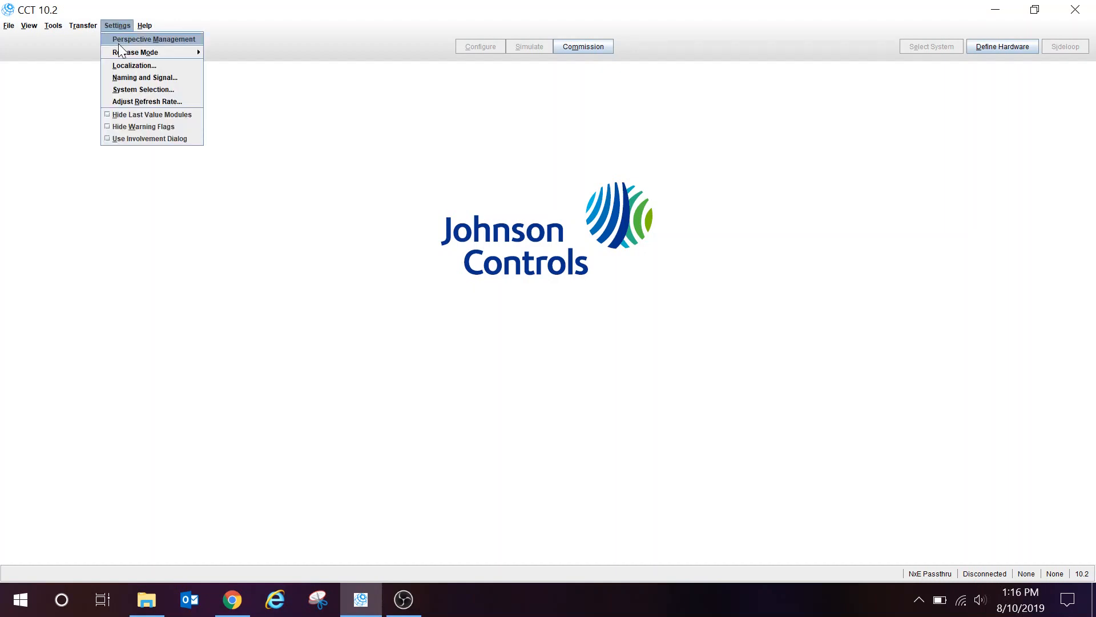
mouse_move(135, 52)
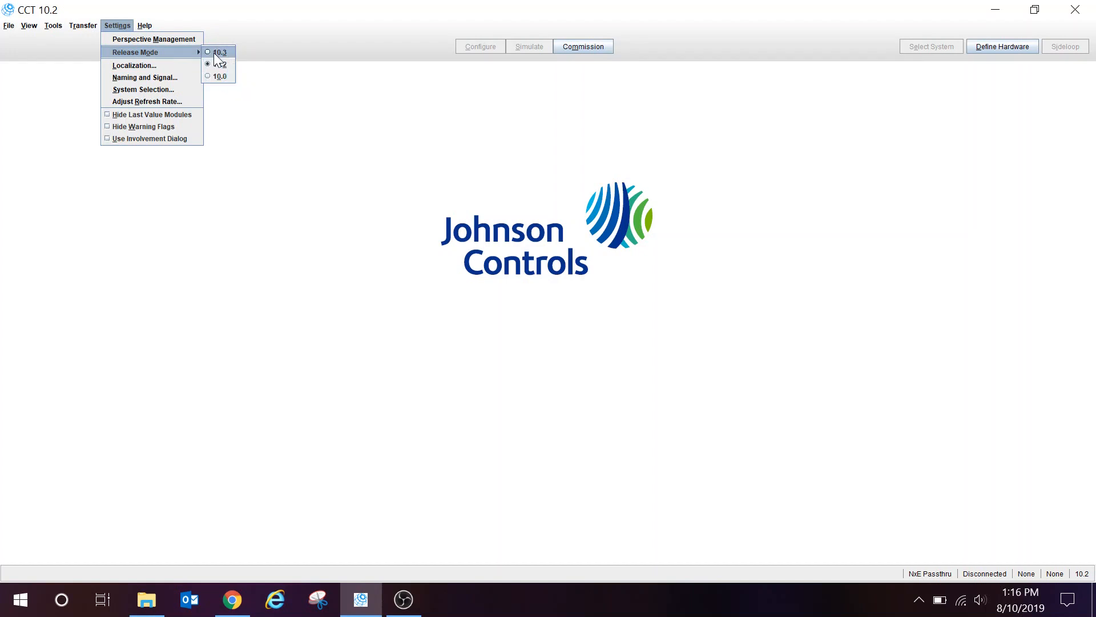
left_click(220, 51)
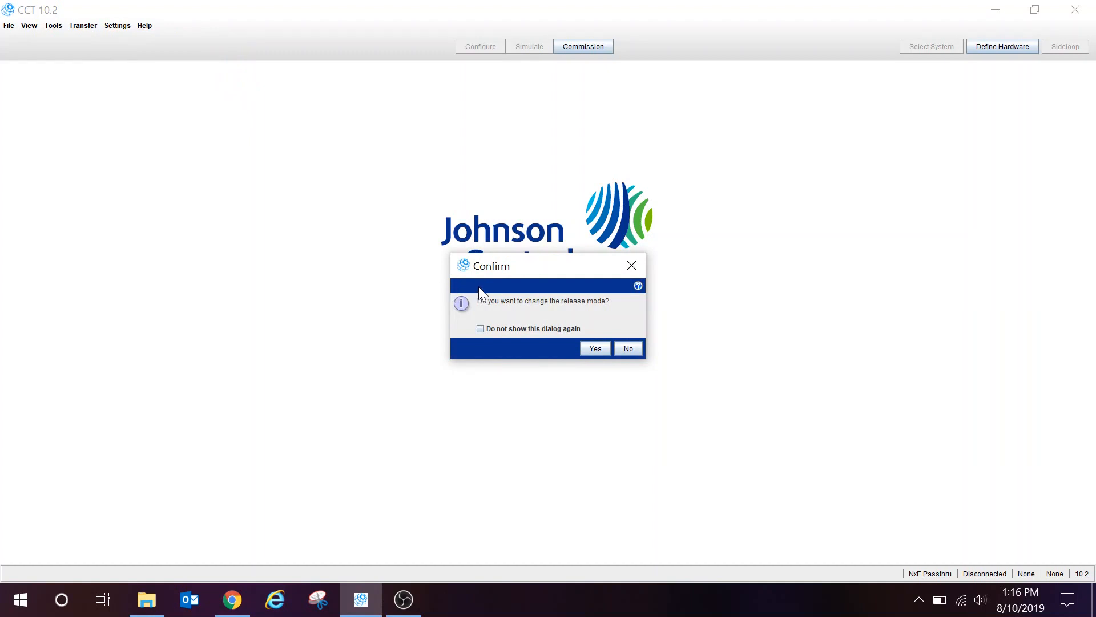
mouse_move(630, 407)
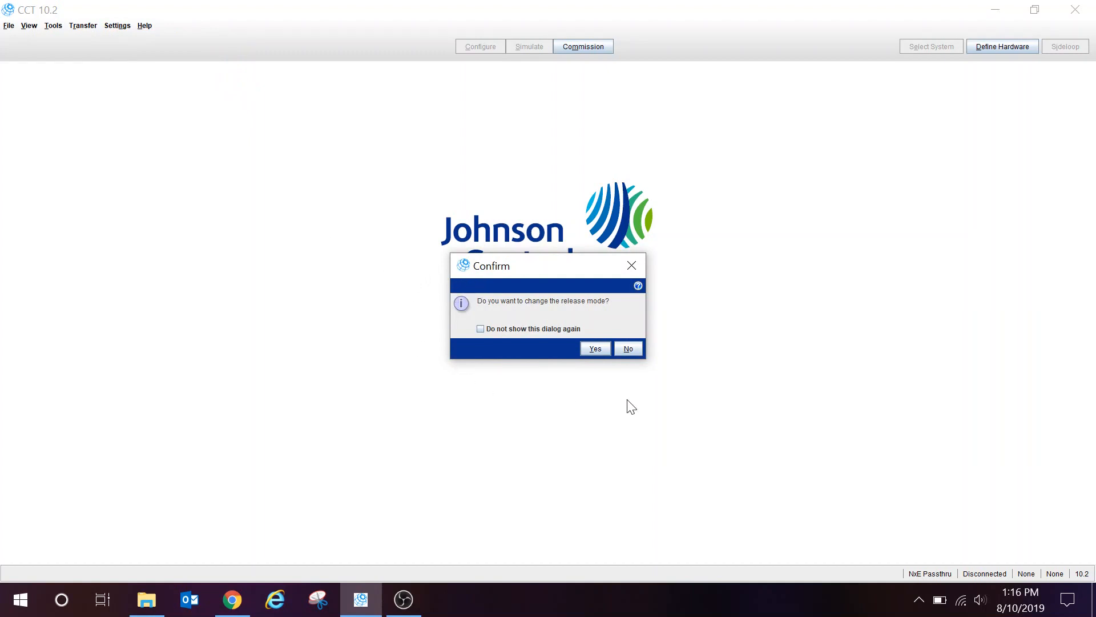
mouse_move(625, 208)
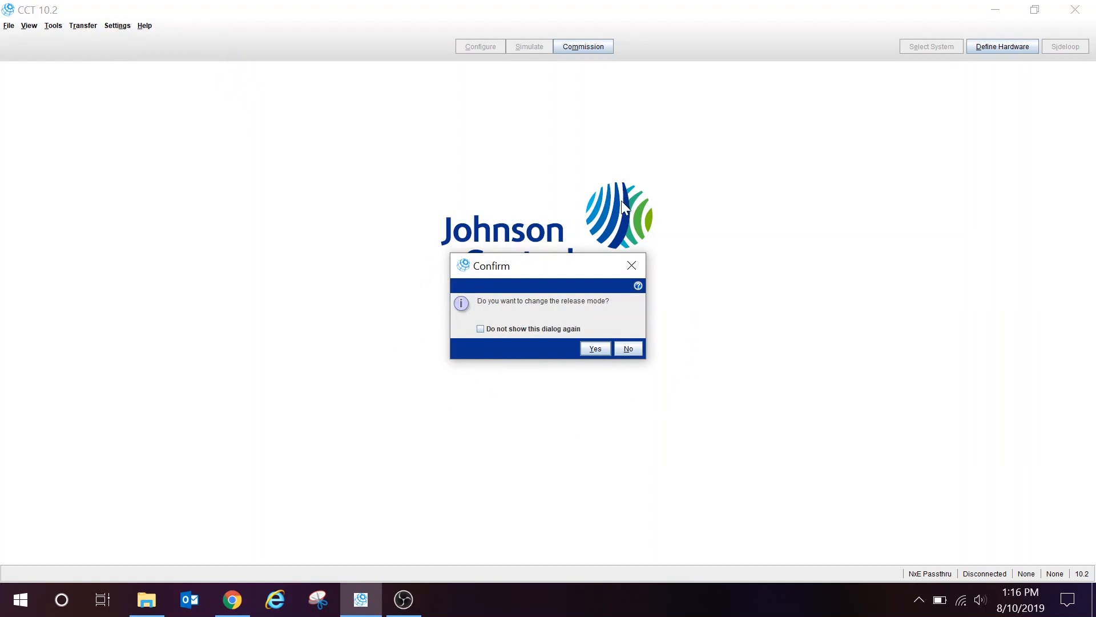
mouse_move(395, 387)
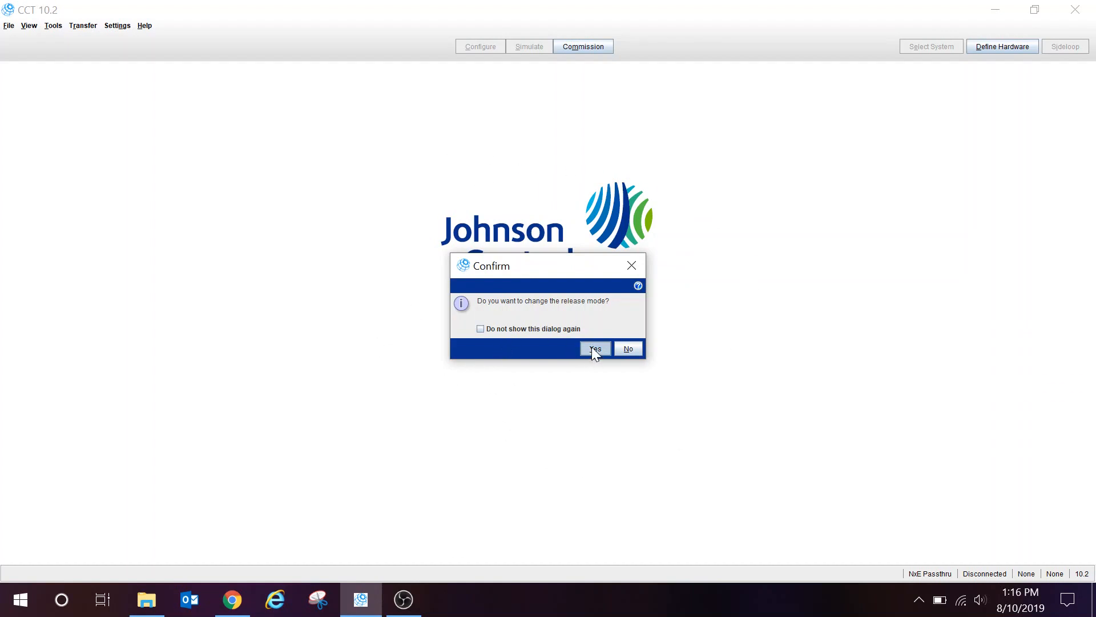
Step: Confirm the change and let the release mode switch to 10.3 finish
left_click(593, 350)
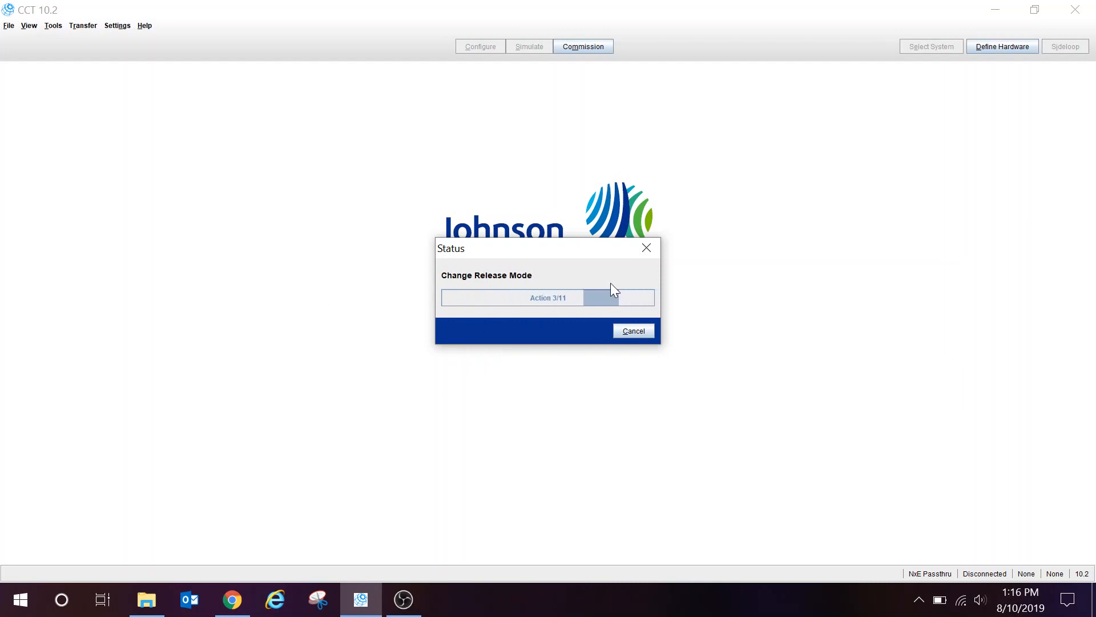
mouse_move(474, 199)
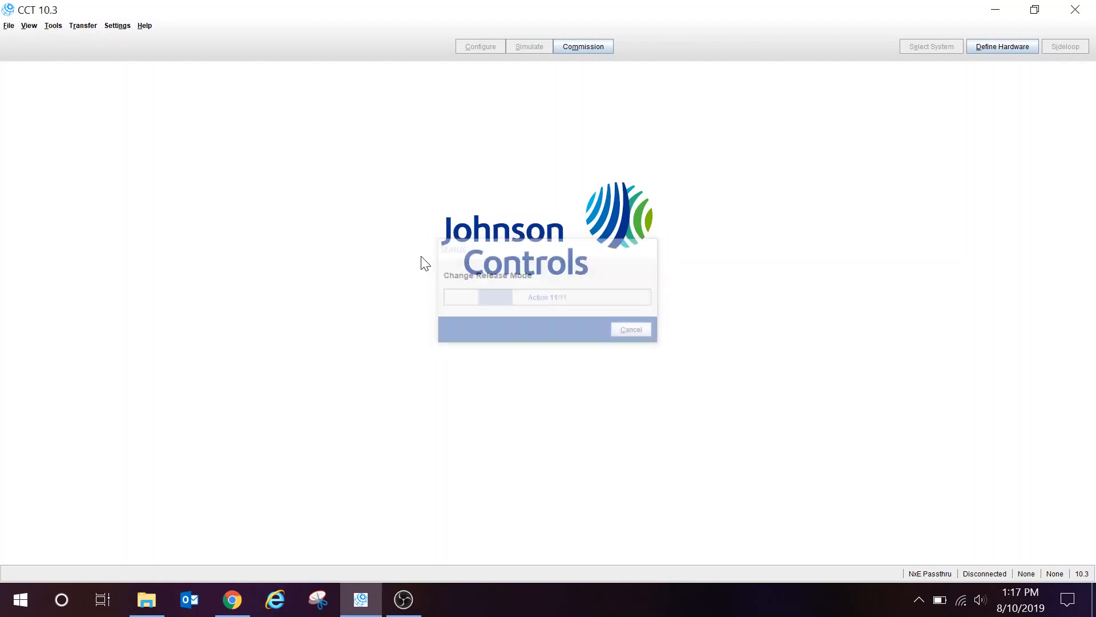
left_click(629, 329)
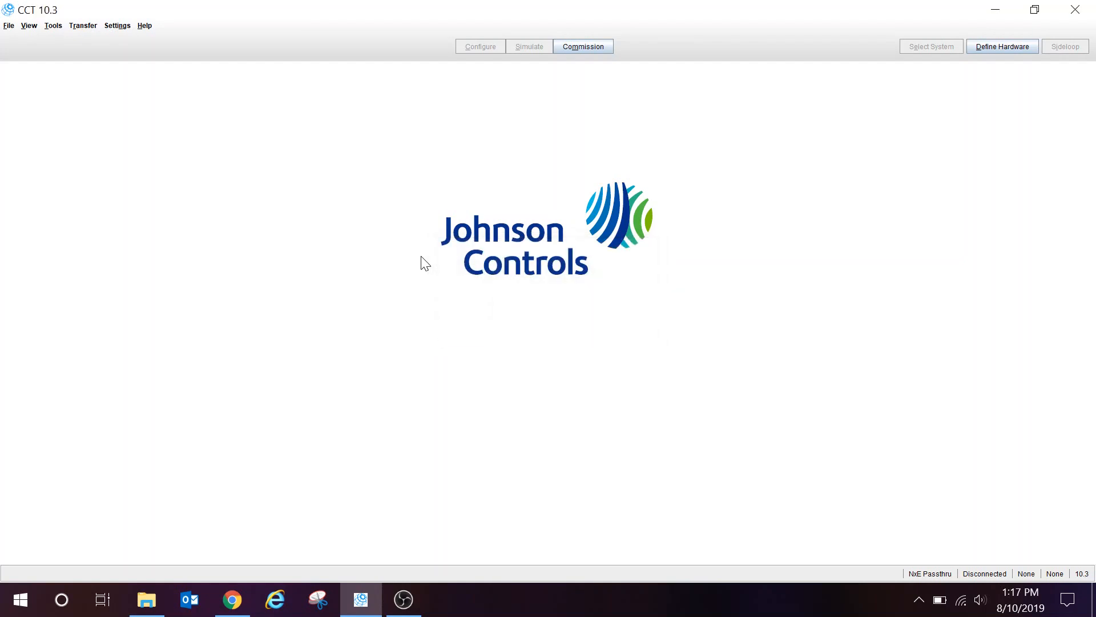
mouse_move(379, 160)
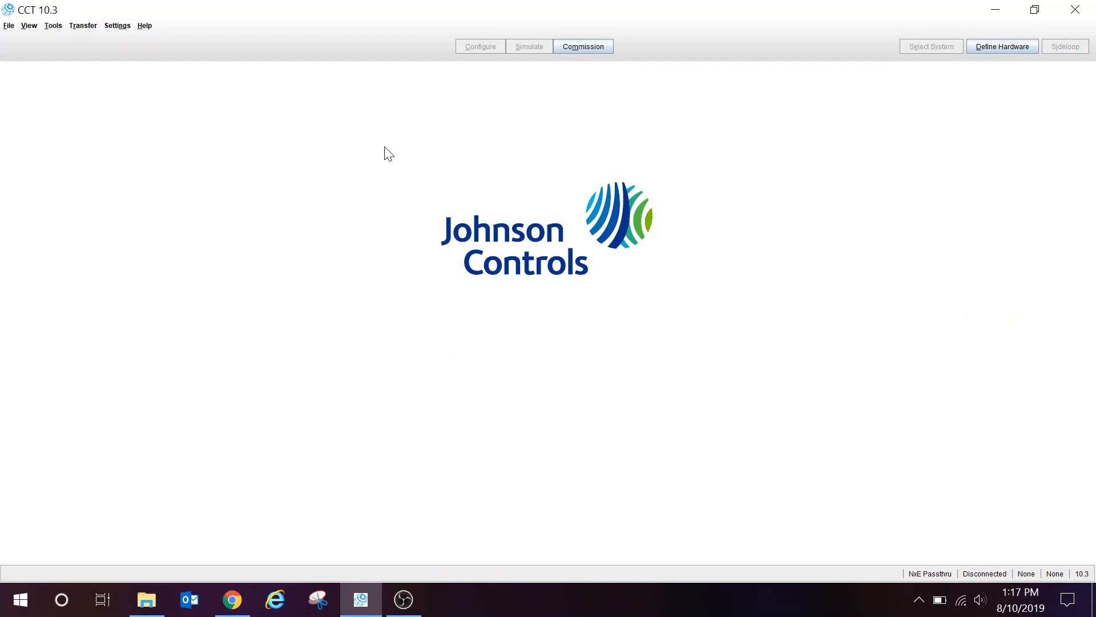
mouse_move(294, 206)
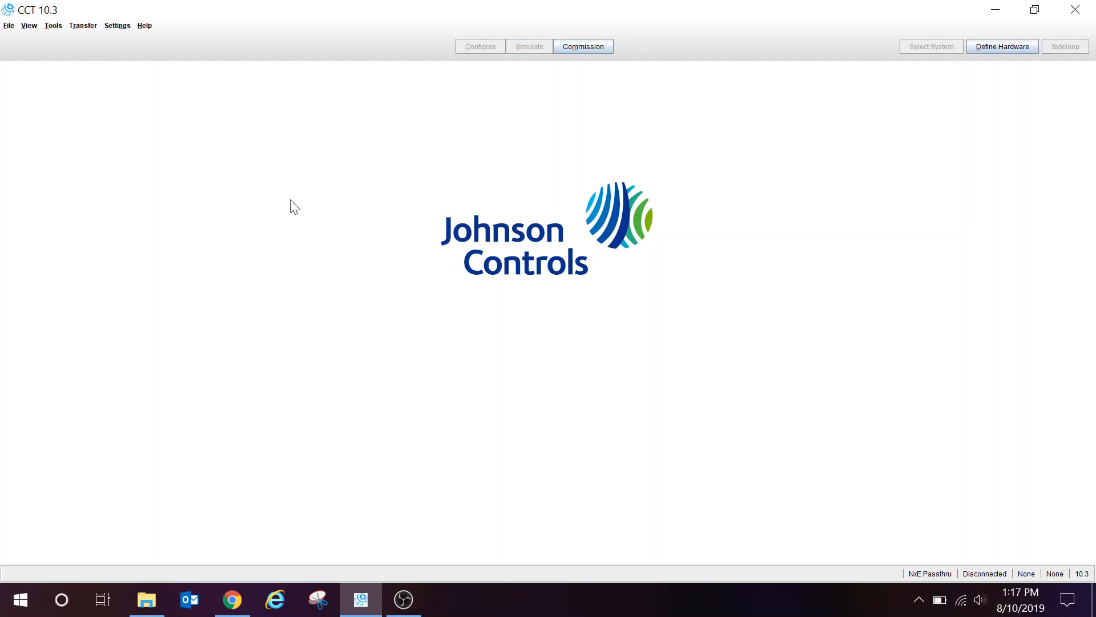
mouse_move(167, 36)
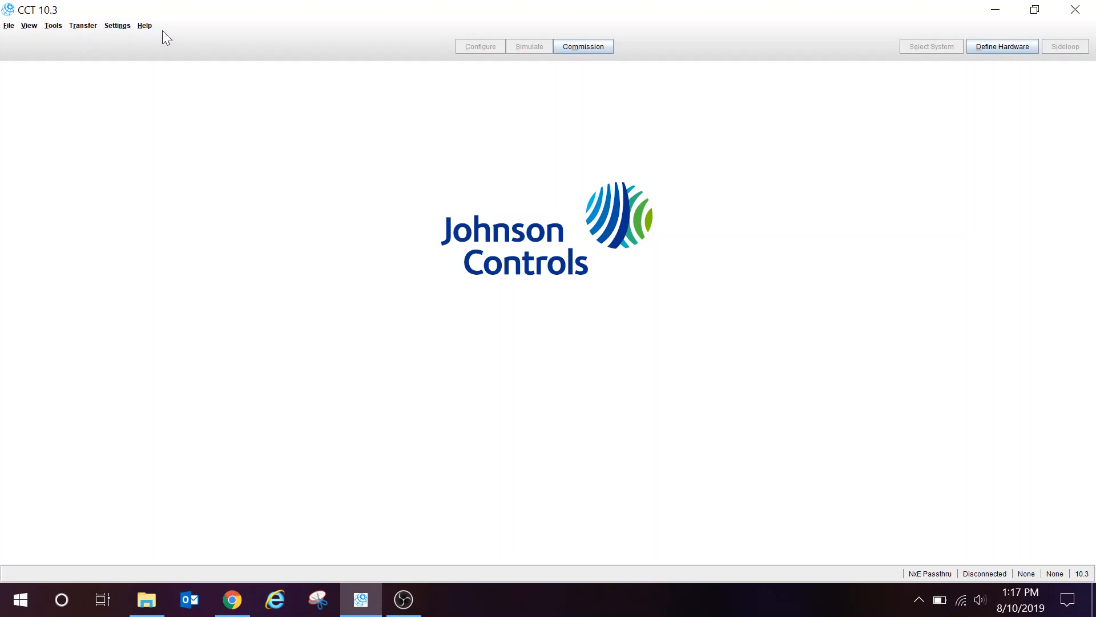
Step: View About Tool details confirming mode name 10.3, then close them
left_click(52, 26)
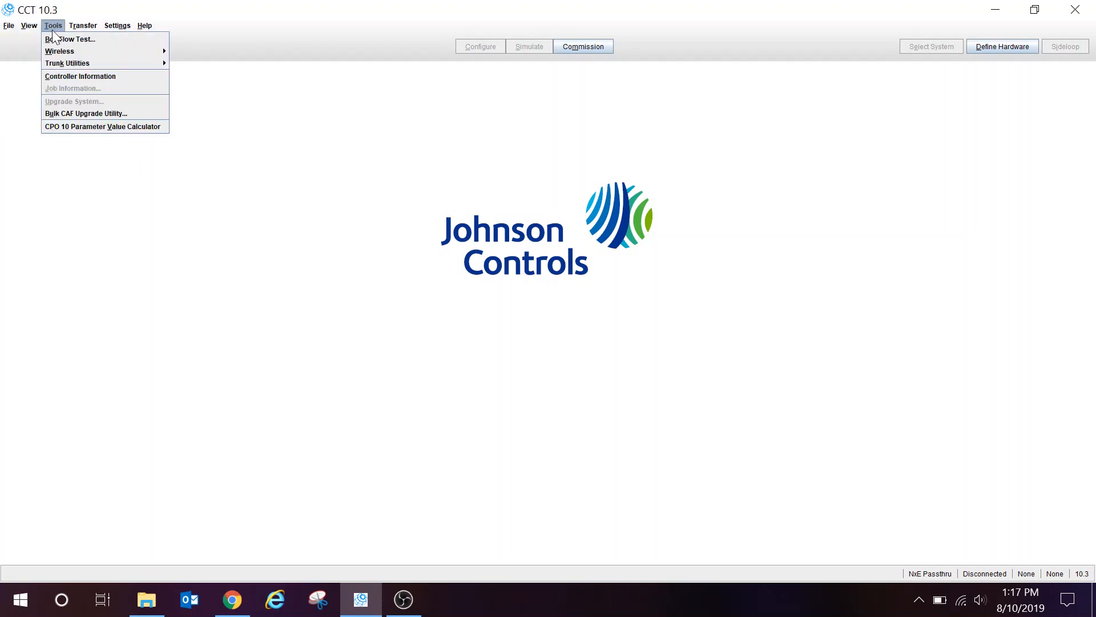
left_click(144, 27)
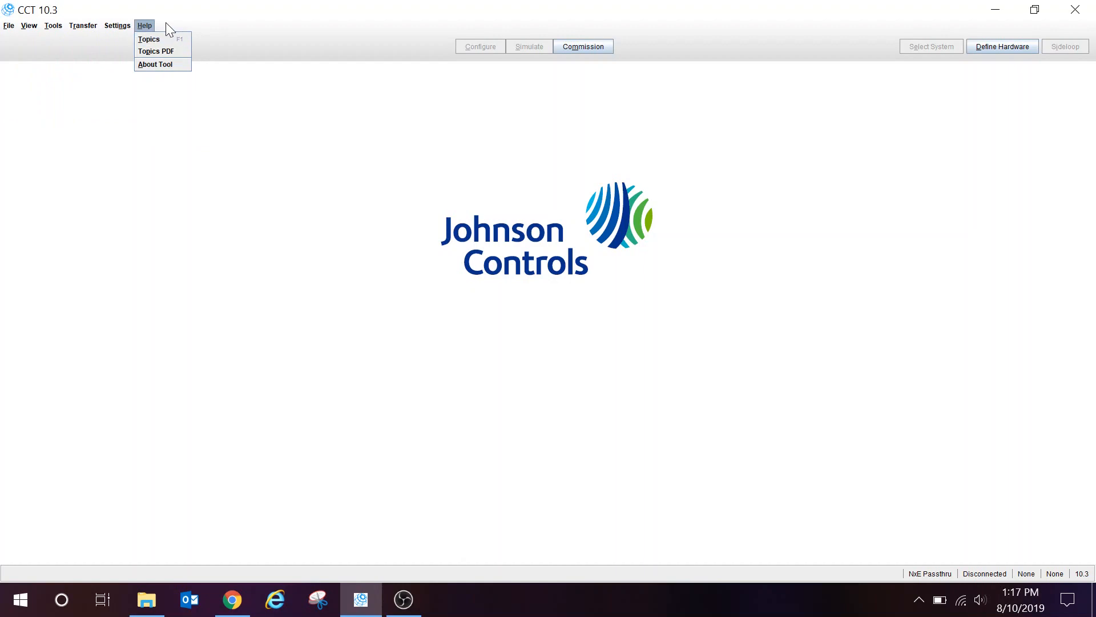
mouse_move(155, 36)
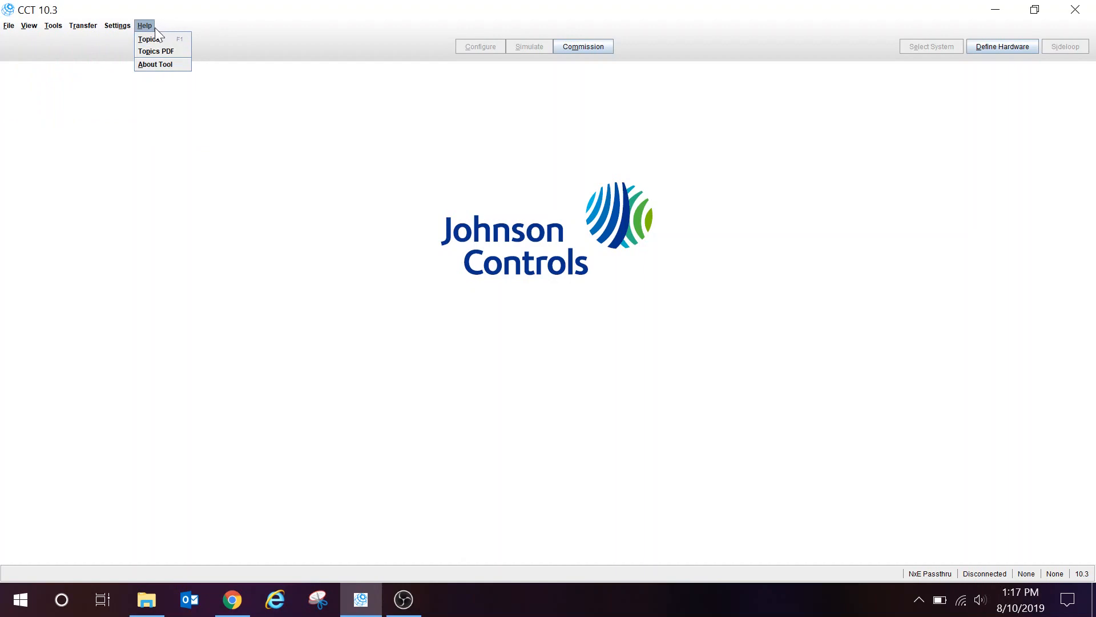
left_click(156, 64)
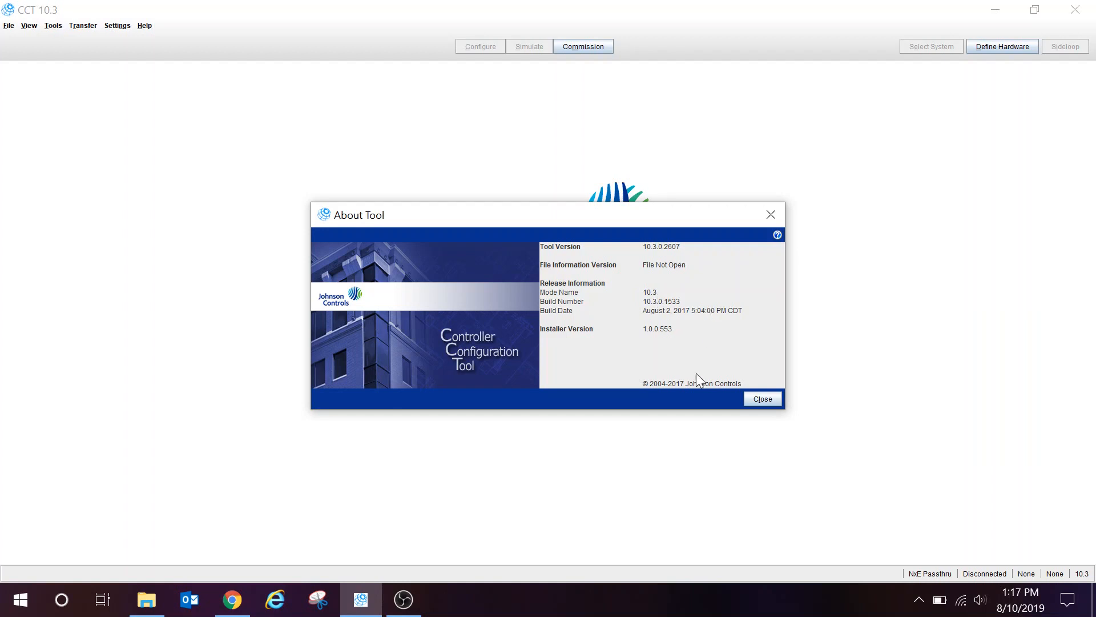
left_click(762, 398)
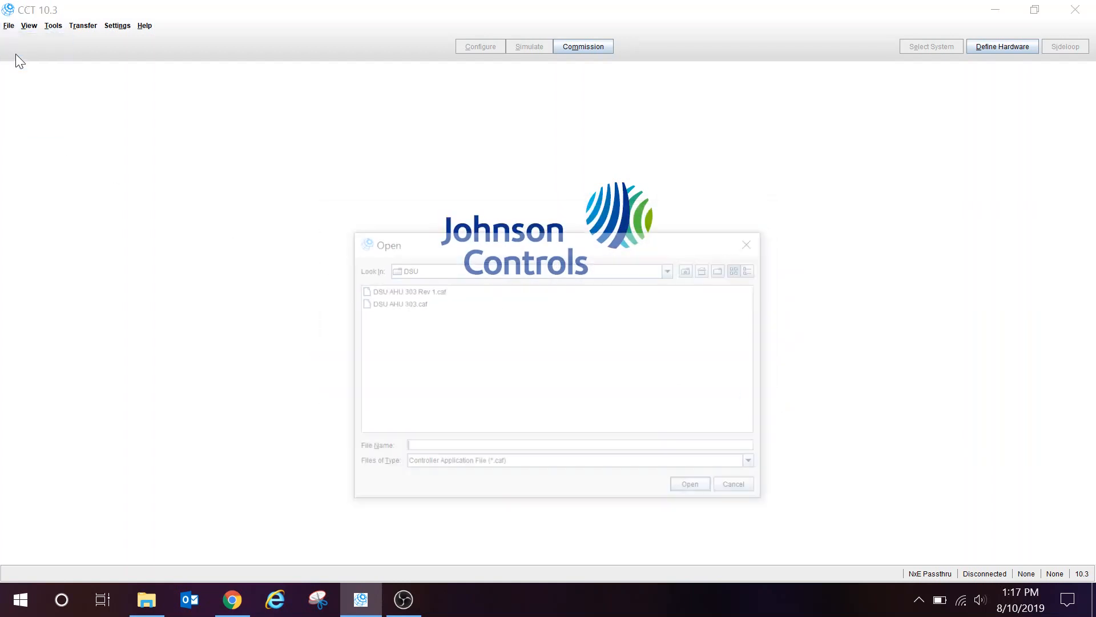
Step: Choose the DSU AHU 303.caf project file in the Open dialog
left_click(400, 304)
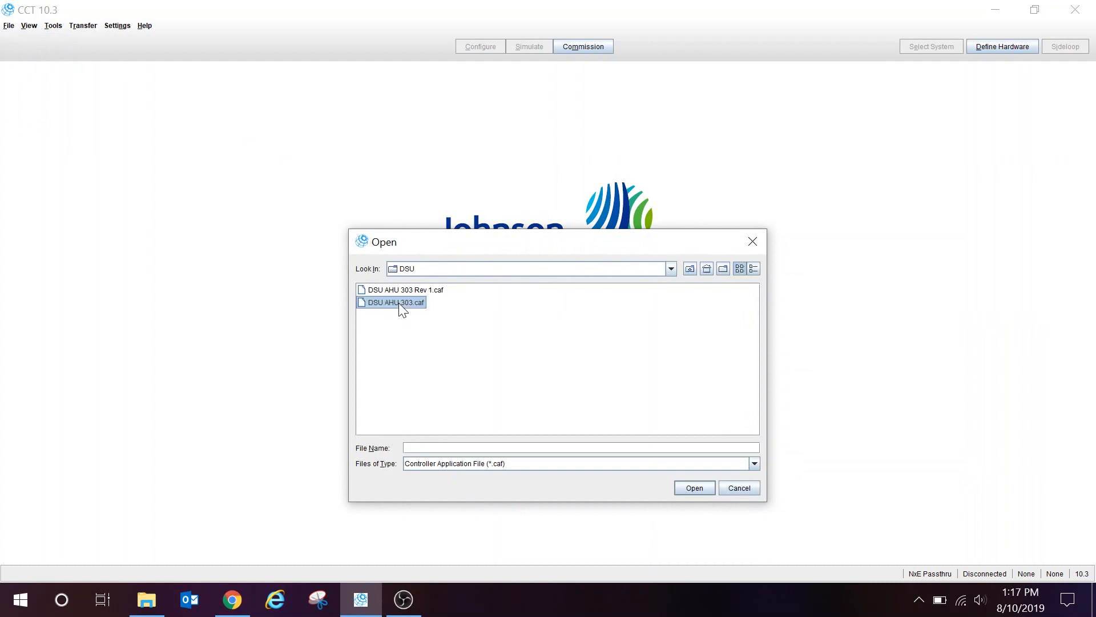
left_click(693, 488)
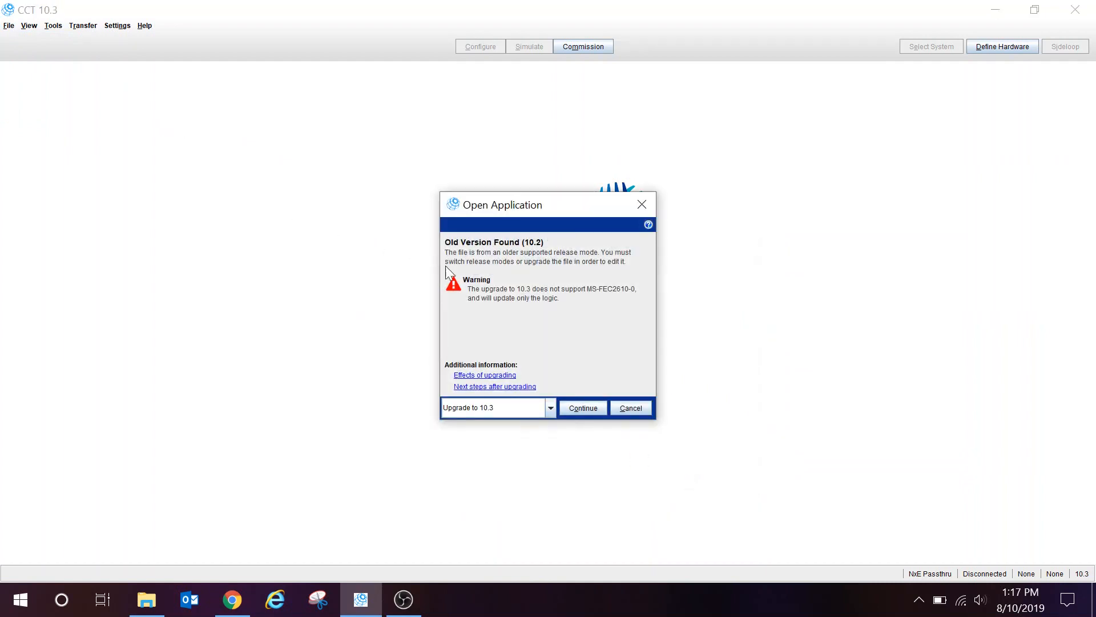
mouse_move(708, 327)
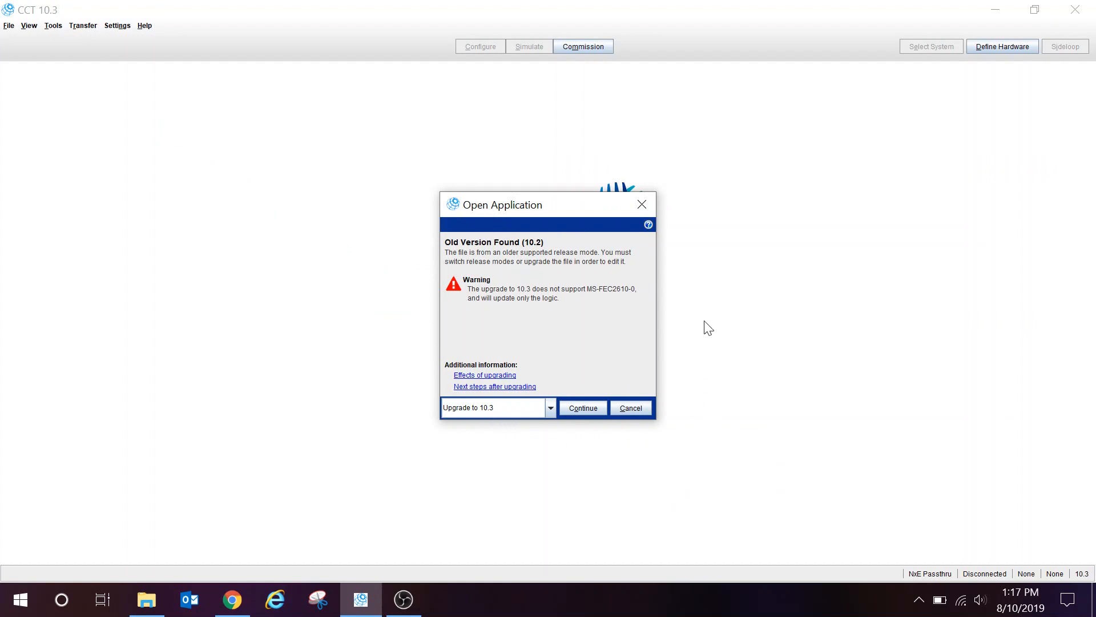
mouse_move(397, 212)
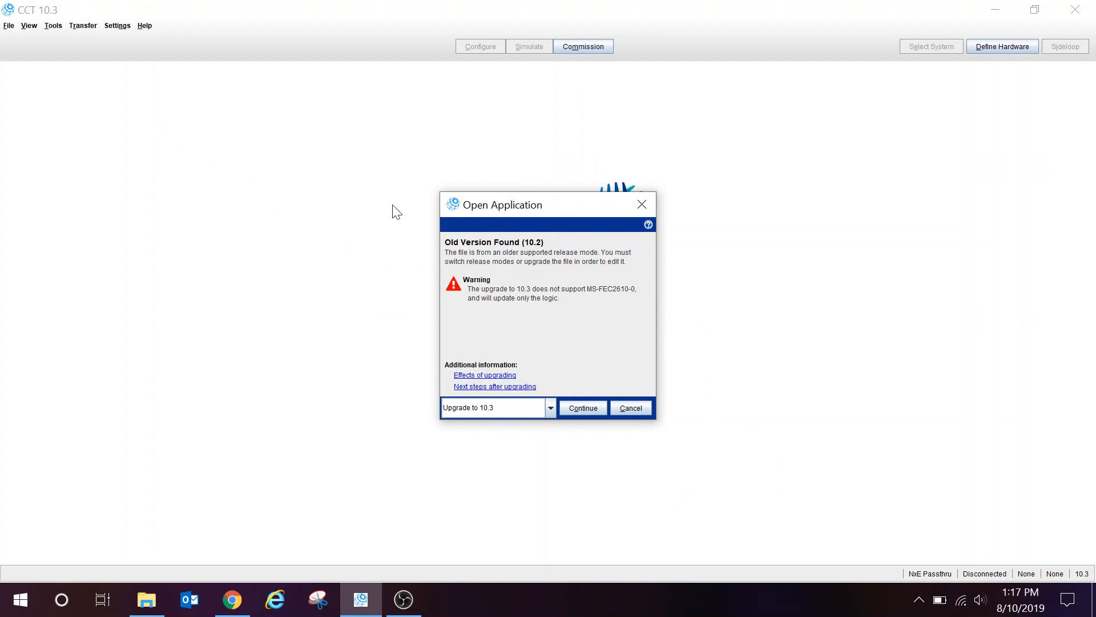
mouse_move(656, 474)
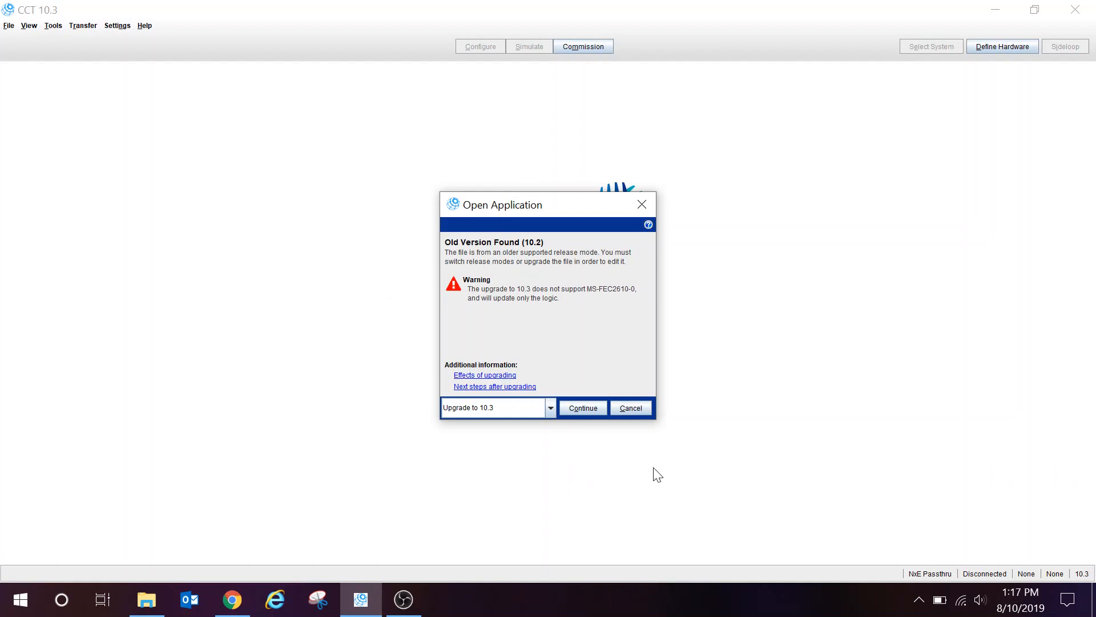
mouse_move(430, 441)
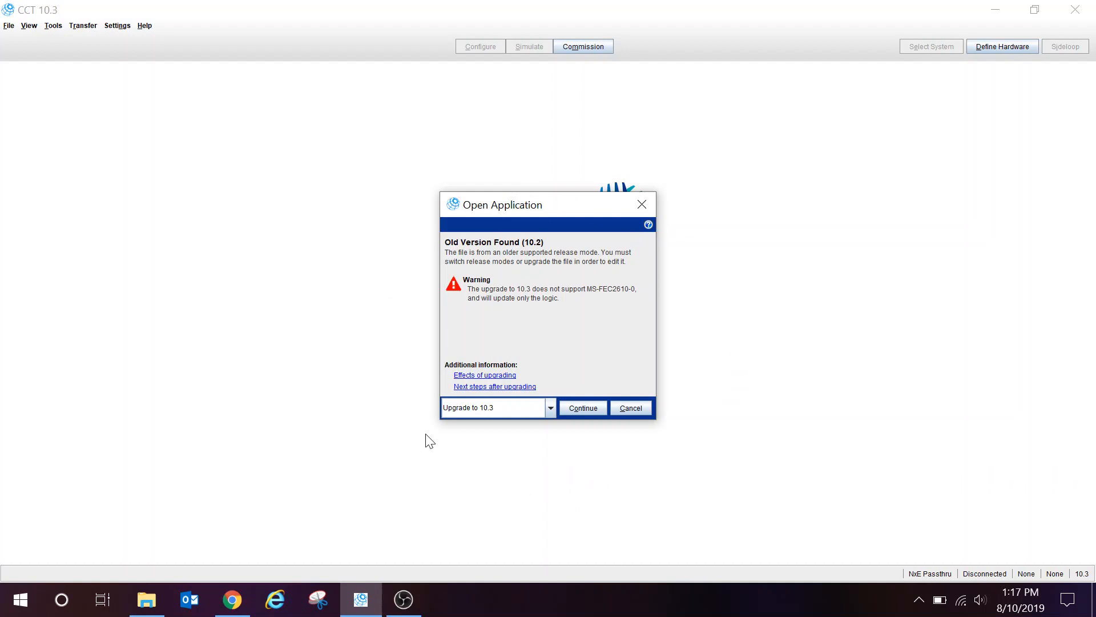
mouse_move(546, 414)
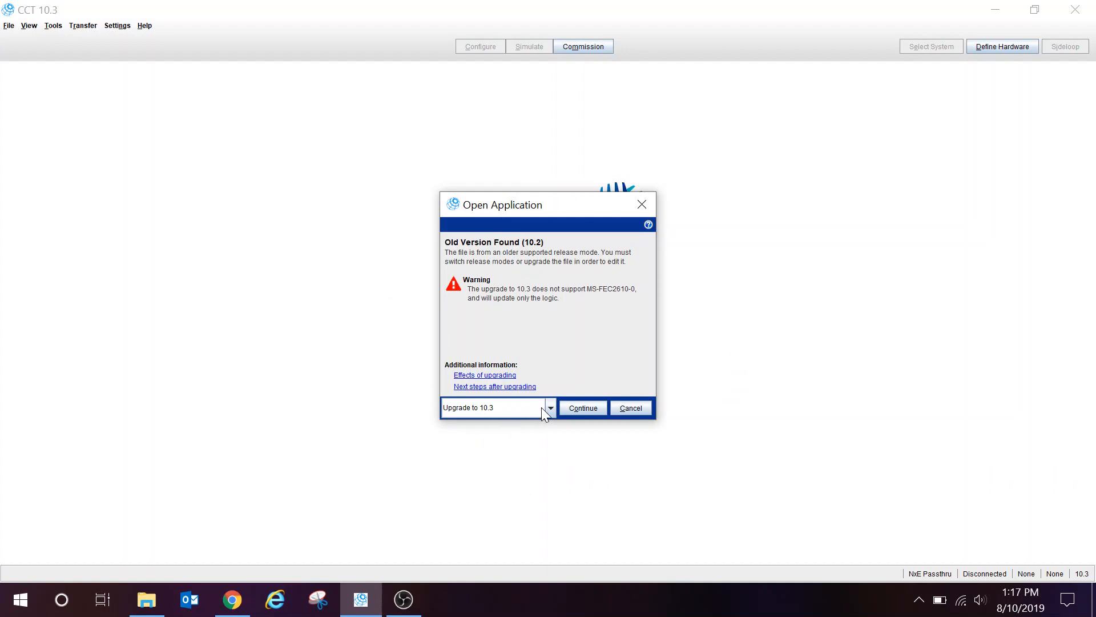
Step: Select Open for editing for the older 10.2 file instead of upgrading
left_click(549, 408)
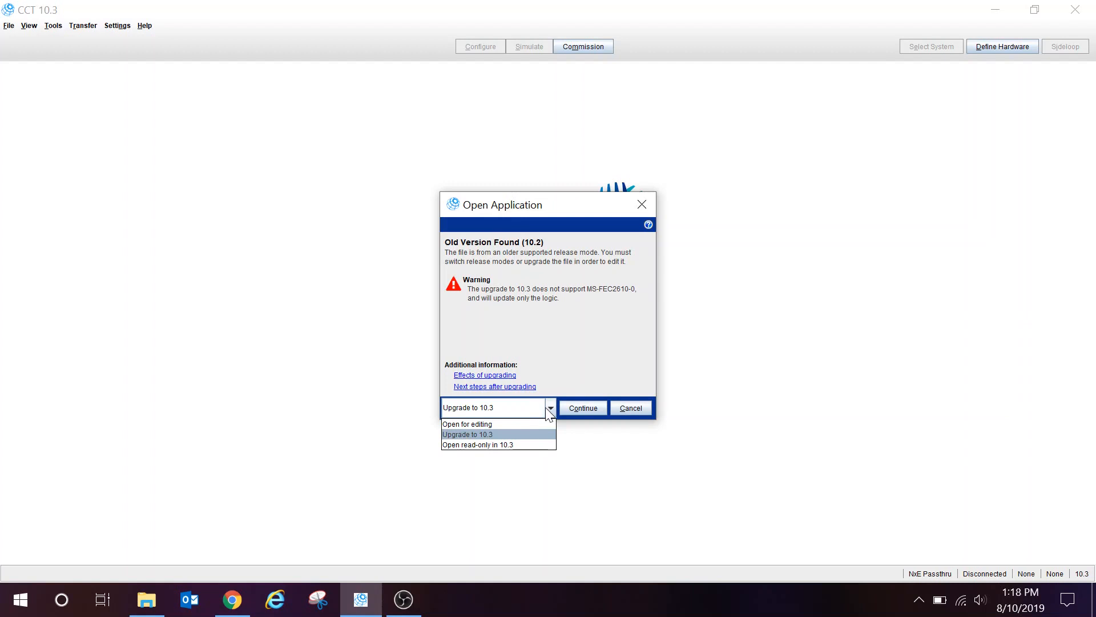
mouse_move(526, 417)
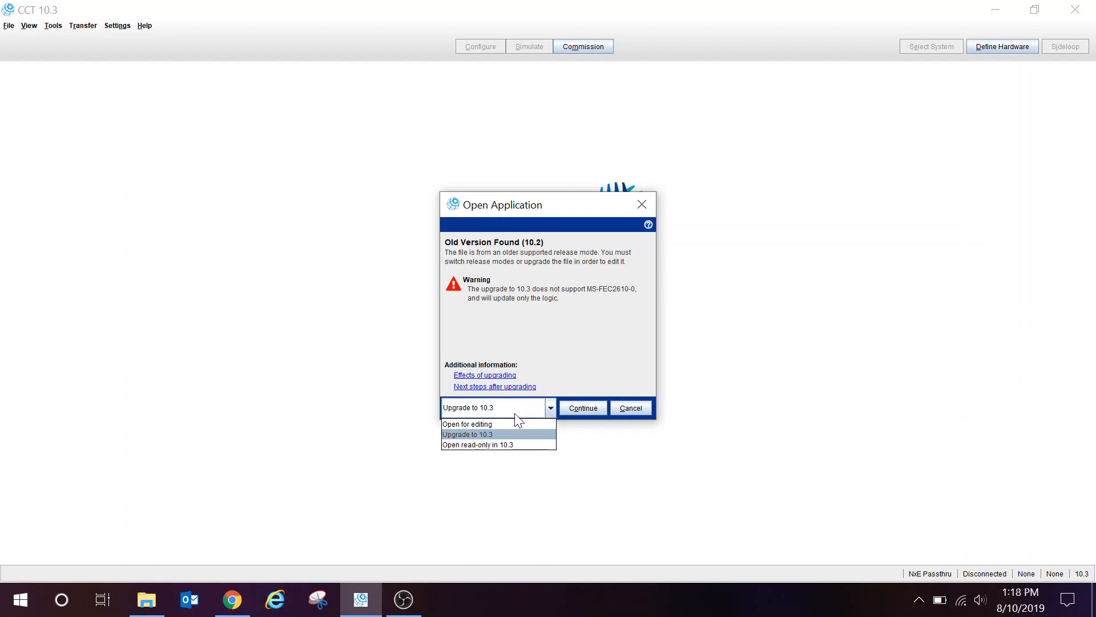
mouse_move(439, 443)
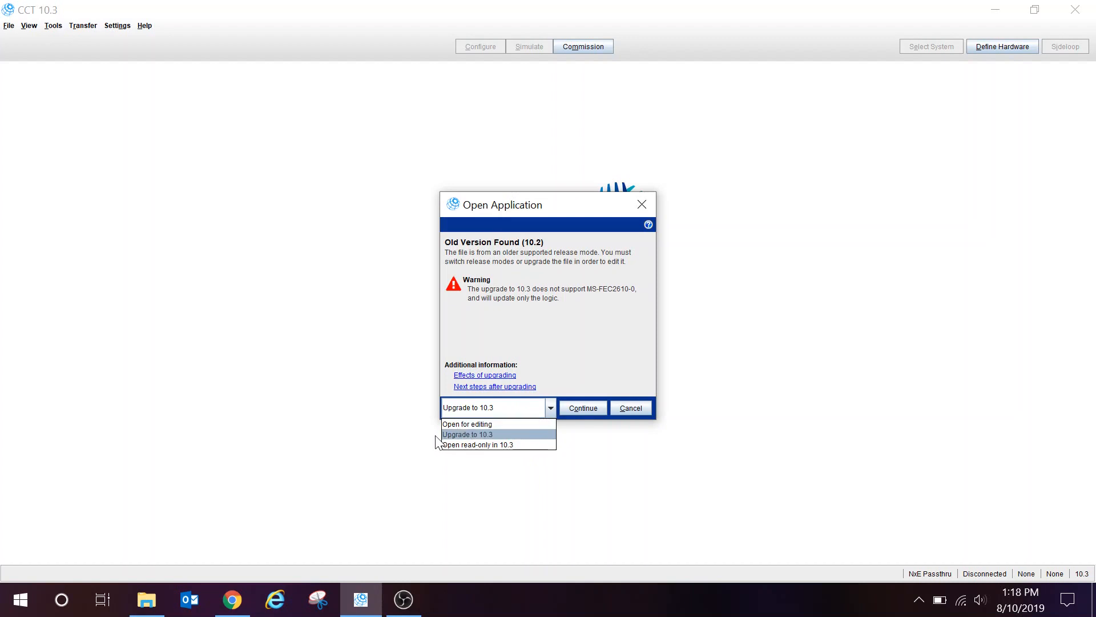
mouse_move(507, 444)
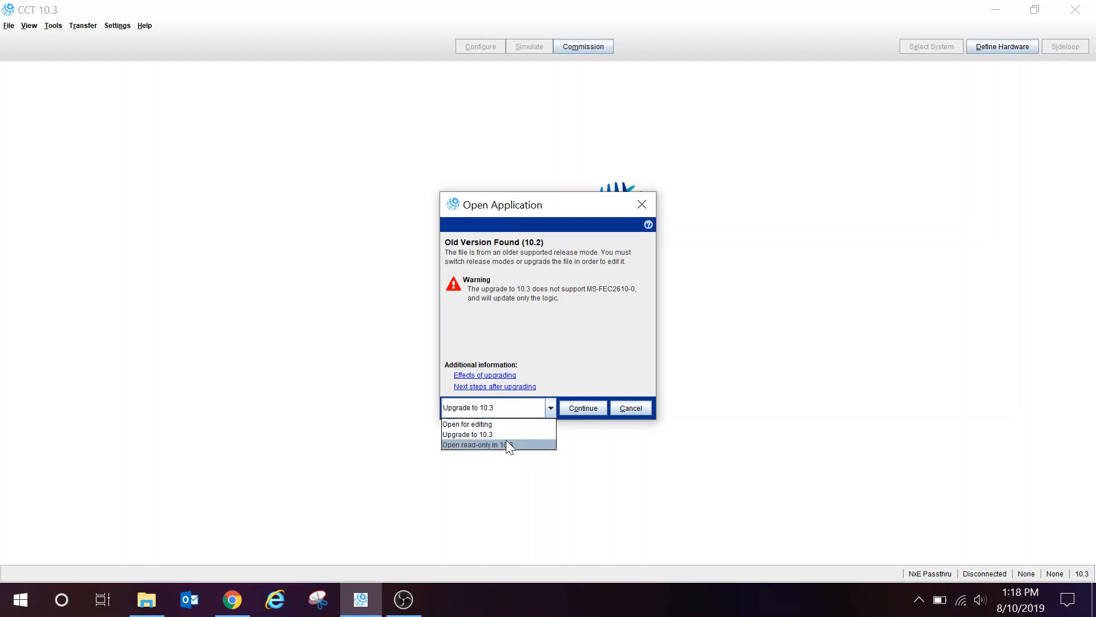
mouse_move(418, 406)
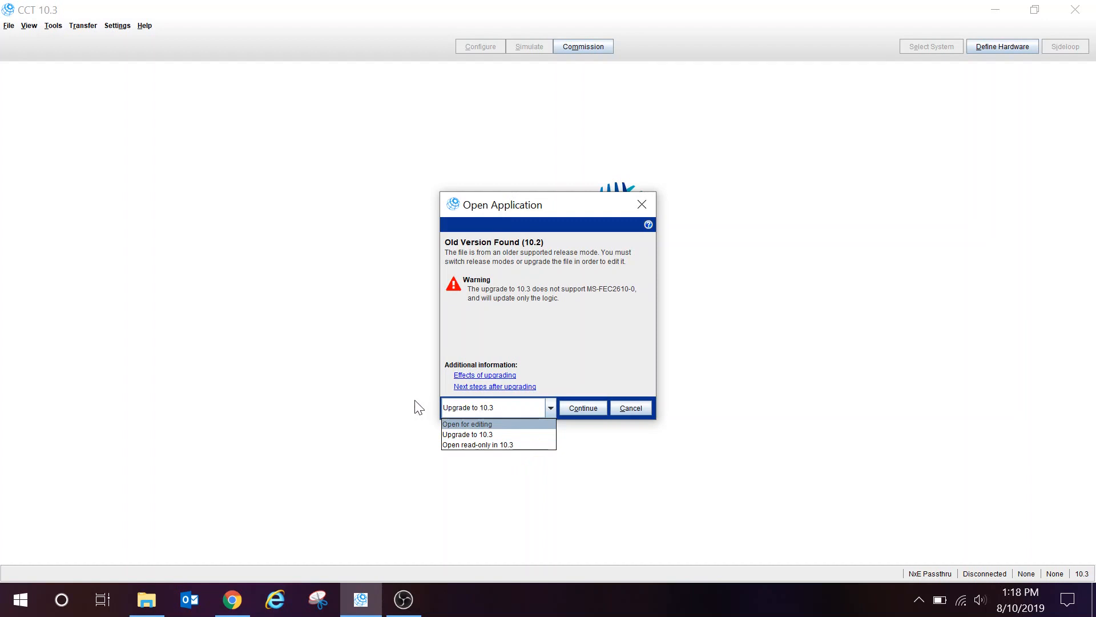
mouse_move(478, 444)
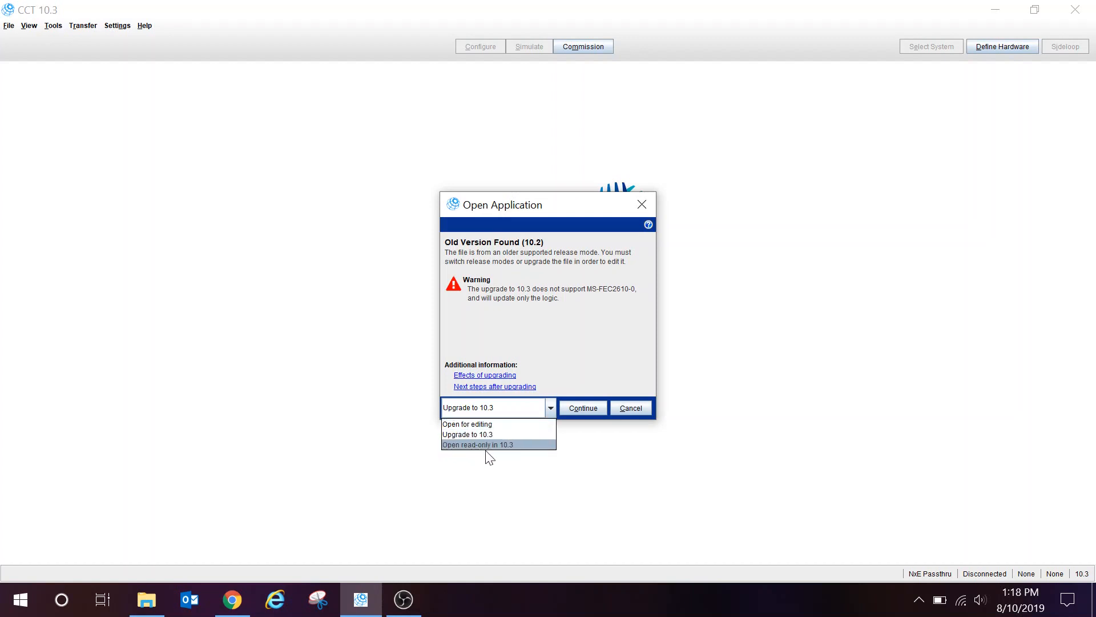
mouse_move(467, 434)
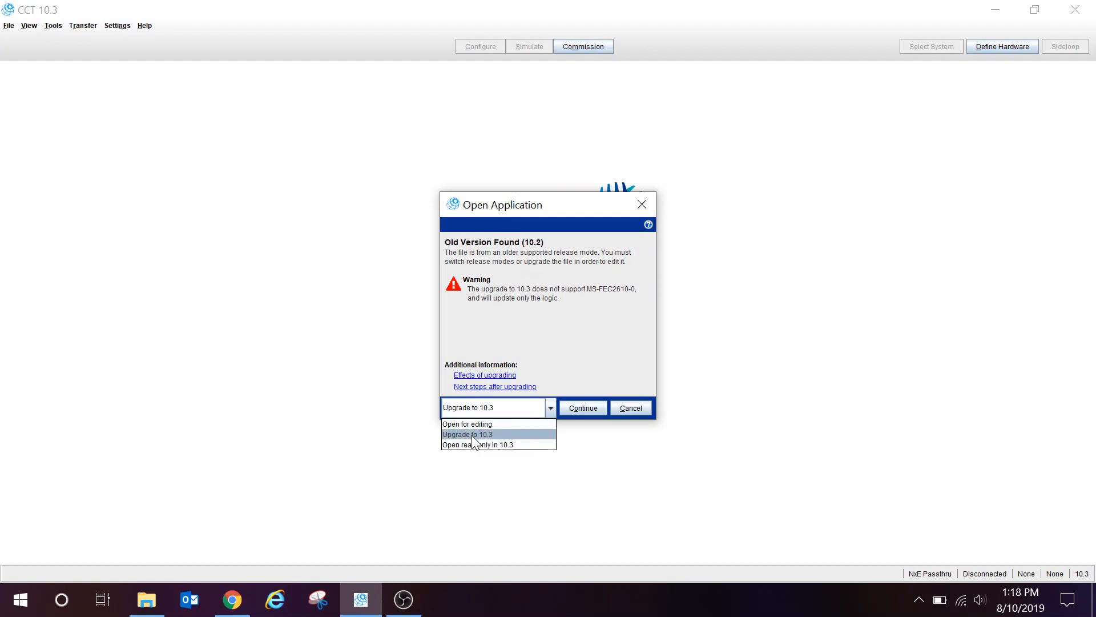
left_click(467, 423)
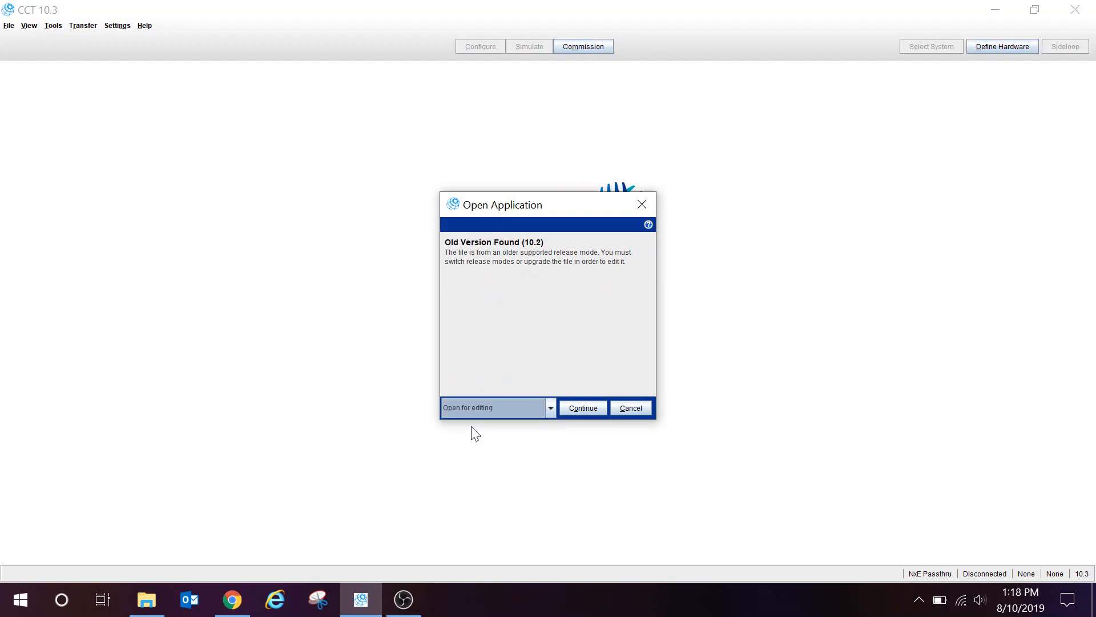
Step: Continue opening in the older release so the switch back to 10.2 begins
left_click(583, 408)
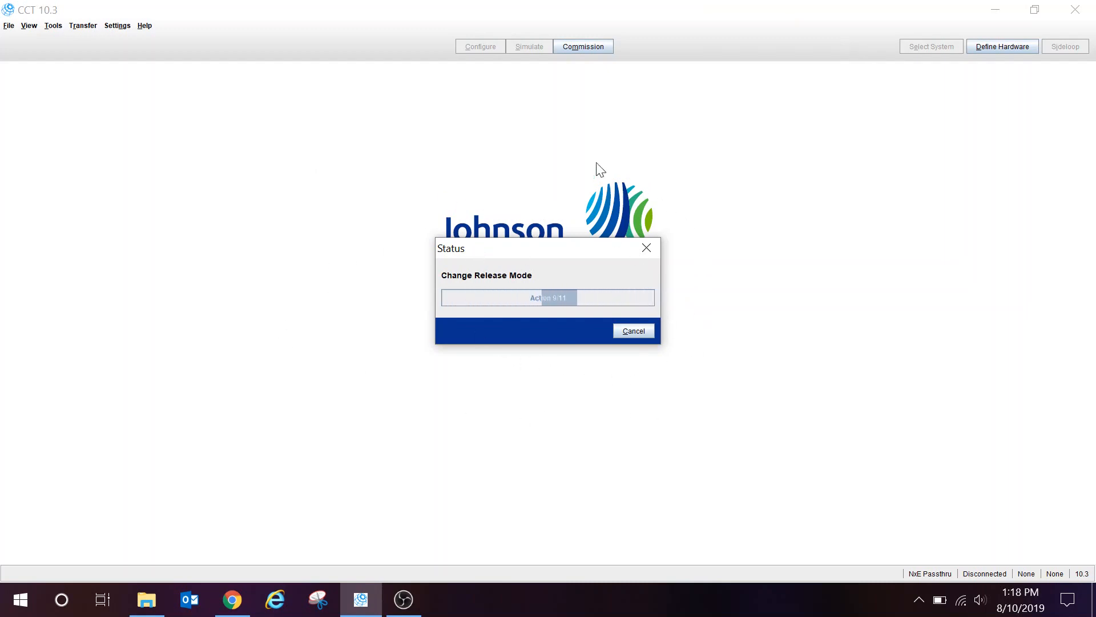
mouse_move(353, 294)
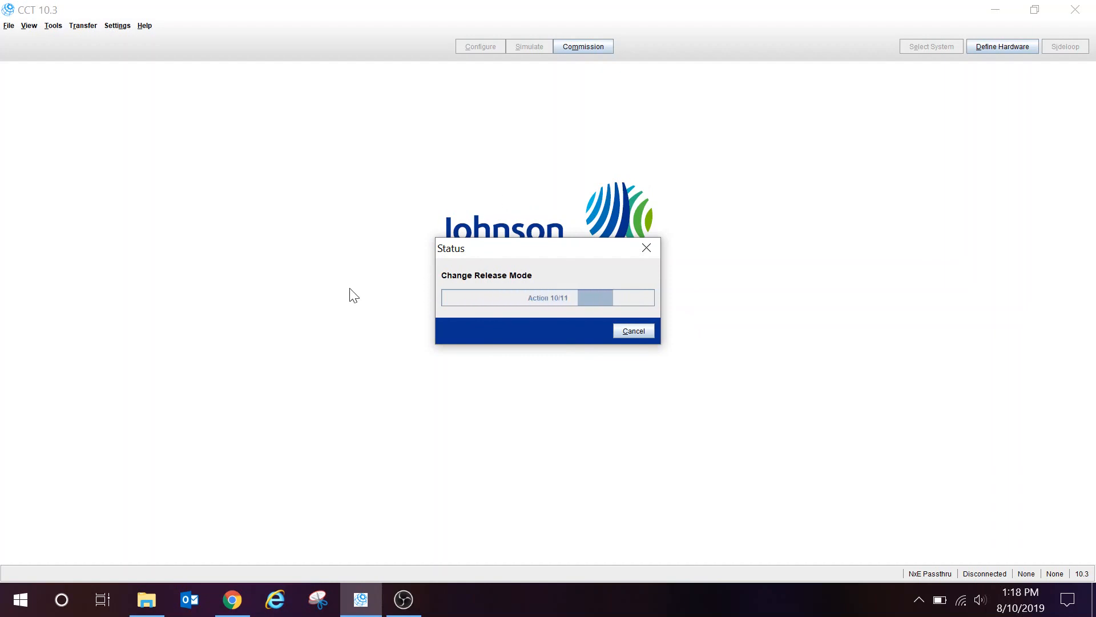
mouse_move(343, 244)
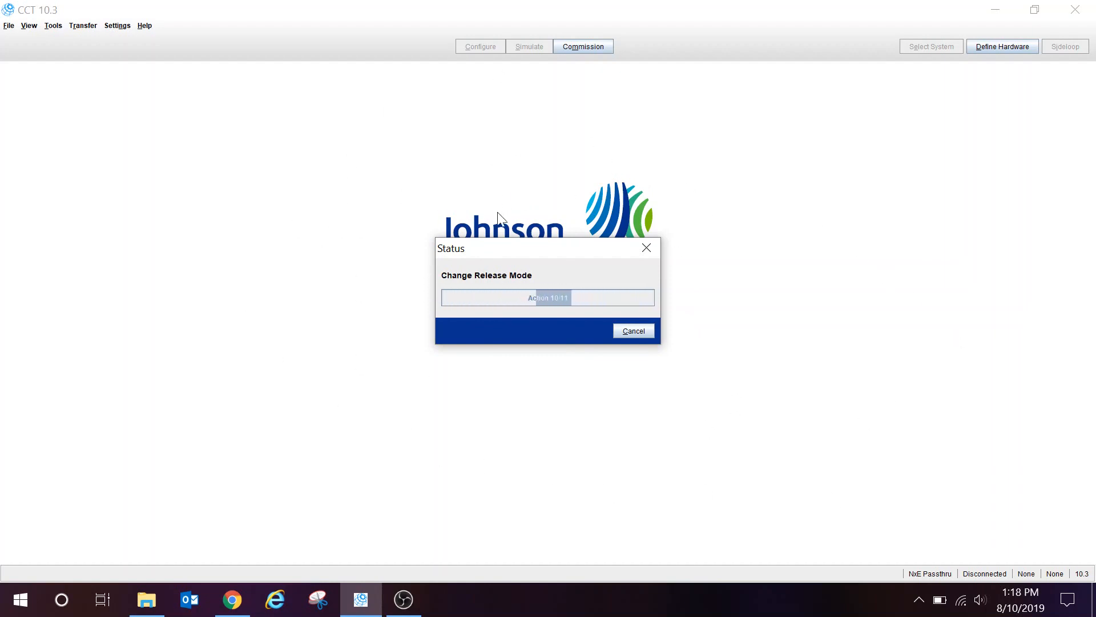
mouse_move(291, 315)
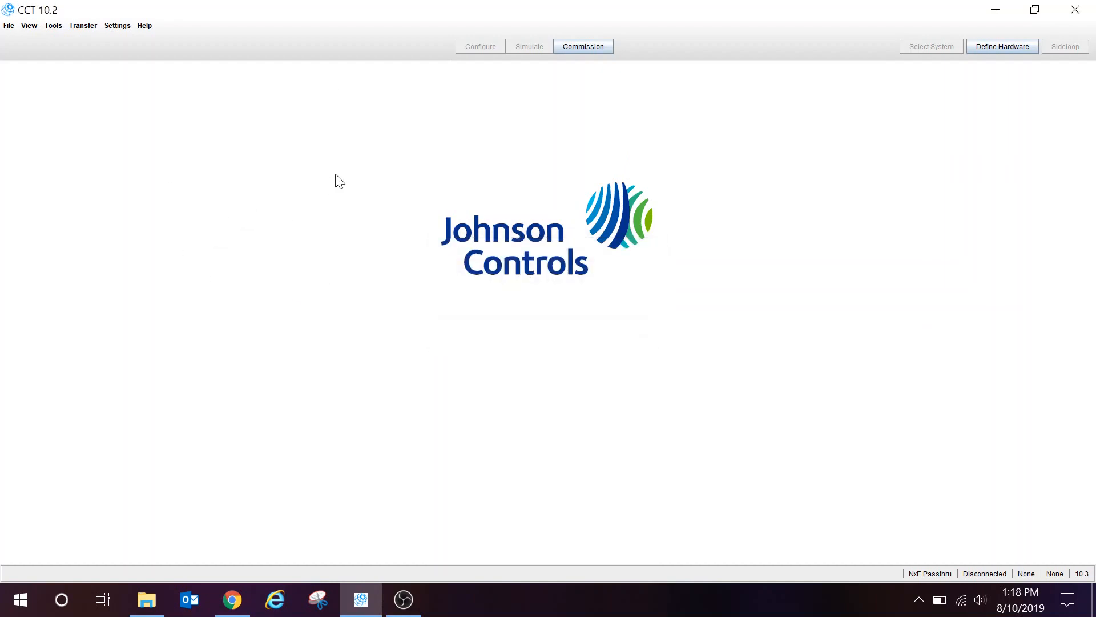
mouse_move(299, 138)
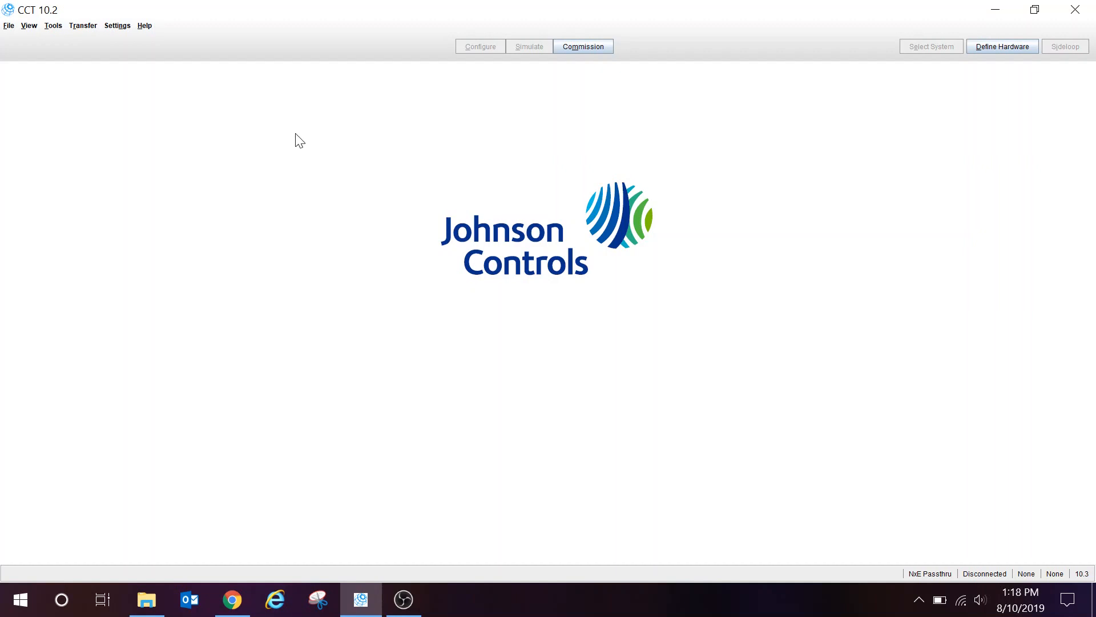
mouse_move(138, 93)
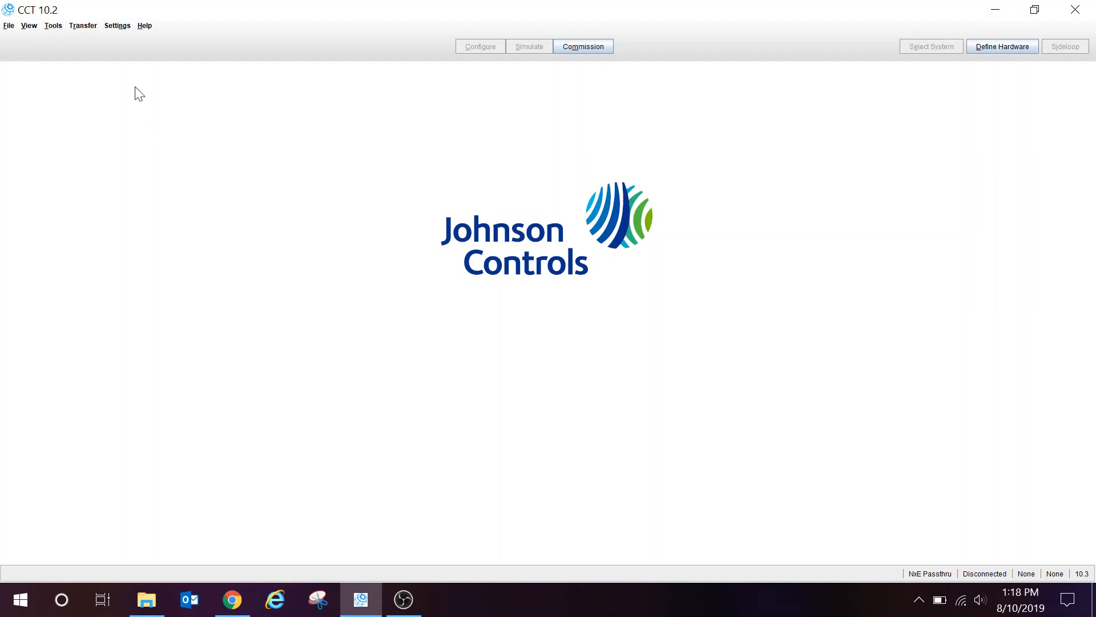
mouse_move(149, 33)
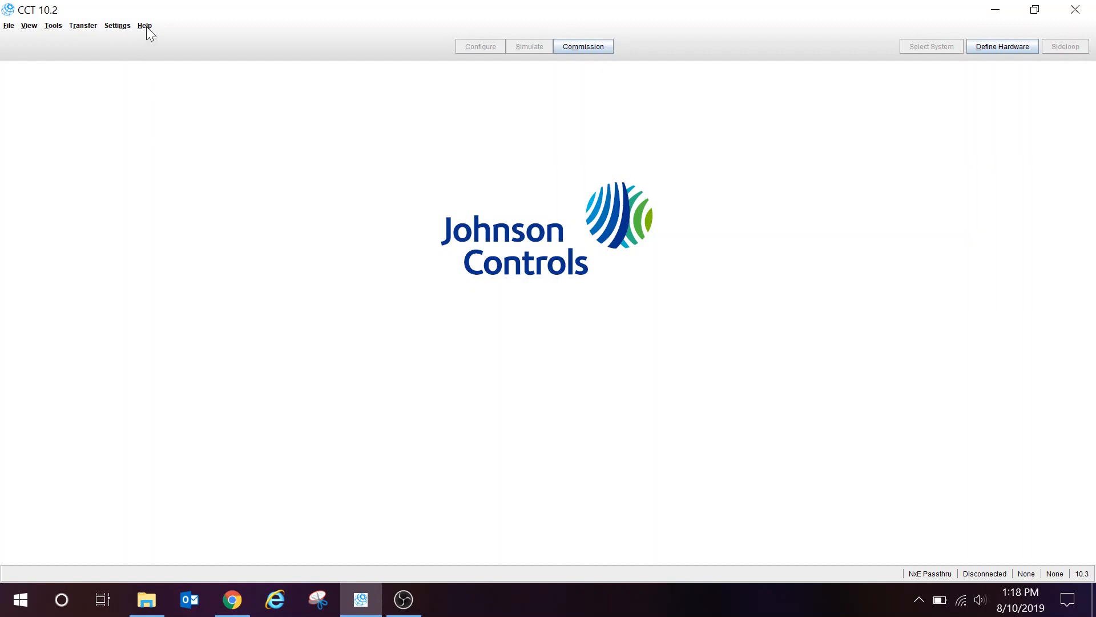
mouse_move(53, 26)
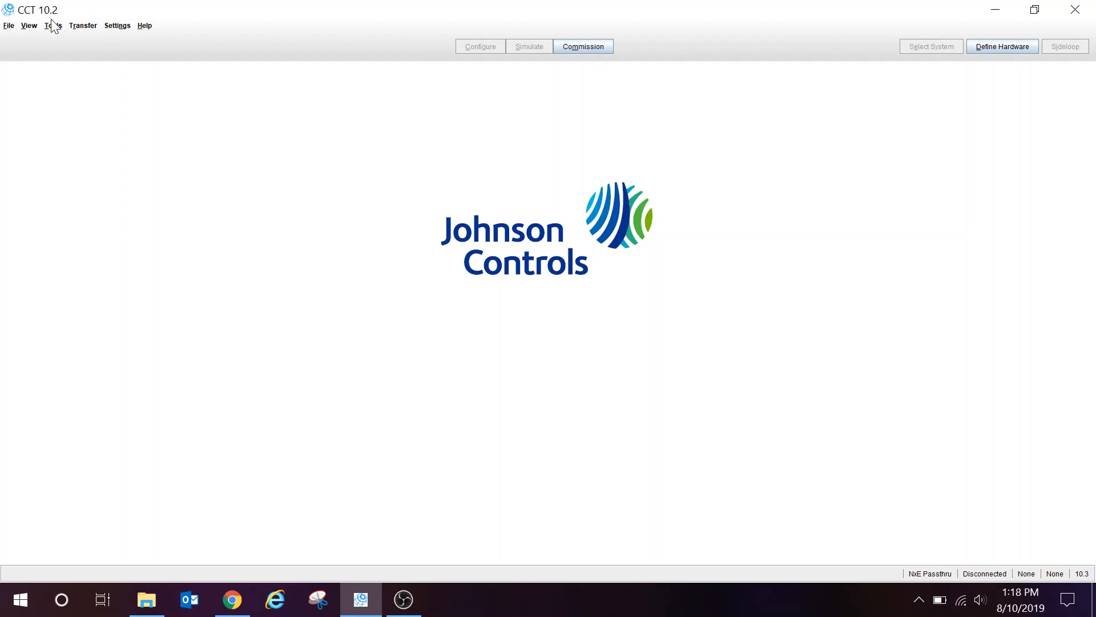
mouse_move(54, 23)
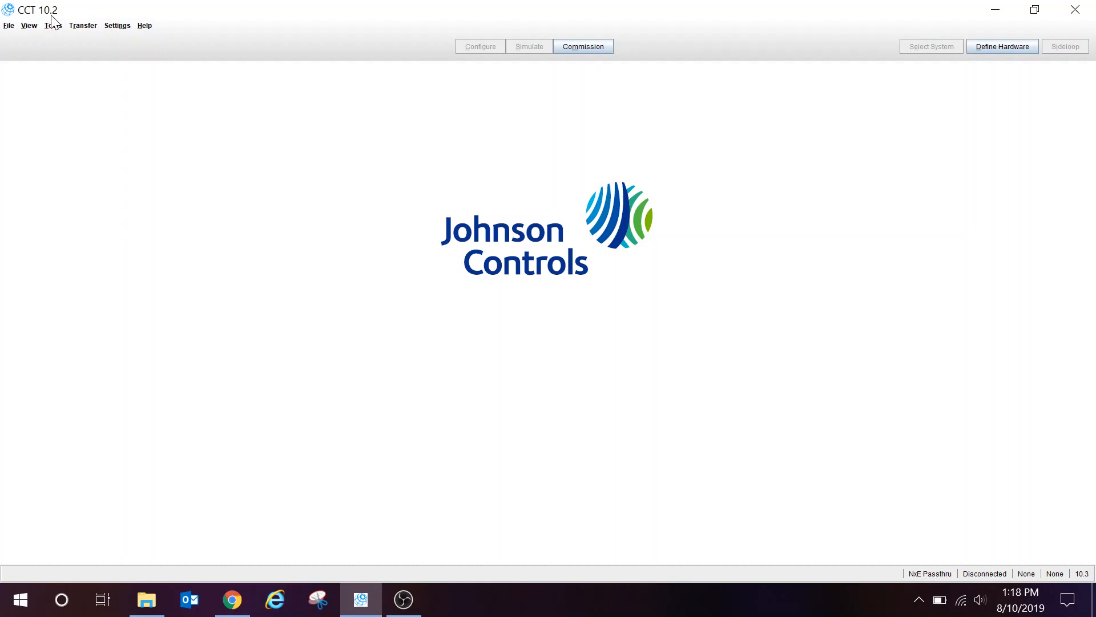
mouse_move(161, 55)
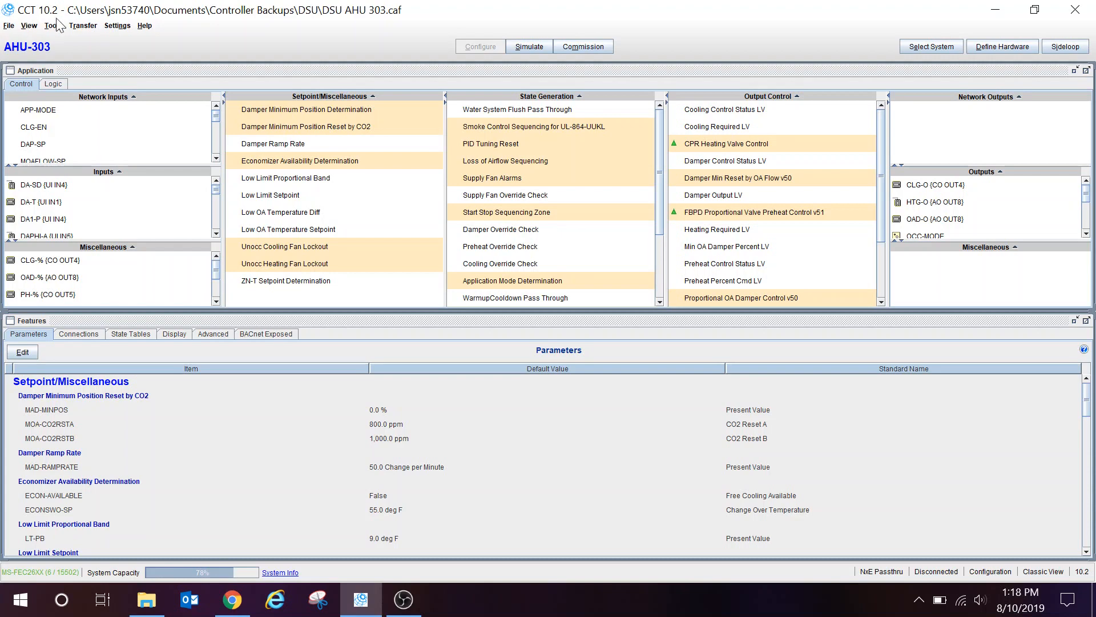
Step: View About Tool details confirming mode name 10.2 with AHU-303 open, then close them
left_click(144, 25)
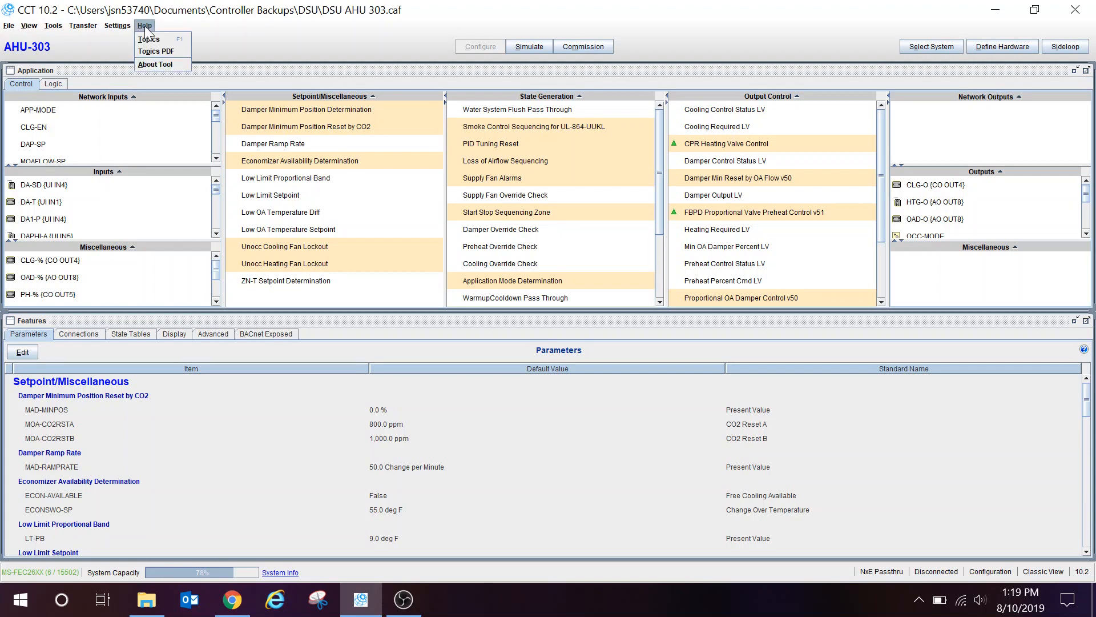
left_click(155, 64)
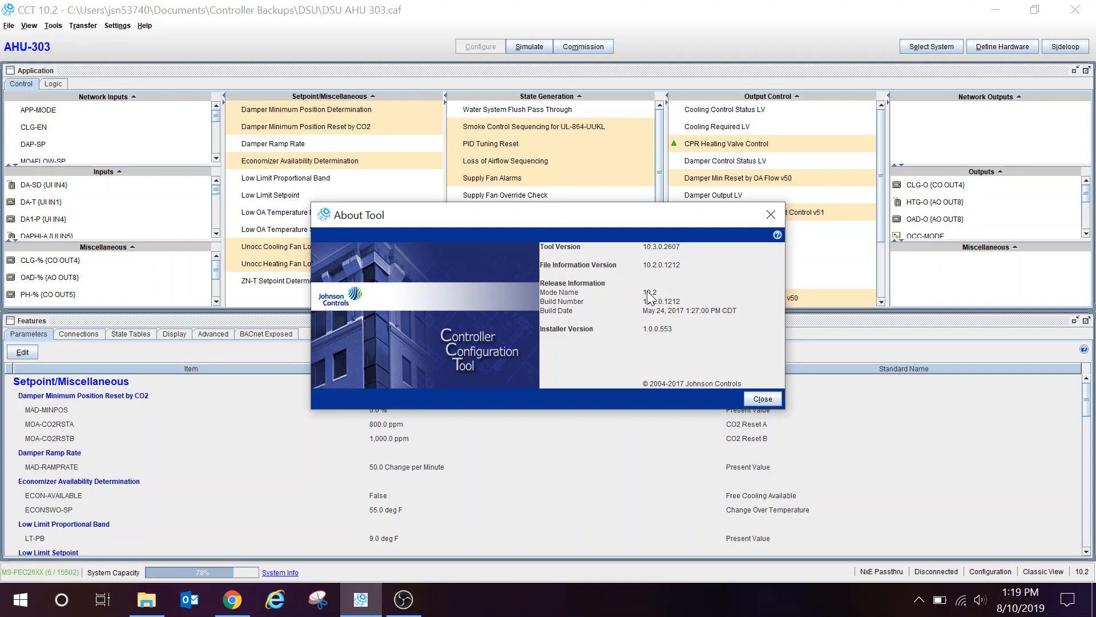
mouse_move(661, 294)
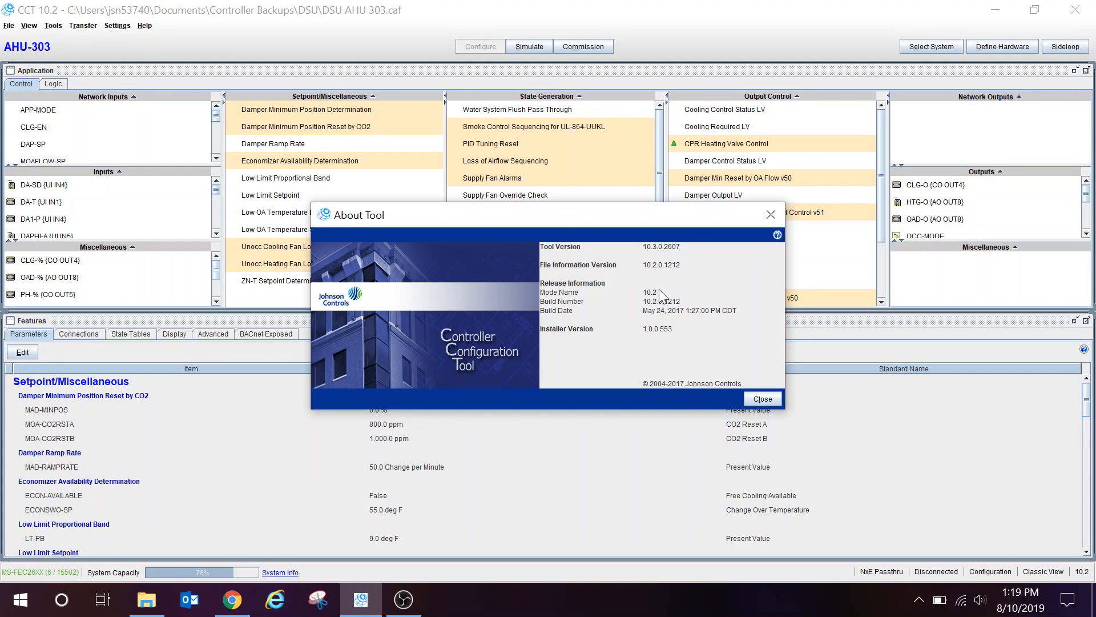
left_click(762, 398)
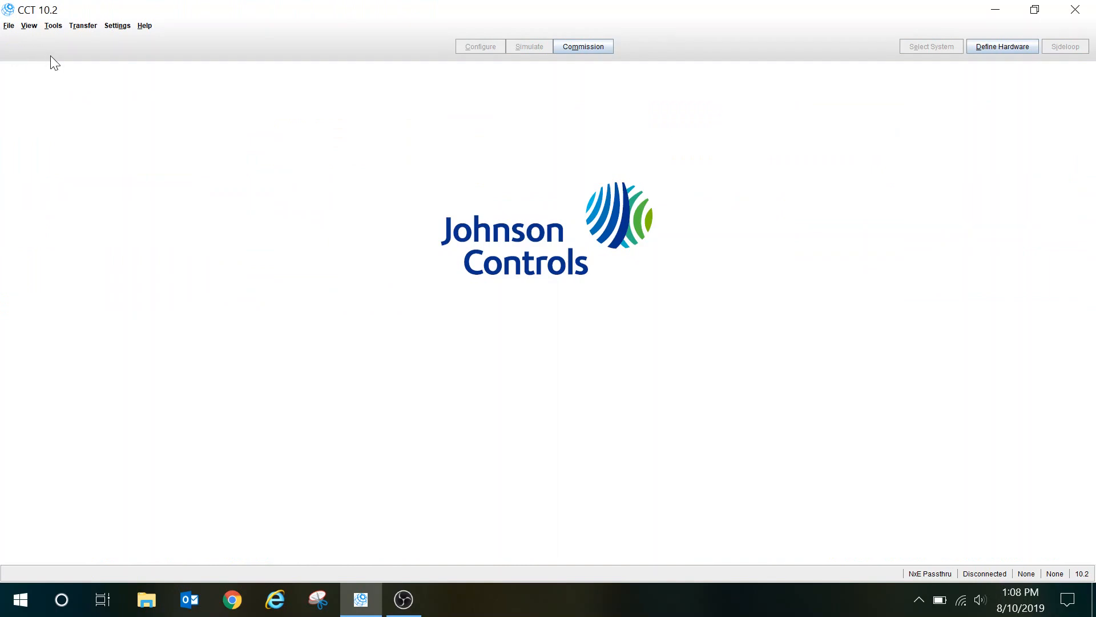
mouse_move(63, 43)
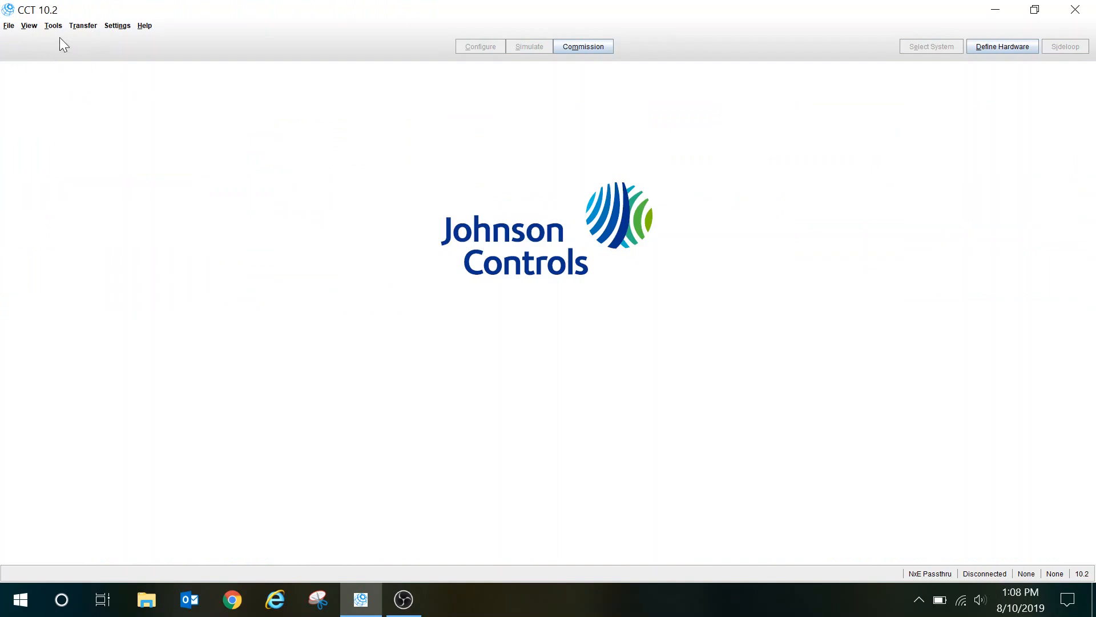
Step: Browse the View, File, Tools, Transfer, Settings and Help menus without choosing a command
left_click(54, 25)
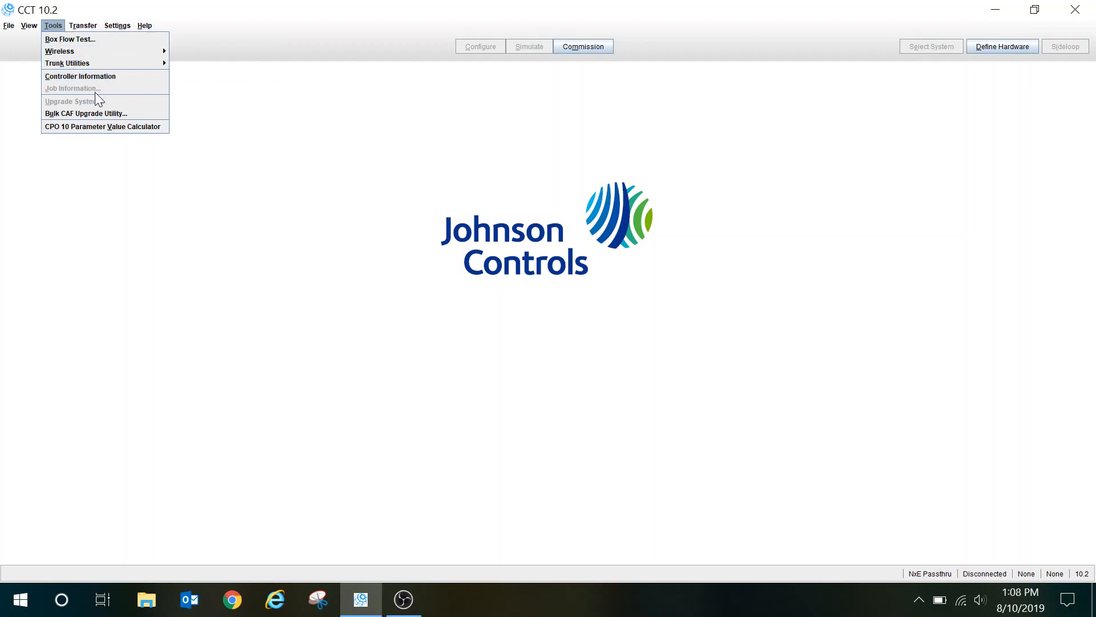
mouse_move(132, 103)
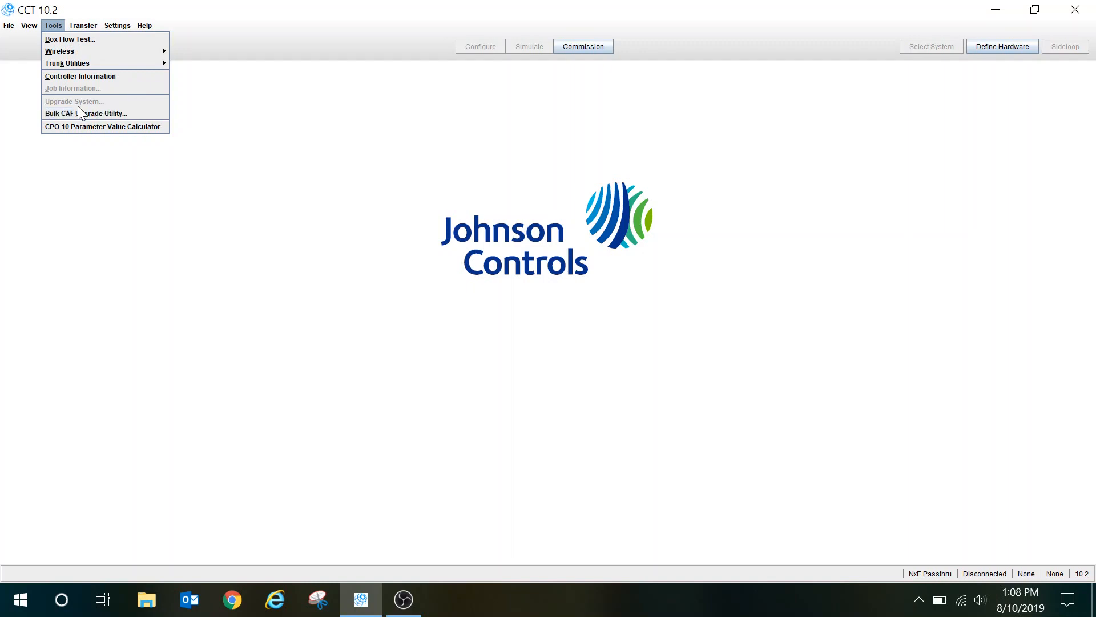
mouse_move(67, 63)
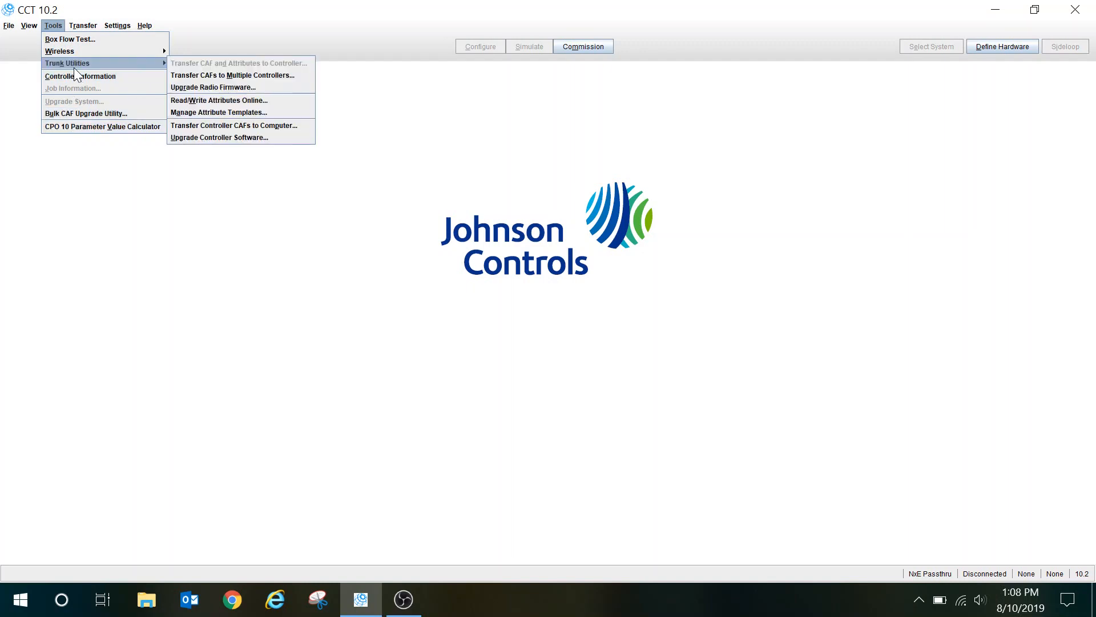
mouse_move(59, 50)
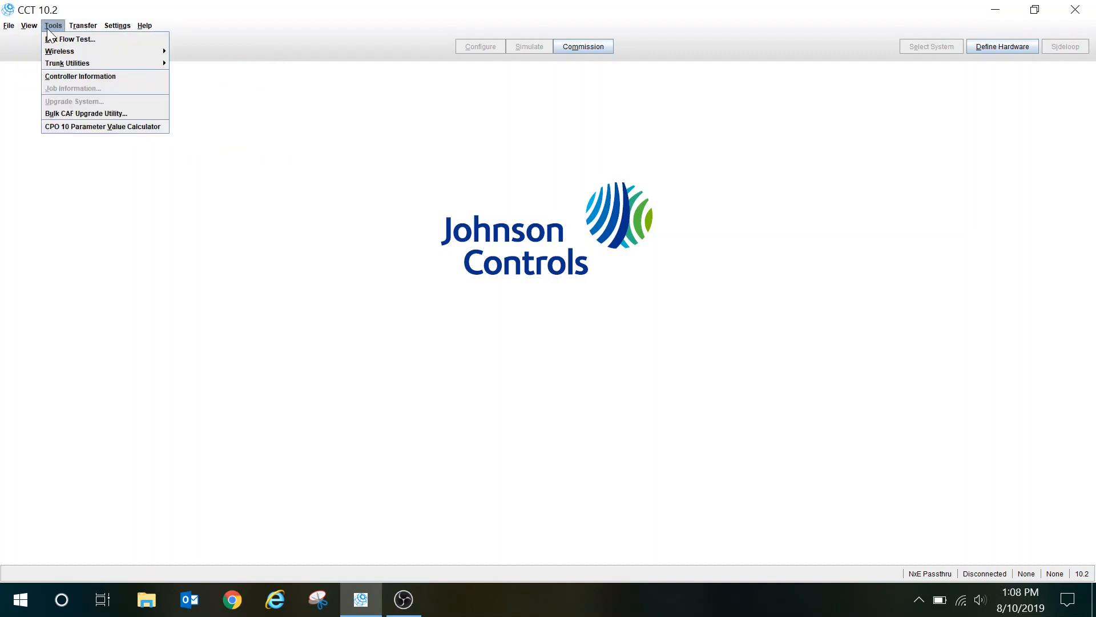
mouse_move(40, 102)
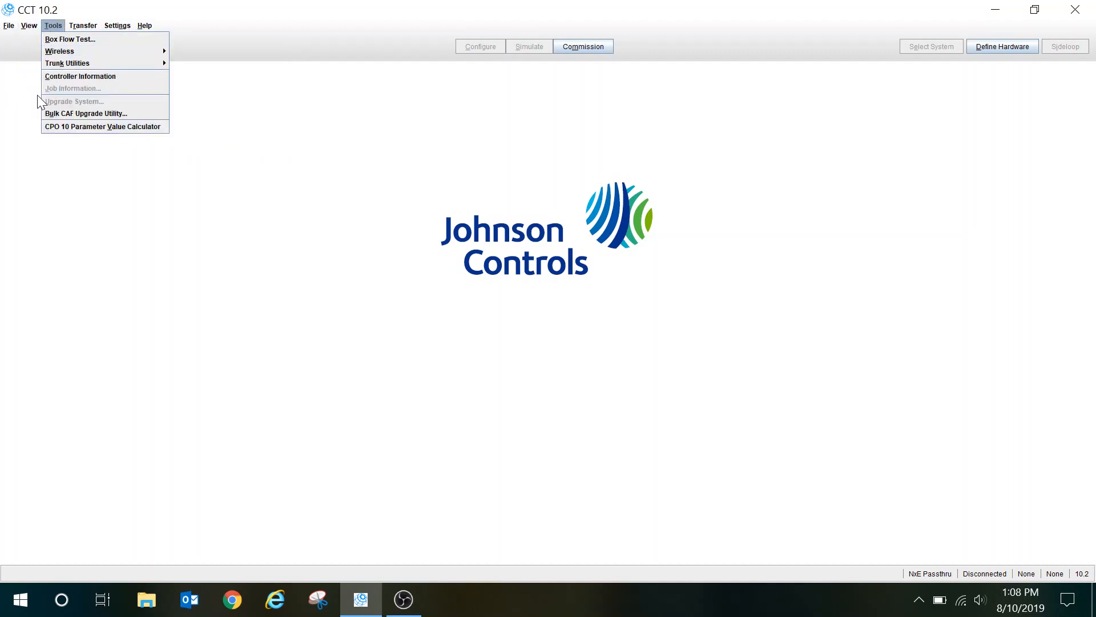
mouse_move(79, 76)
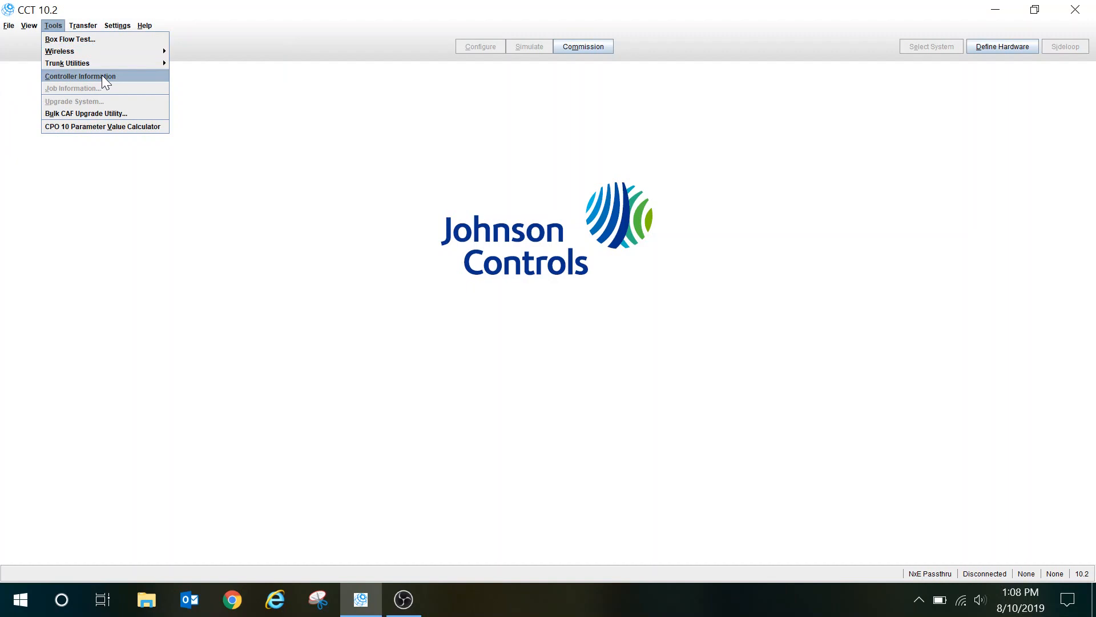
mouse_move(96, 62)
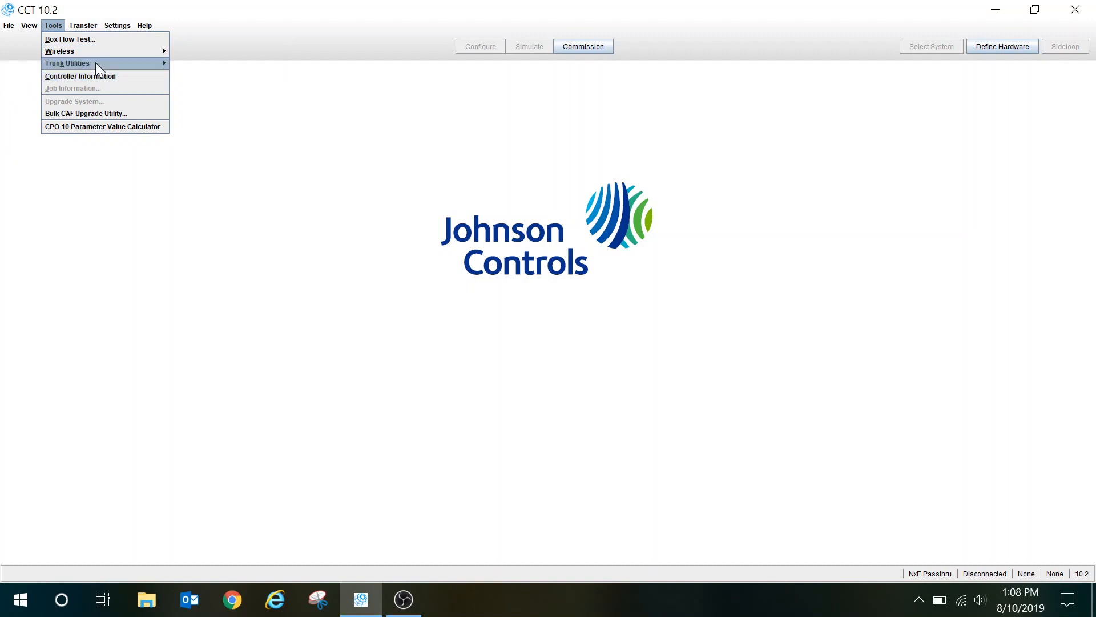
left_click(83, 26)
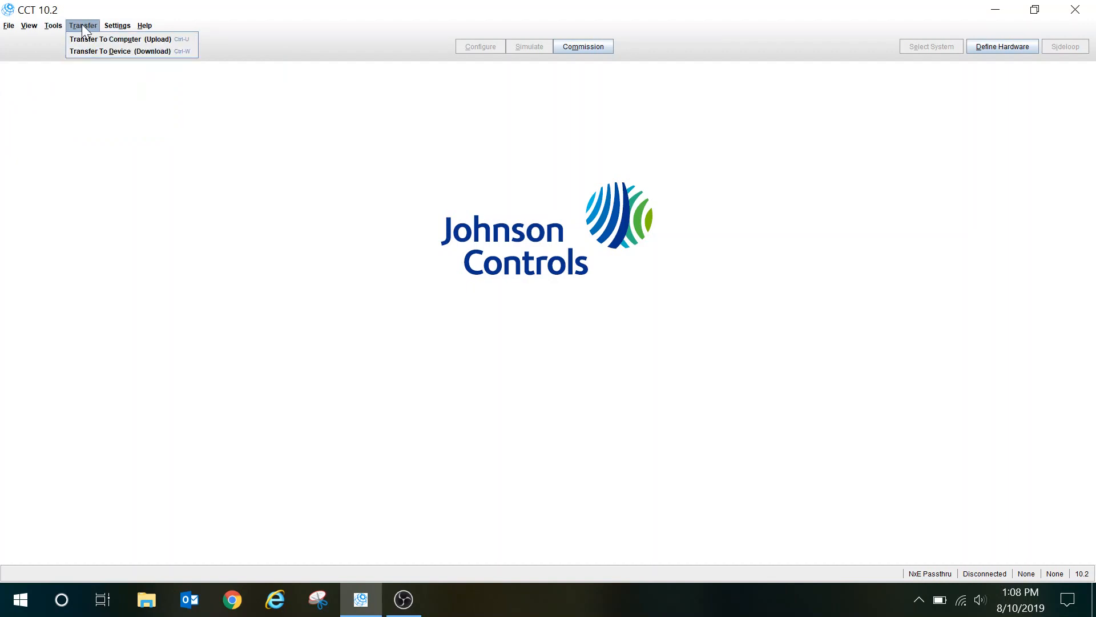
left_click(143, 25)
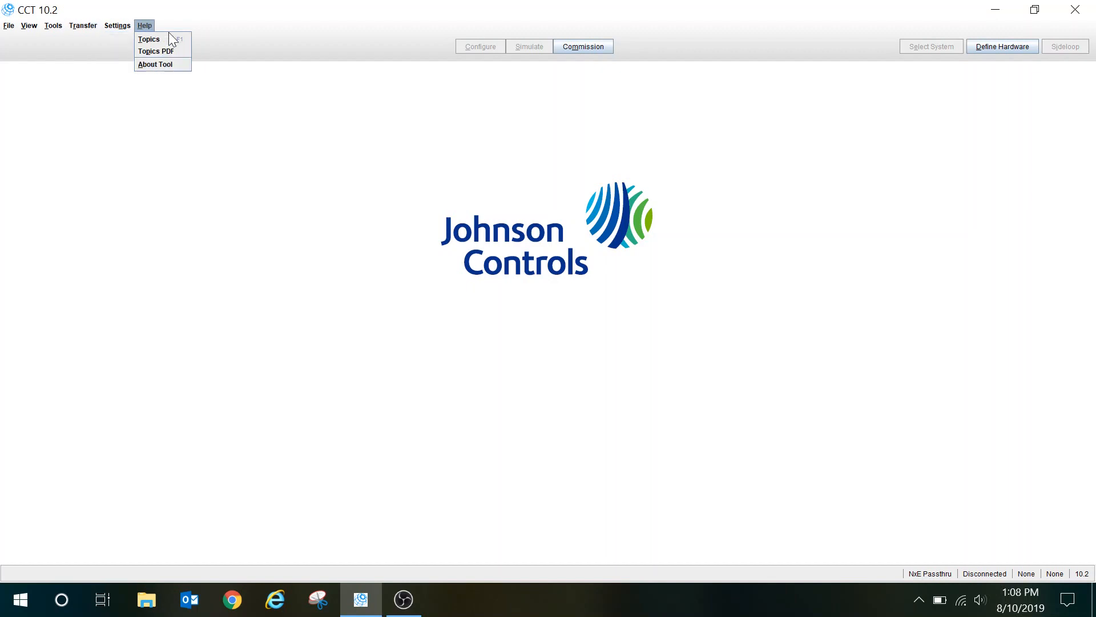
mouse_move(873, 44)
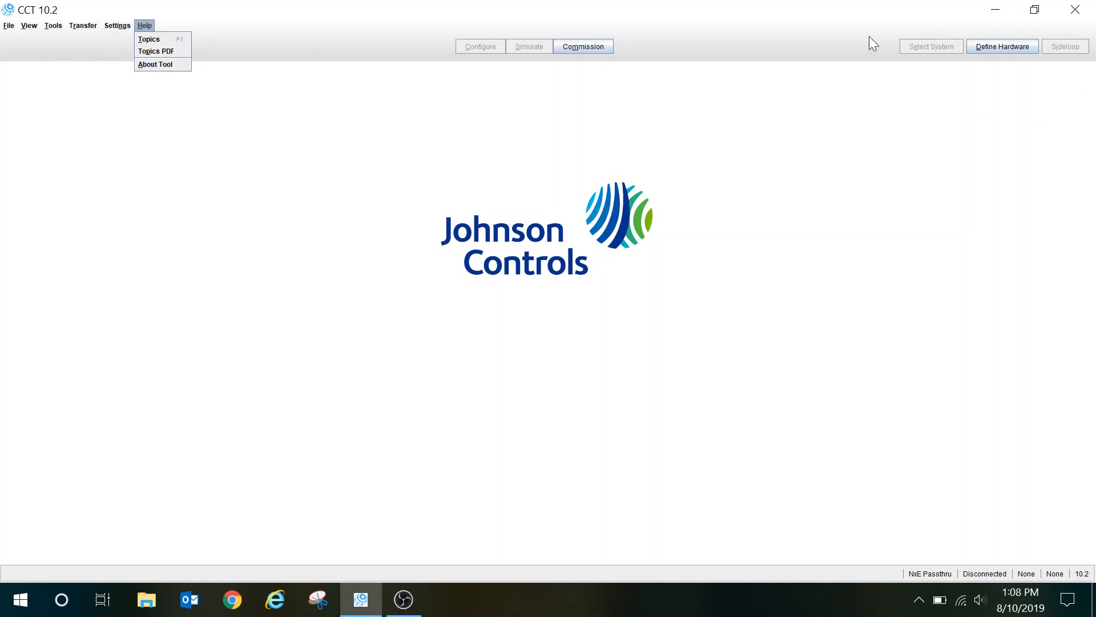
left_click(117, 25)
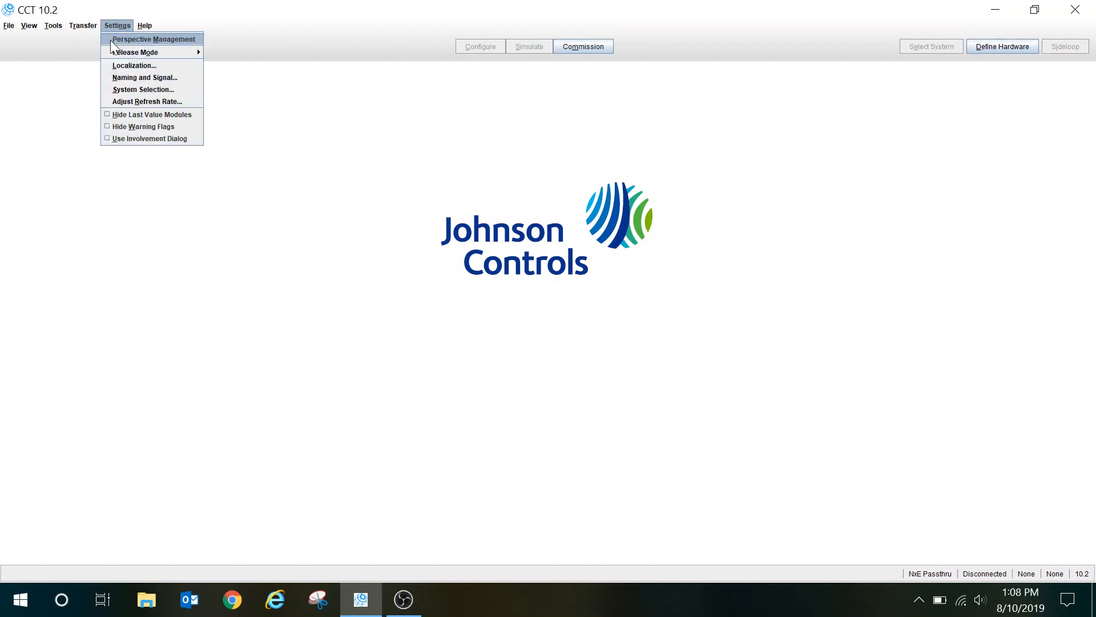
left_click(82, 26)
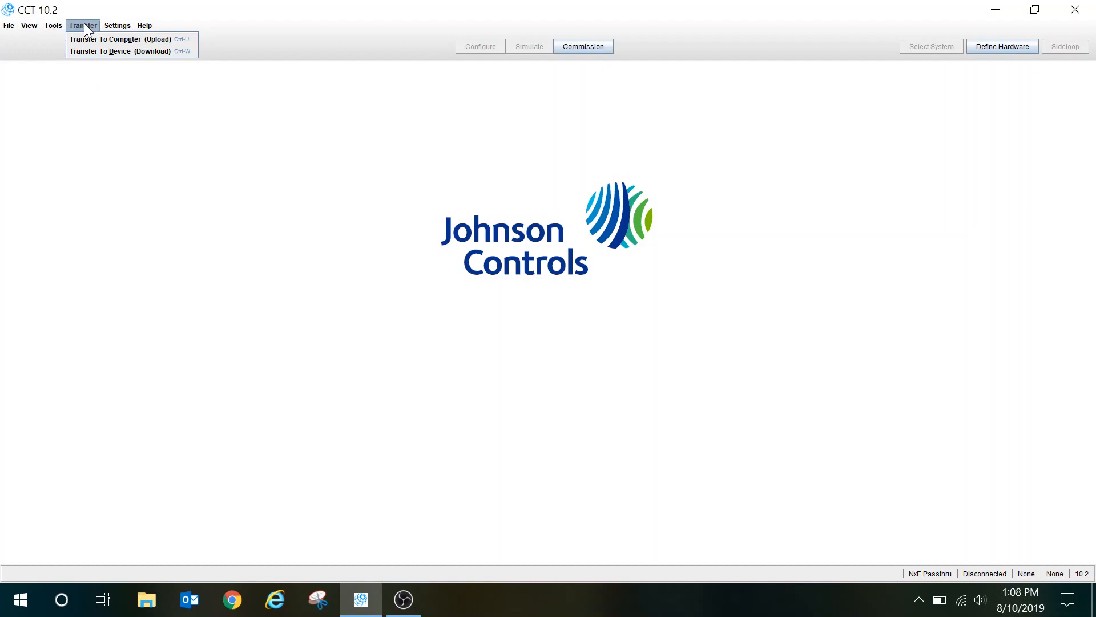
mouse_move(119, 39)
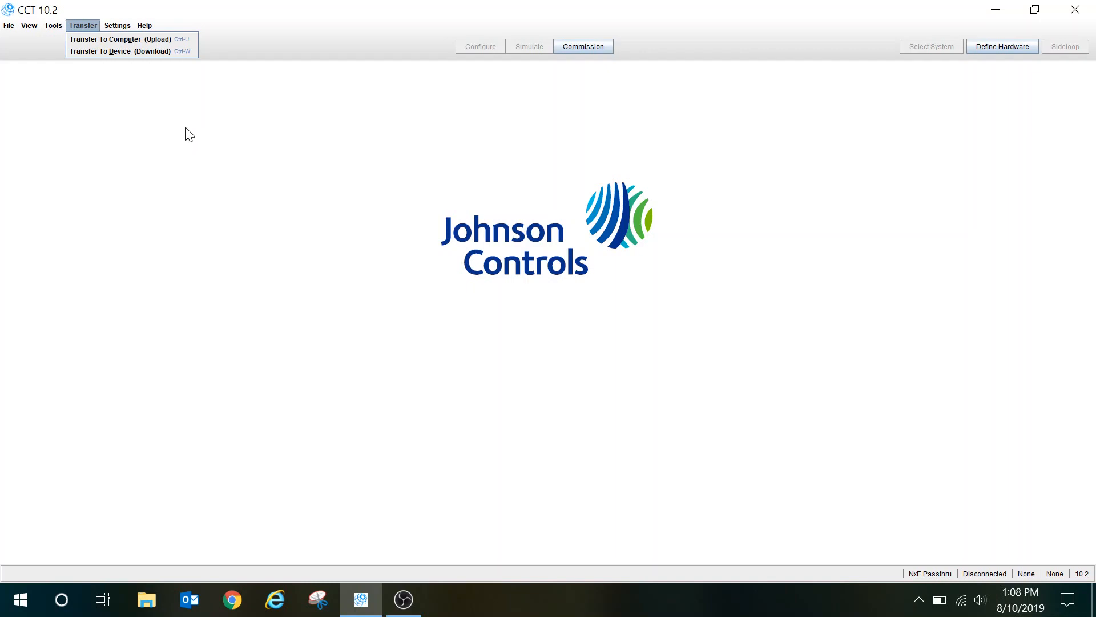
mouse_move(164, 102)
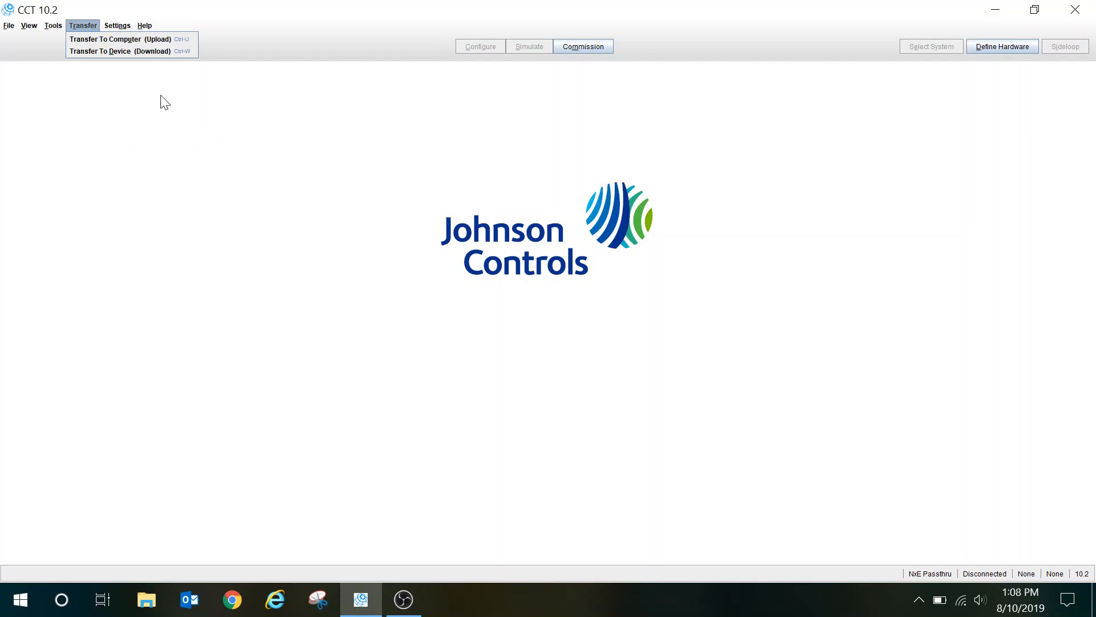
left_click(29, 26)
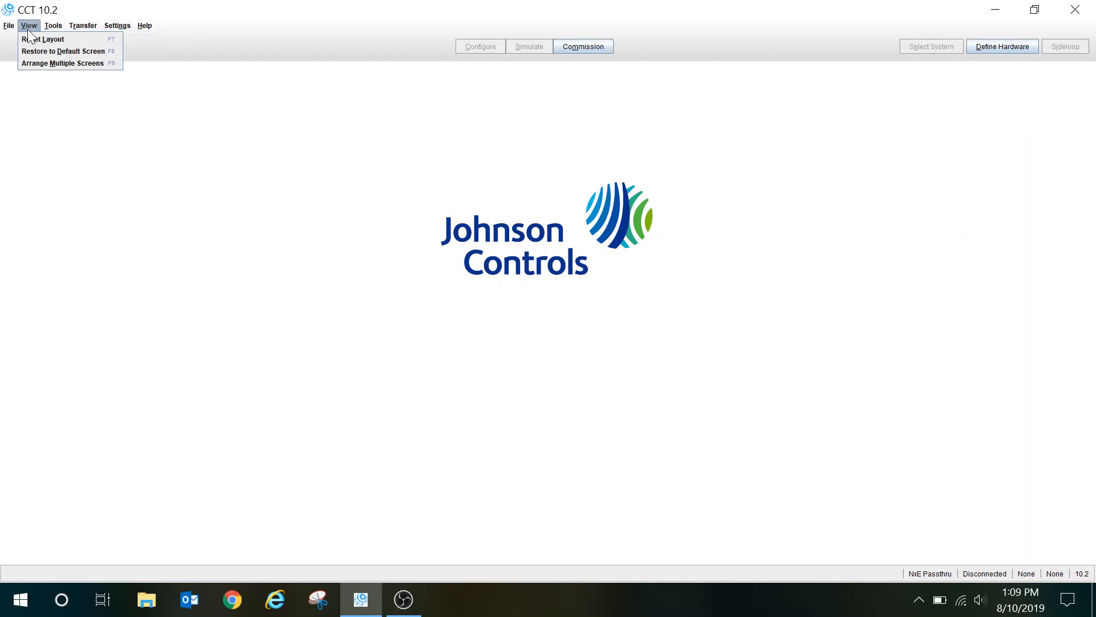
left_click(53, 26)
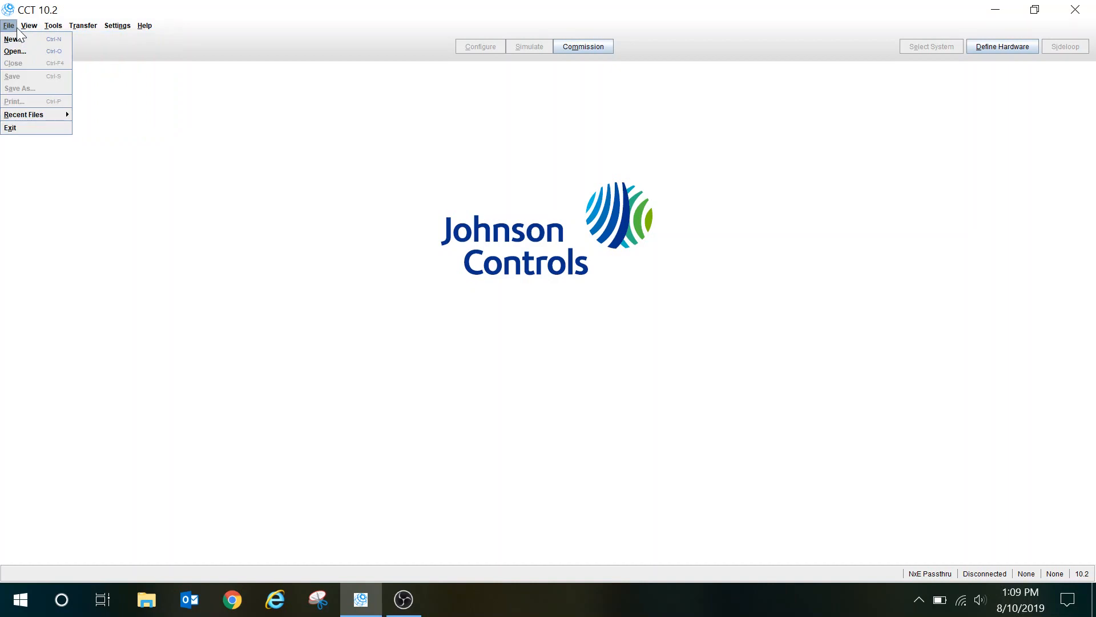
left_click(28, 26)
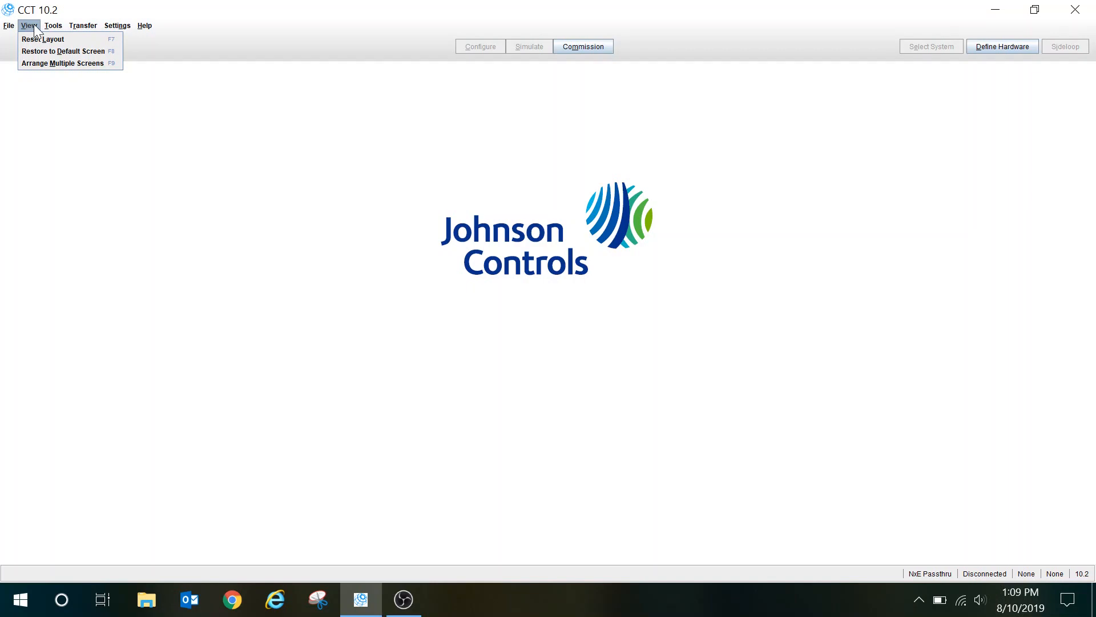
left_click(145, 25)
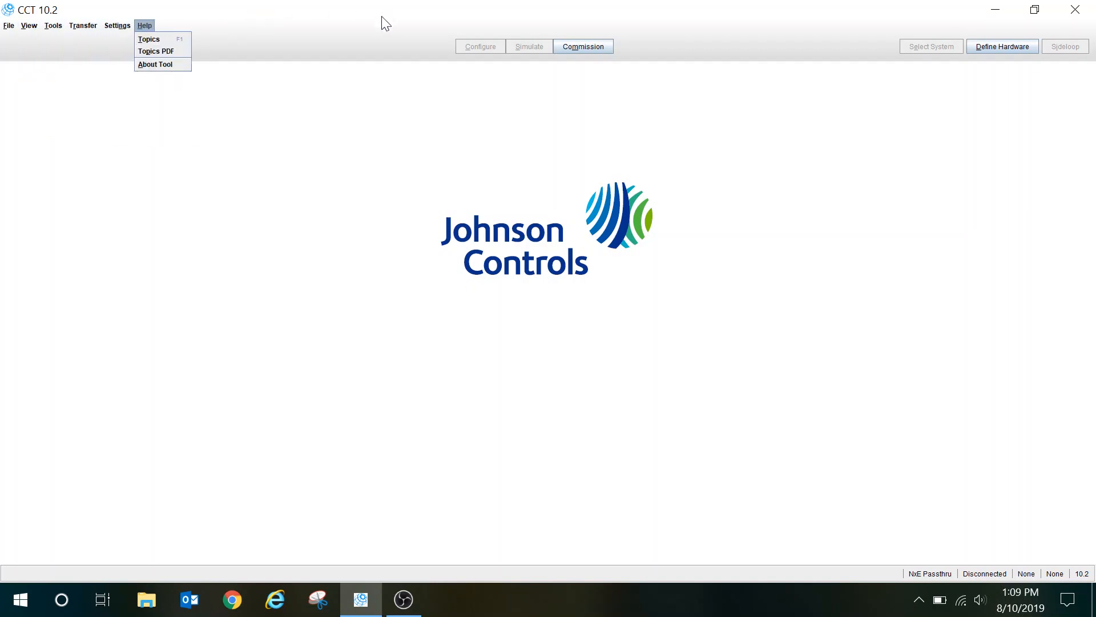
left_click(370, 133)
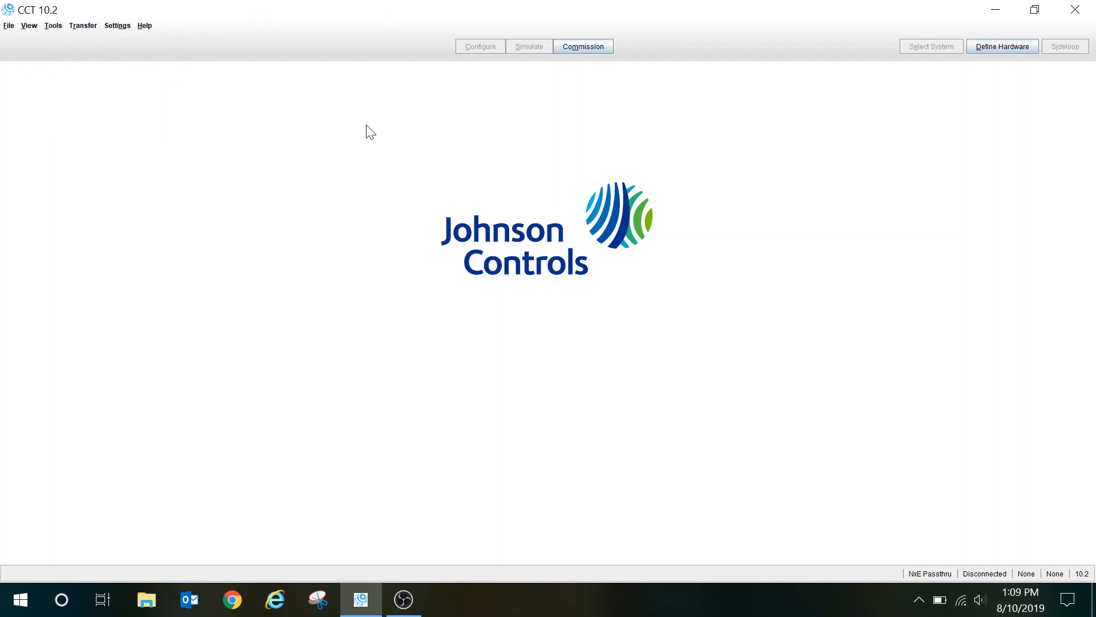
mouse_move(9, 26)
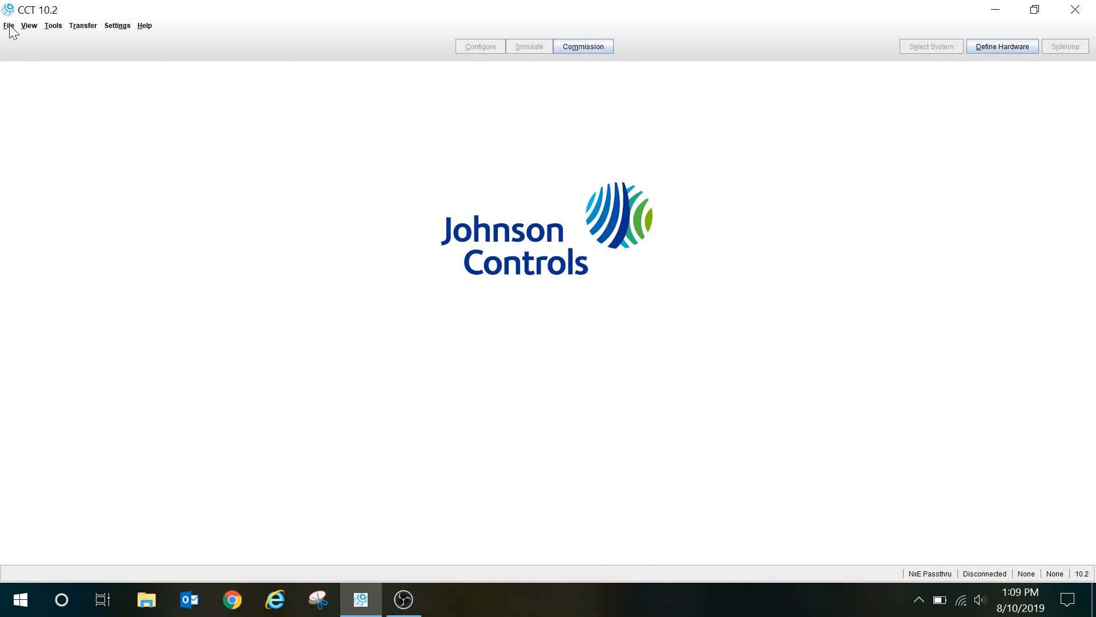
Step: Reopen DSU AHU 303.caf from File > Open so the AHU-303 project loads under 10.2
left_click(8, 26)
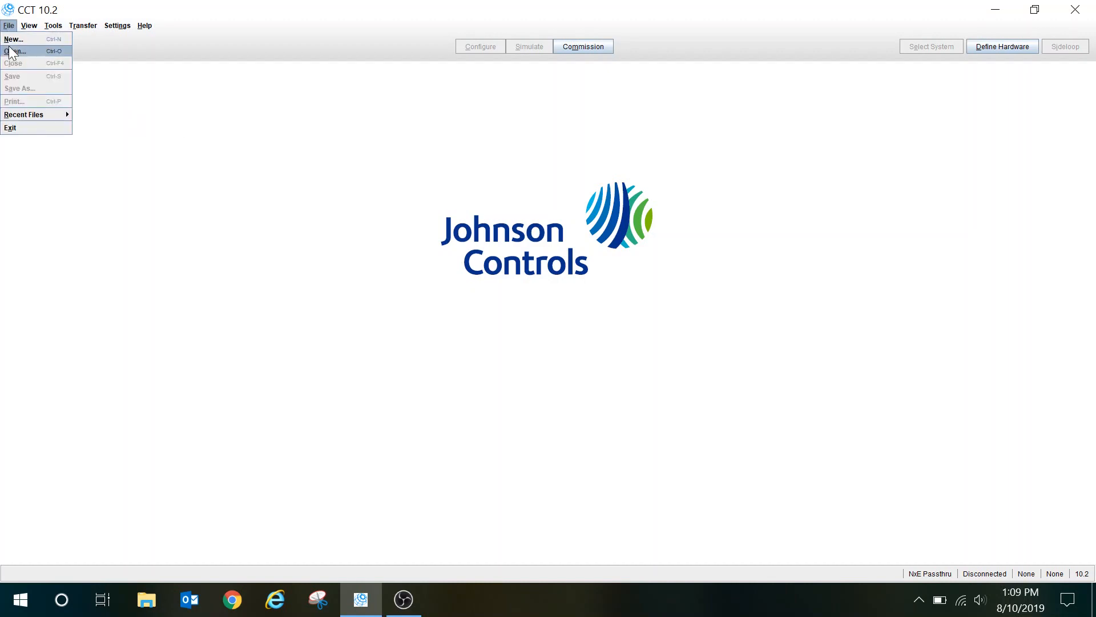
left_click(17, 50)
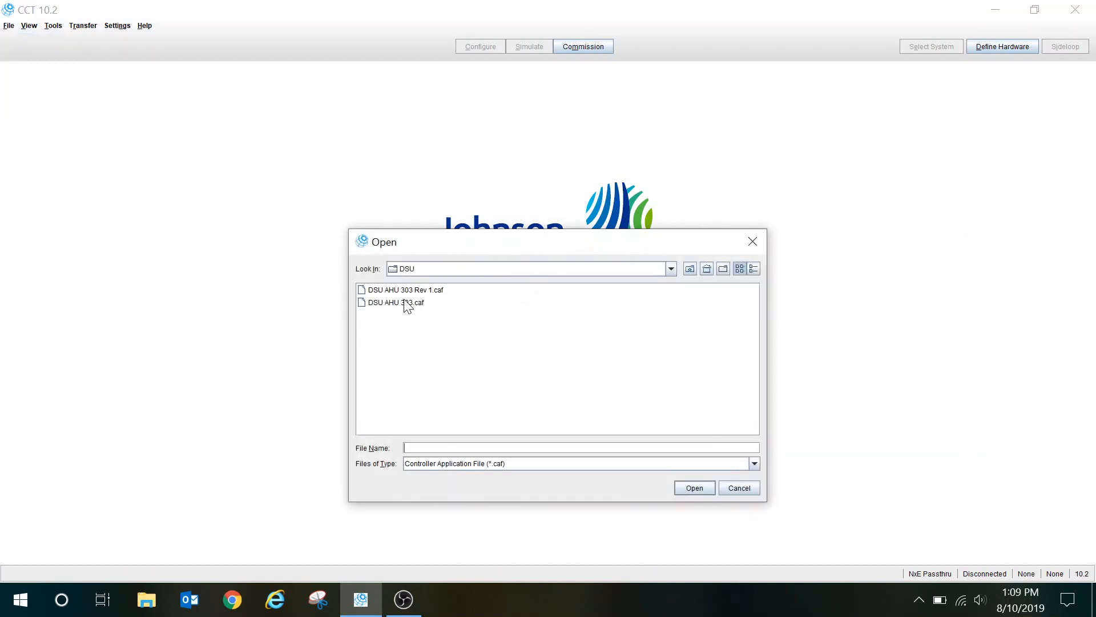
left_click(395, 301)
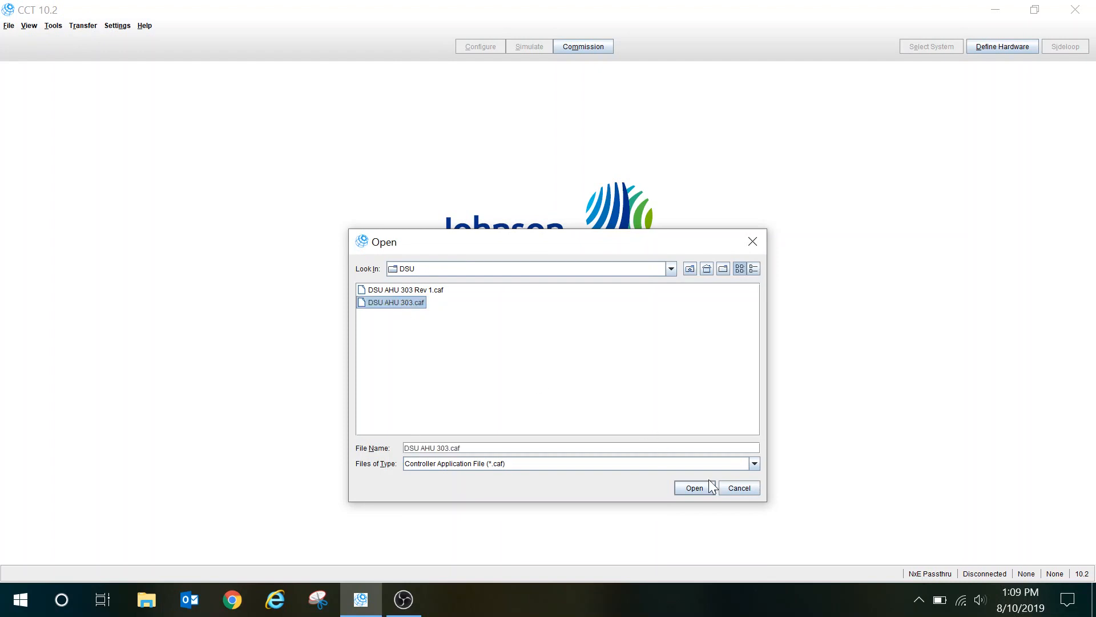
left_click(693, 488)
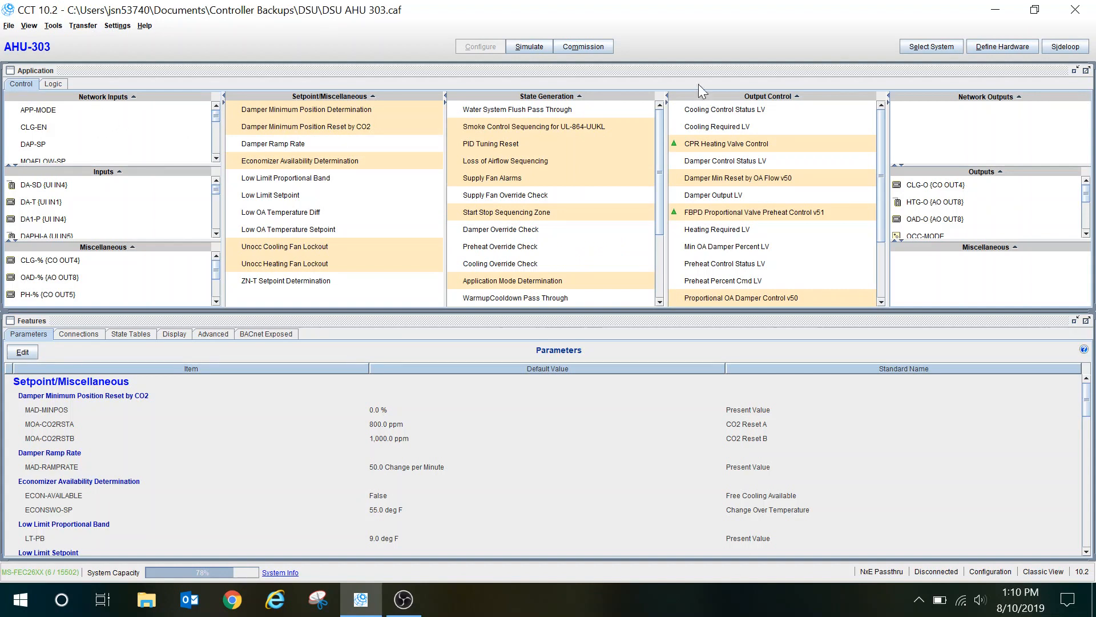
mouse_move(934, 185)
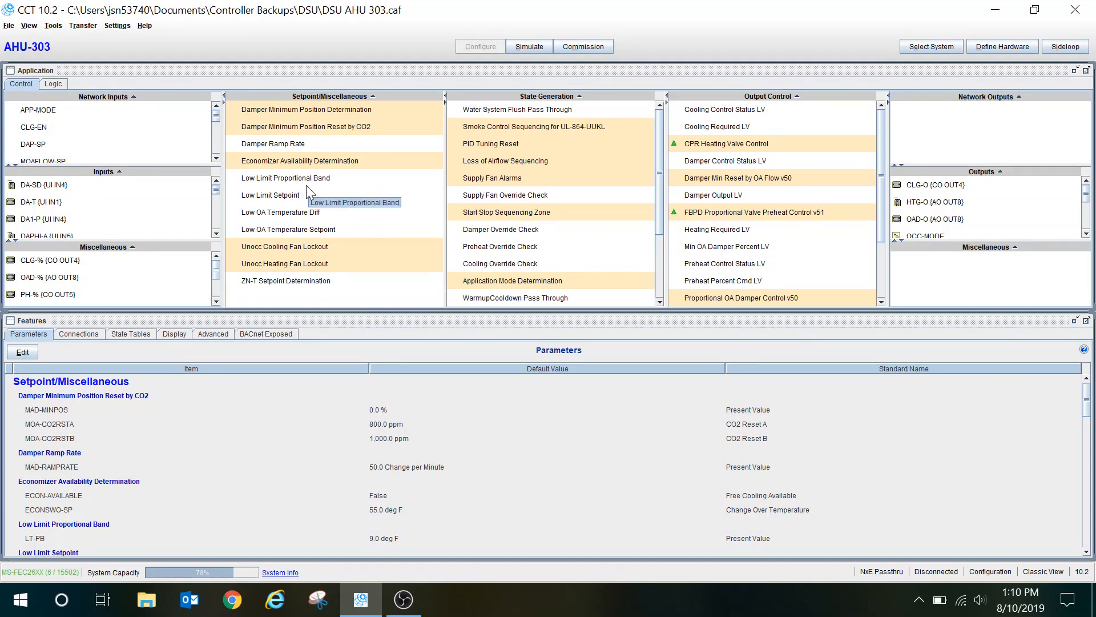
mouse_move(162, 310)
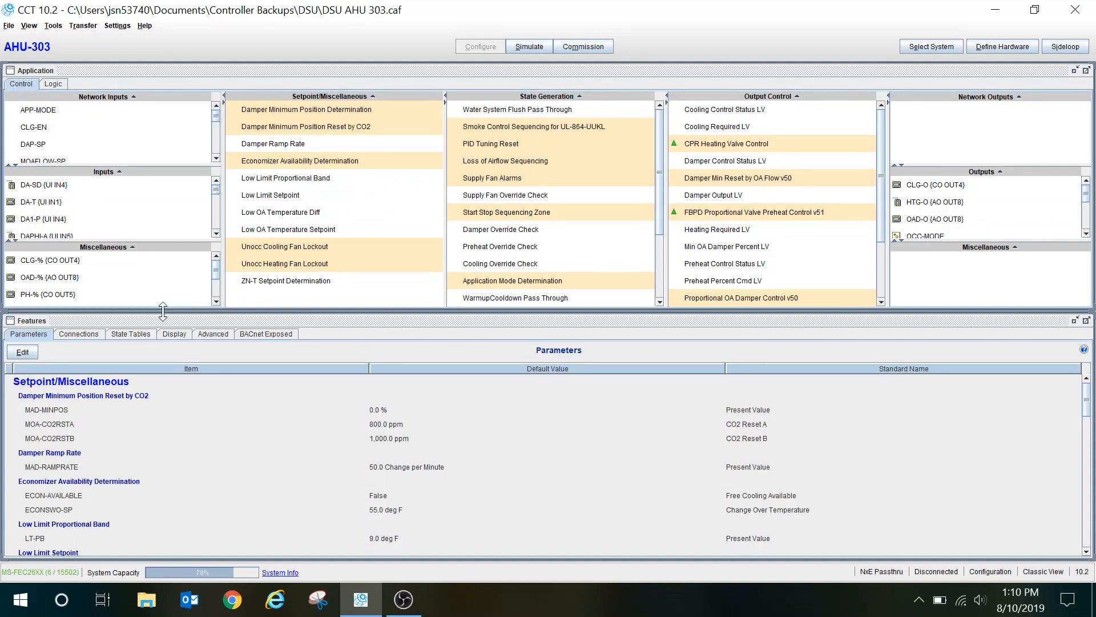
Step: Show Connections for the Start Stop Sequencing Zone block in the State Generation column
left_click(79, 334)
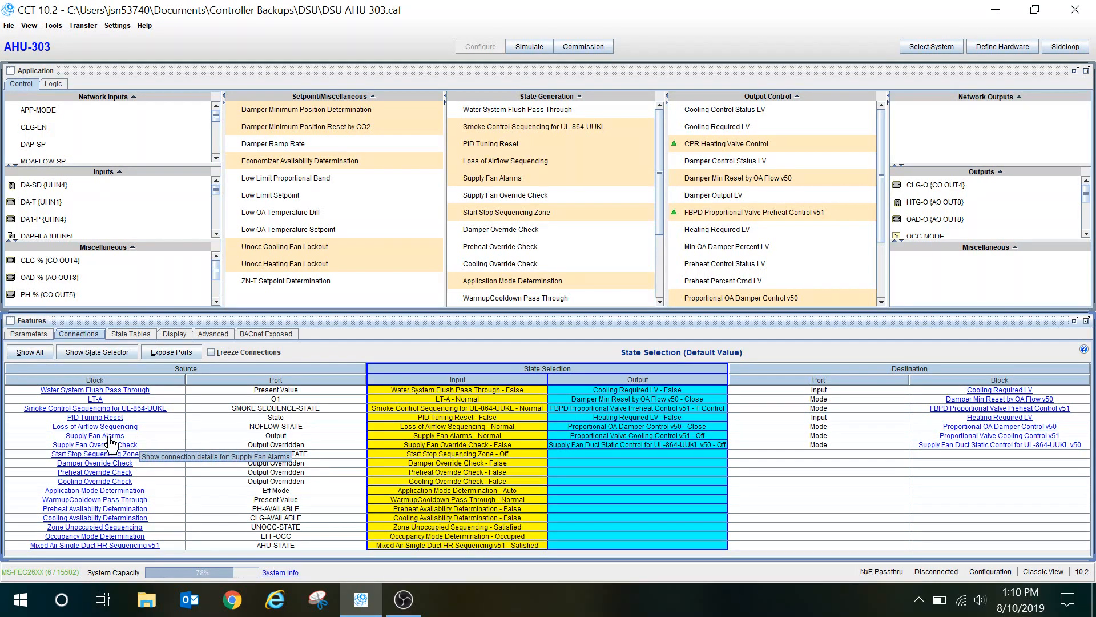
mouse_move(884, 458)
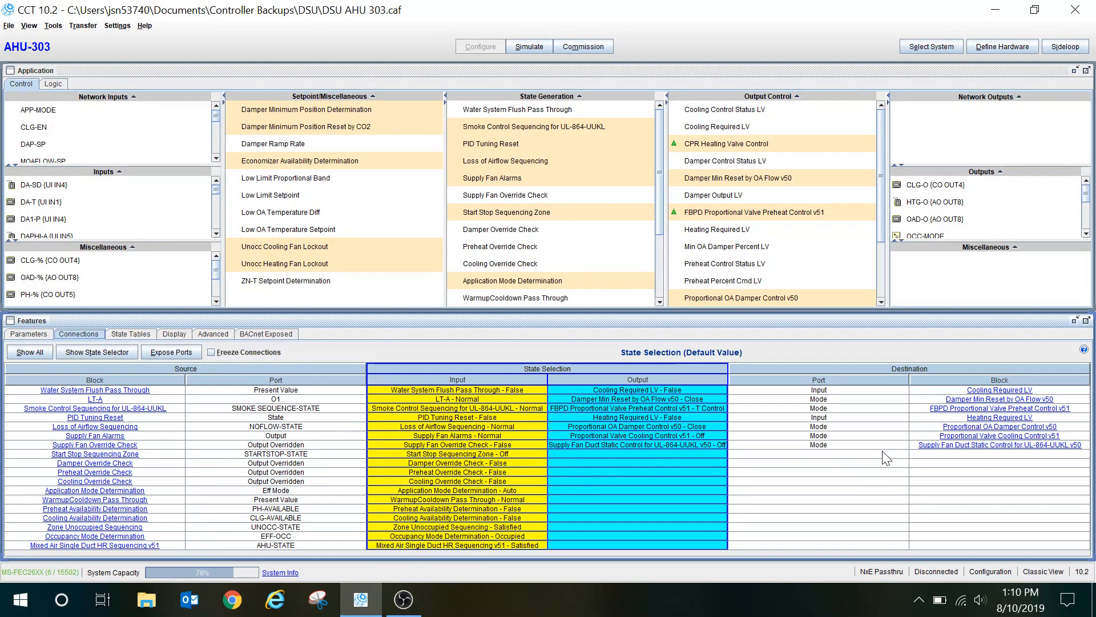
mouse_move(998, 389)
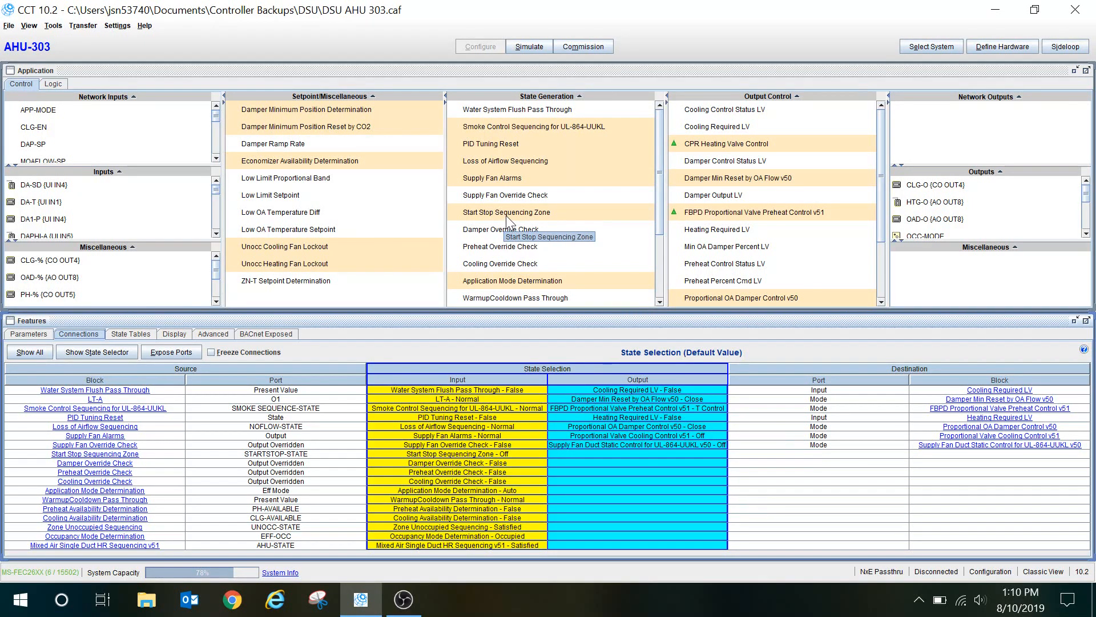
left_click(505, 212)
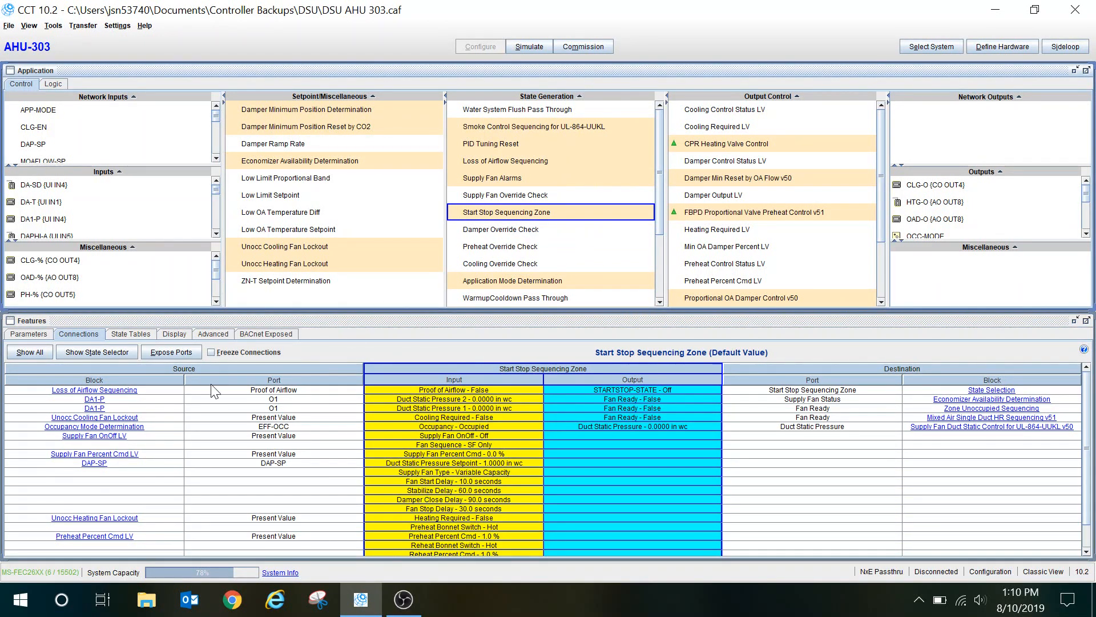
mouse_move(306, 409)
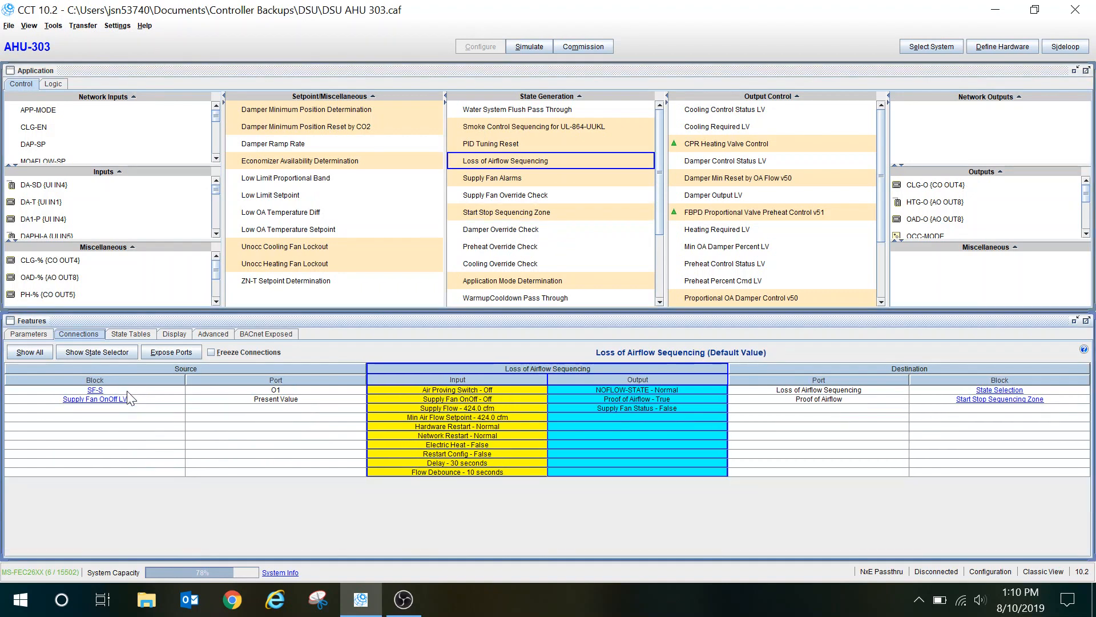
mouse_move(203, 426)
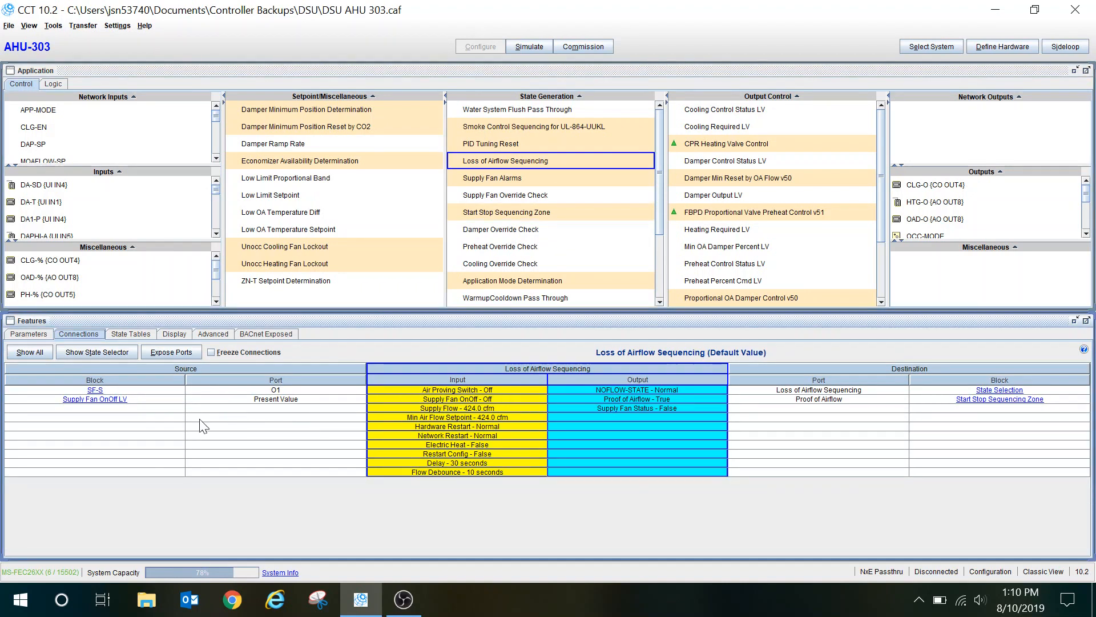
mouse_move(113, 414)
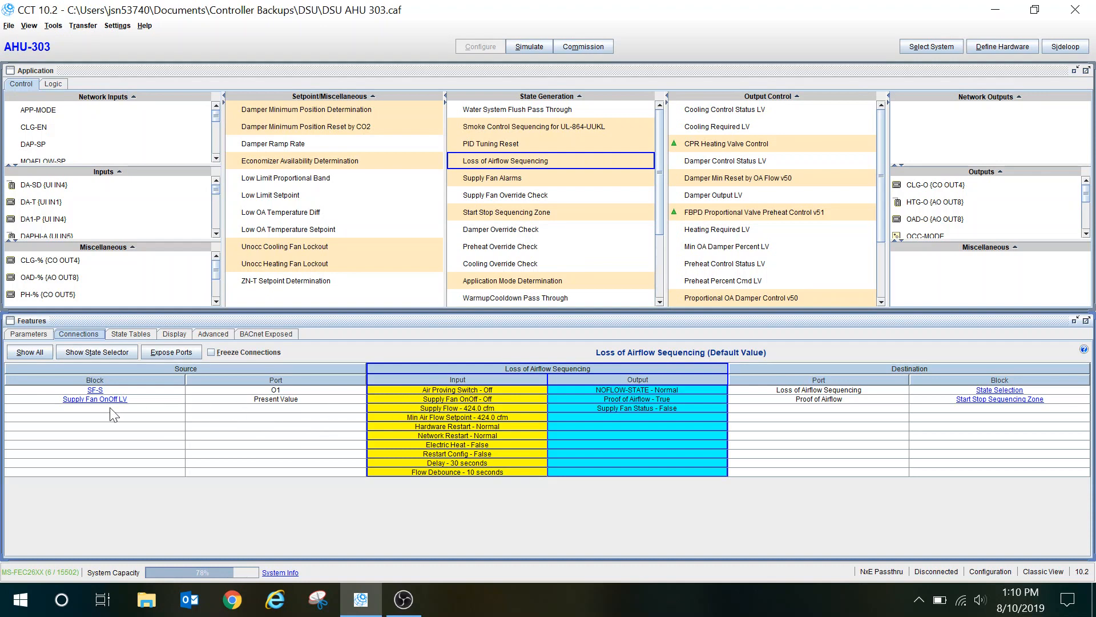
mouse_move(447, 185)
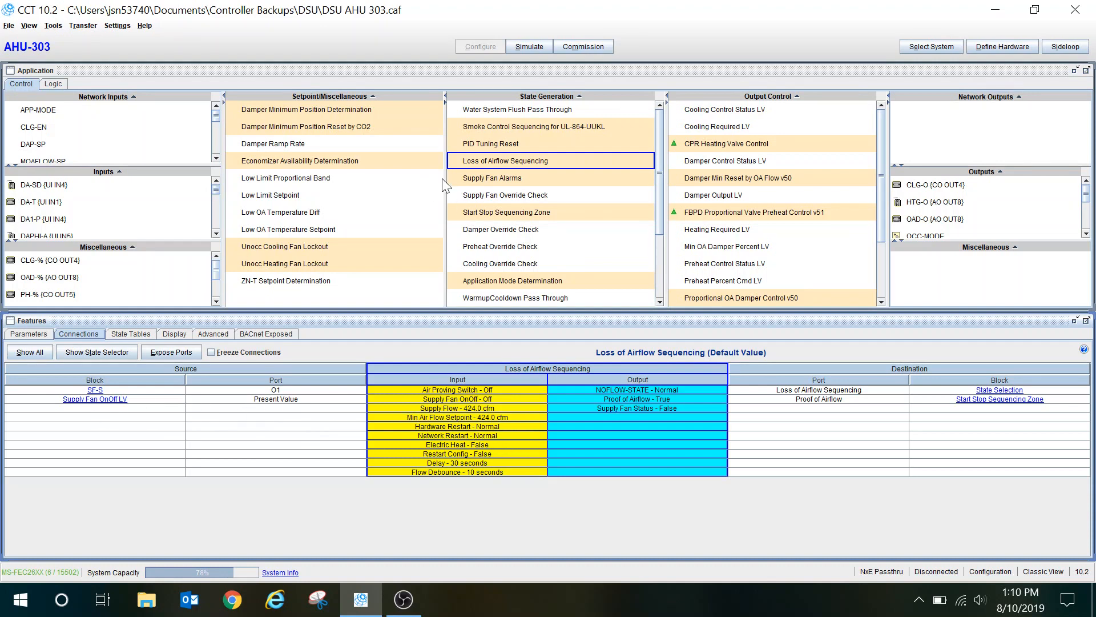
mouse_move(603, 158)
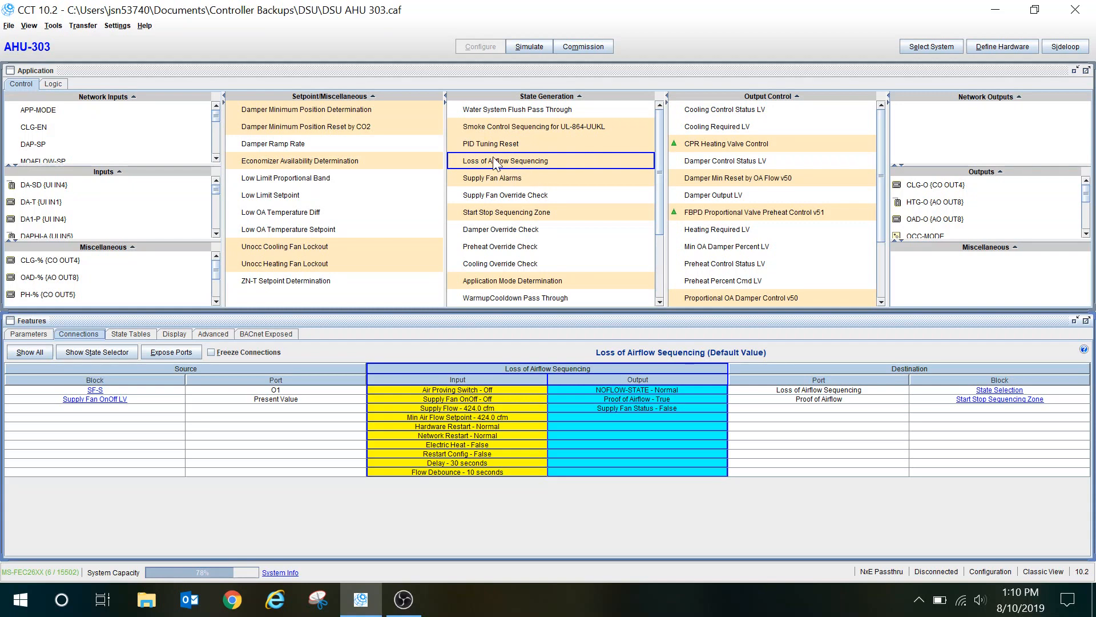
Step: View Logic for Loss of Airflow Sequencing, then follow the Start Stop Sequencing Zone destination hyperlink
right_click(506, 160)
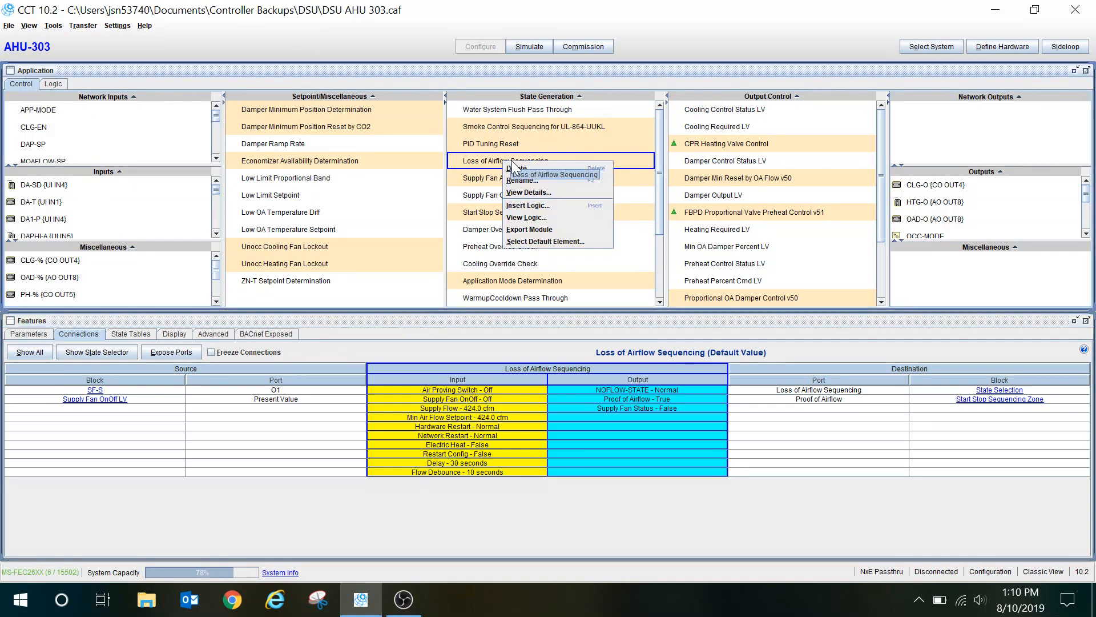
left_click(527, 217)
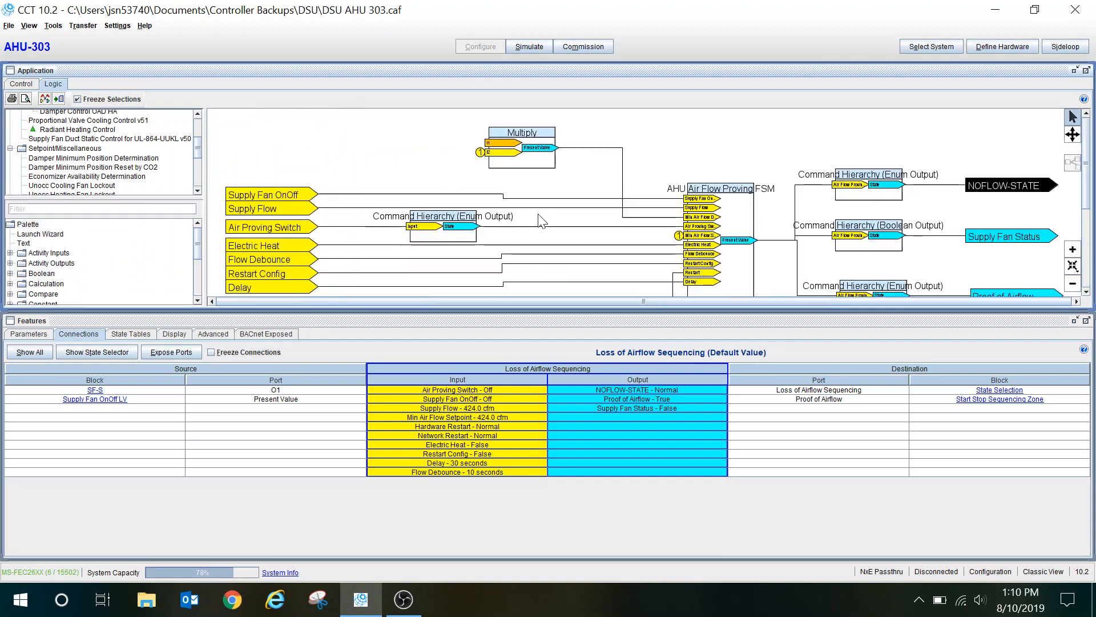
mouse_move(638, 189)
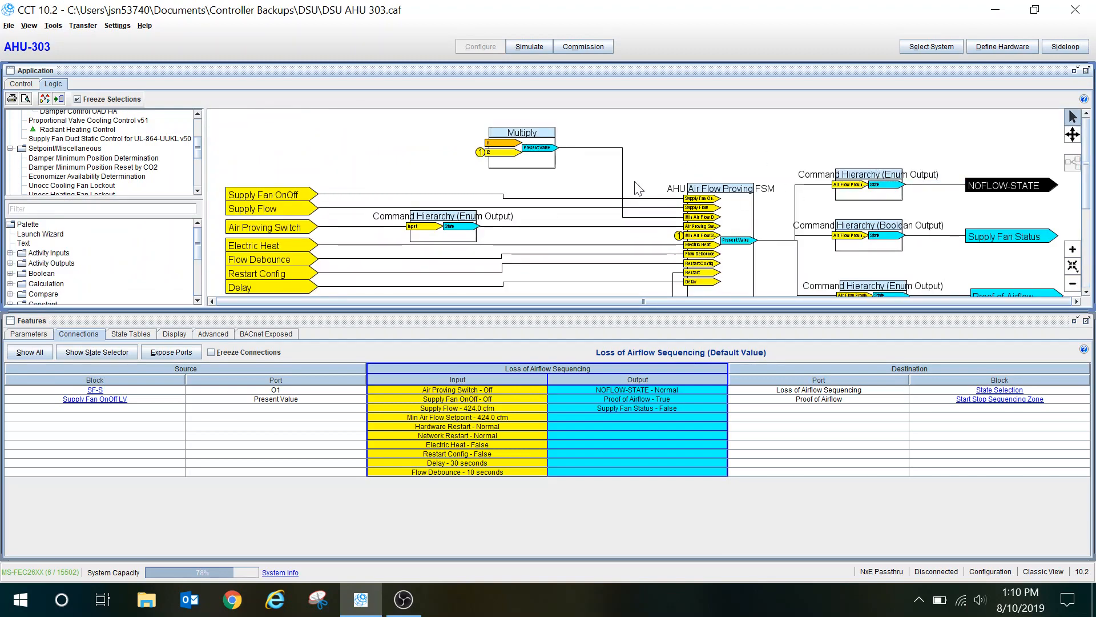
mouse_move(336, 170)
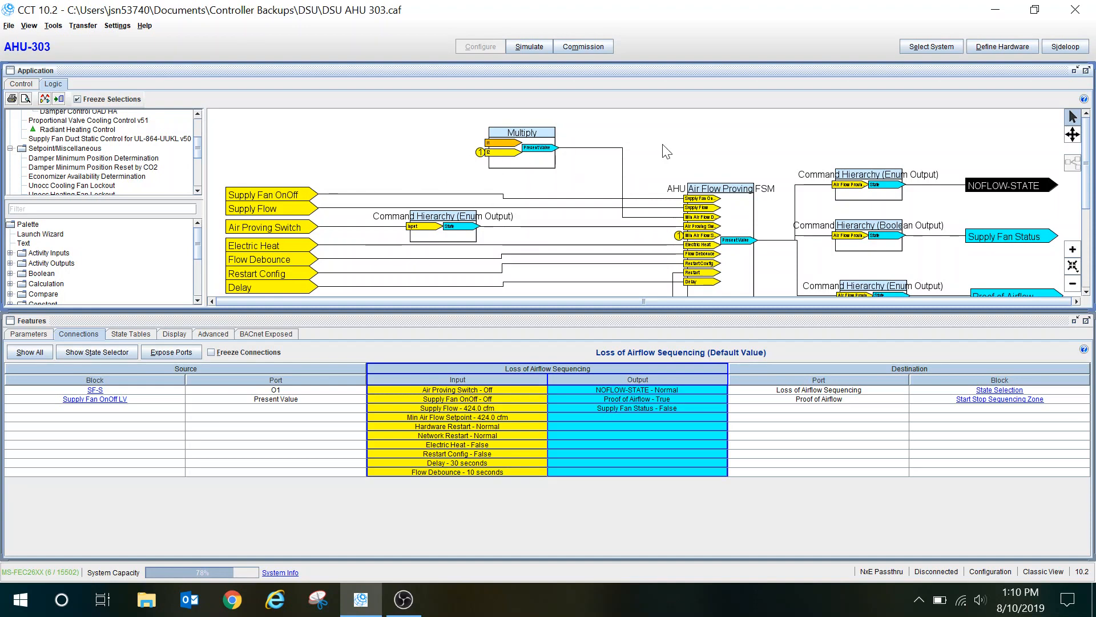
mouse_move(651, 189)
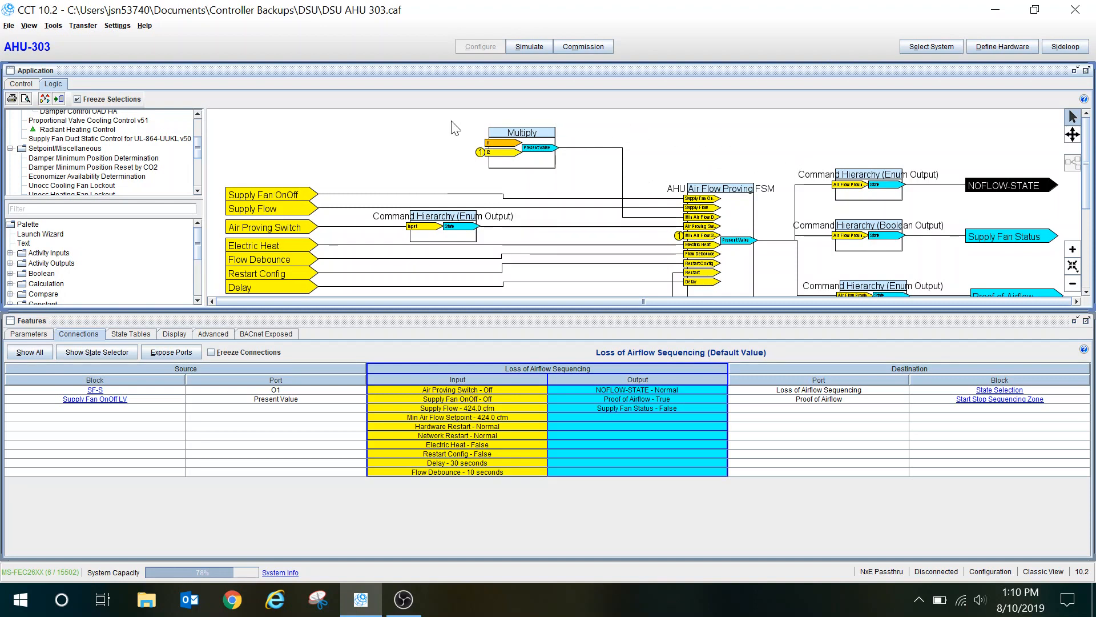
mouse_move(408, 154)
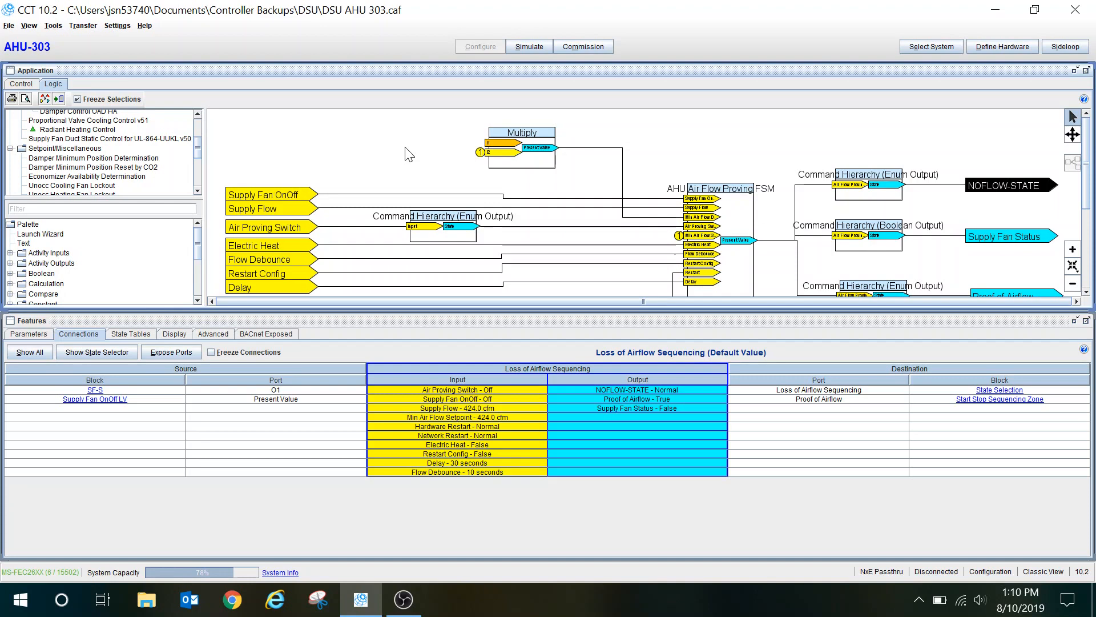
mouse_move(914, 383)
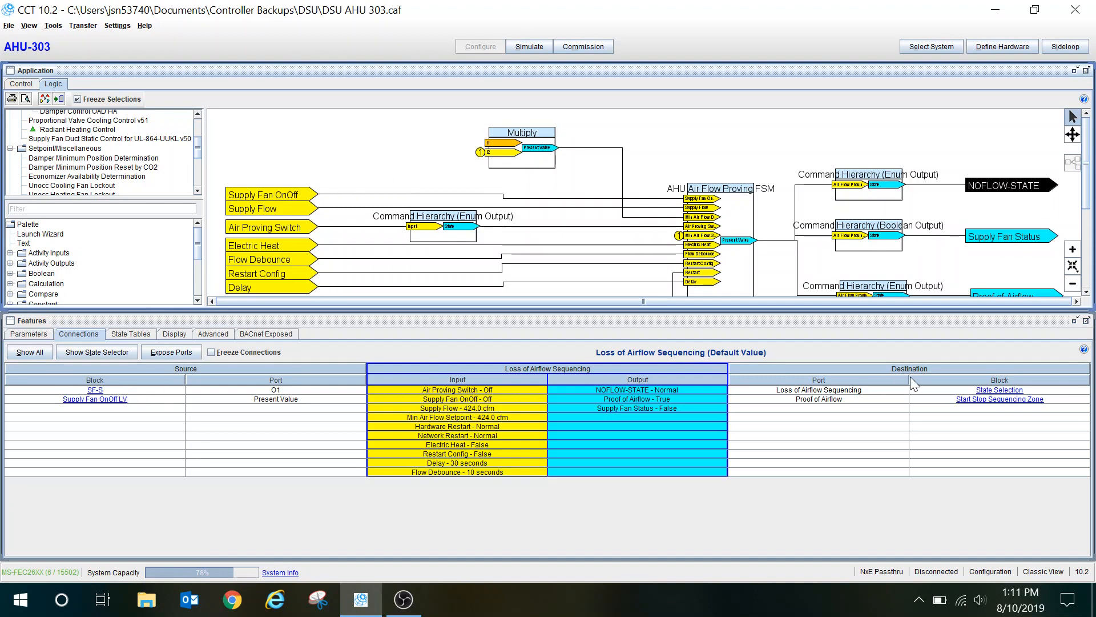
left_click(999, 398)
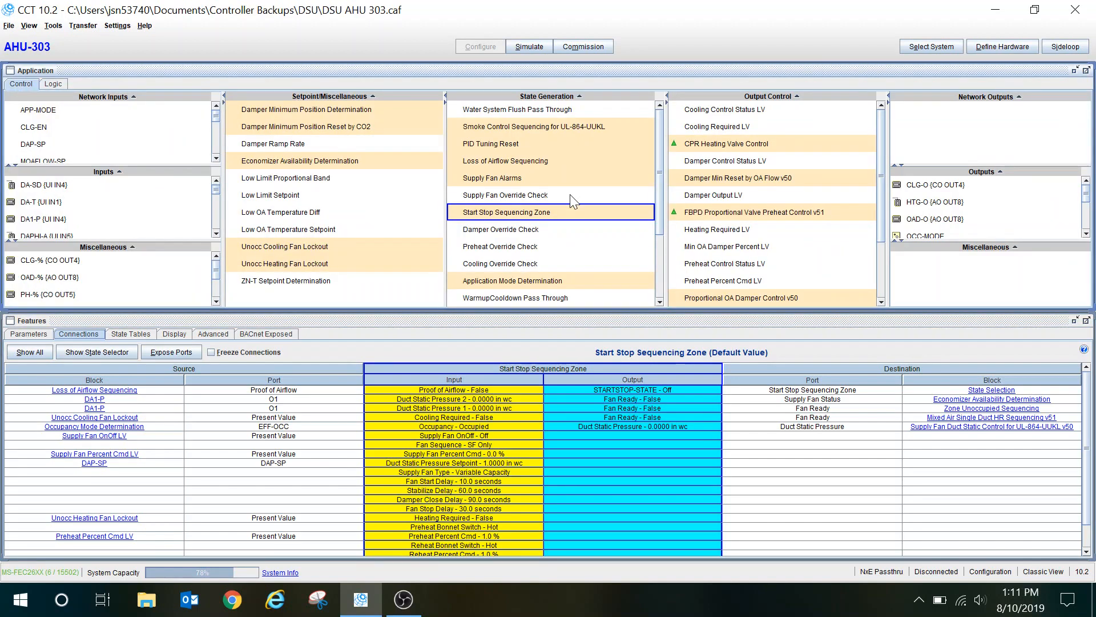
mouse_move(985, 418)
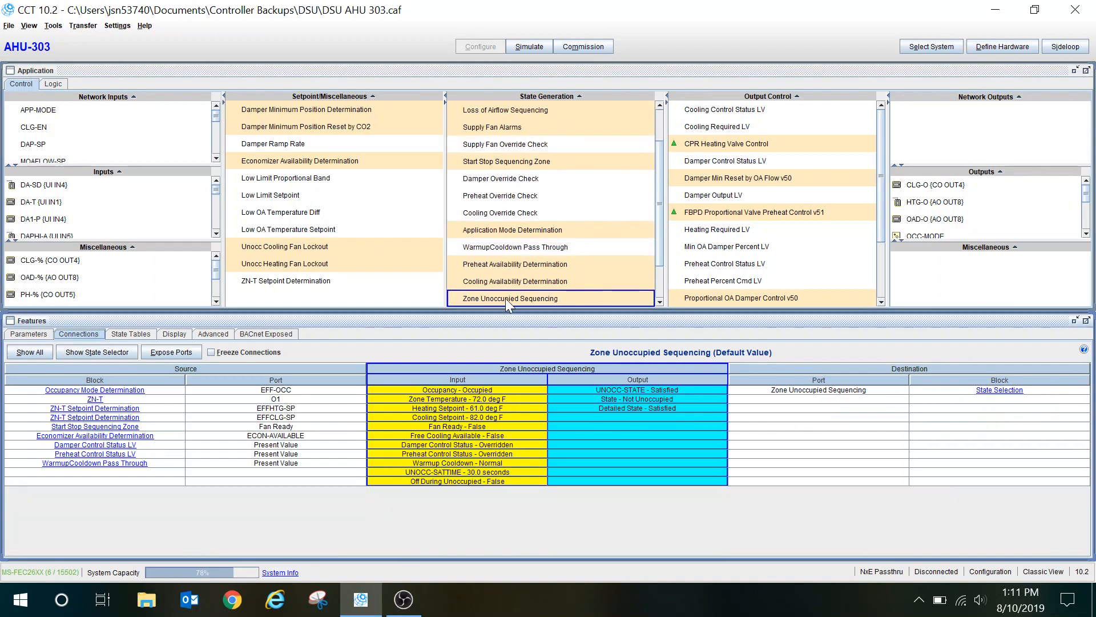
mouse_move(549, 144)
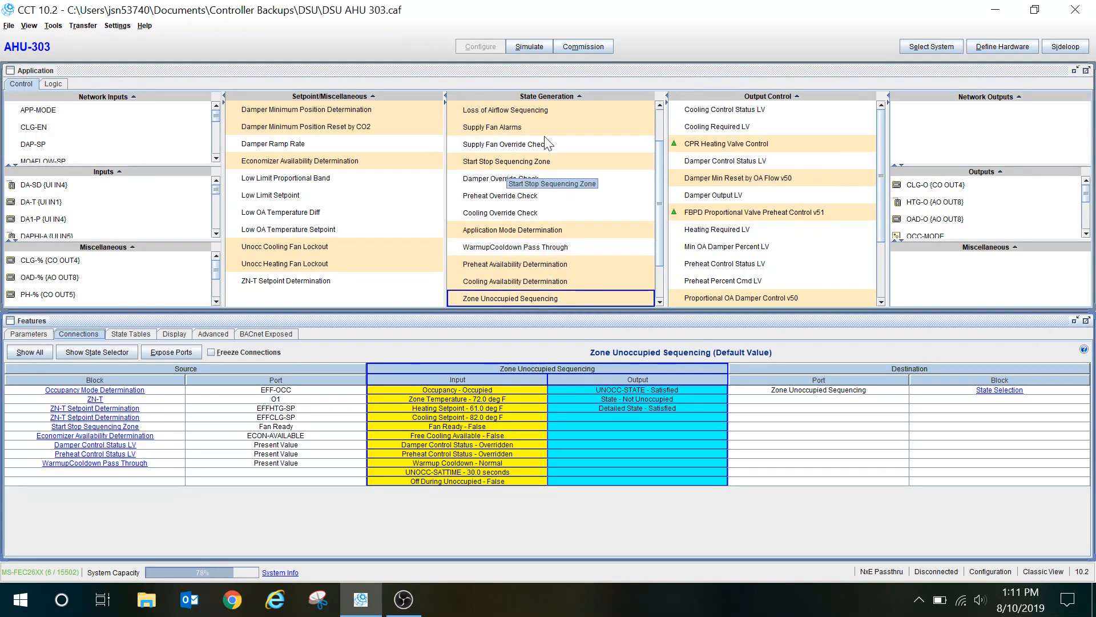
mouse_move(182, 7)
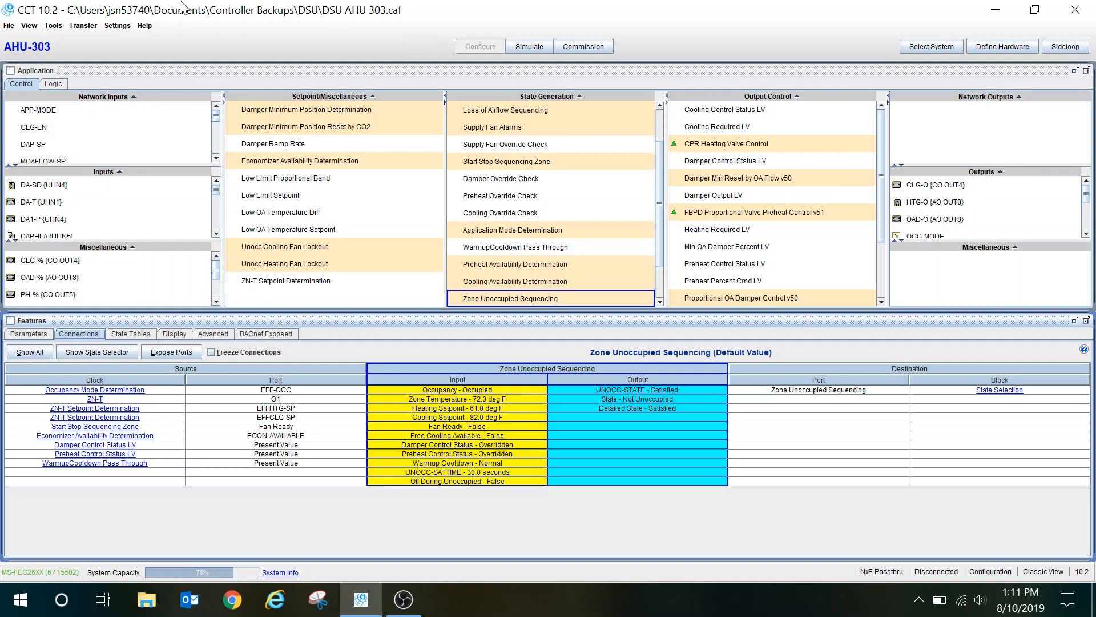
mouse_move(182, 7)
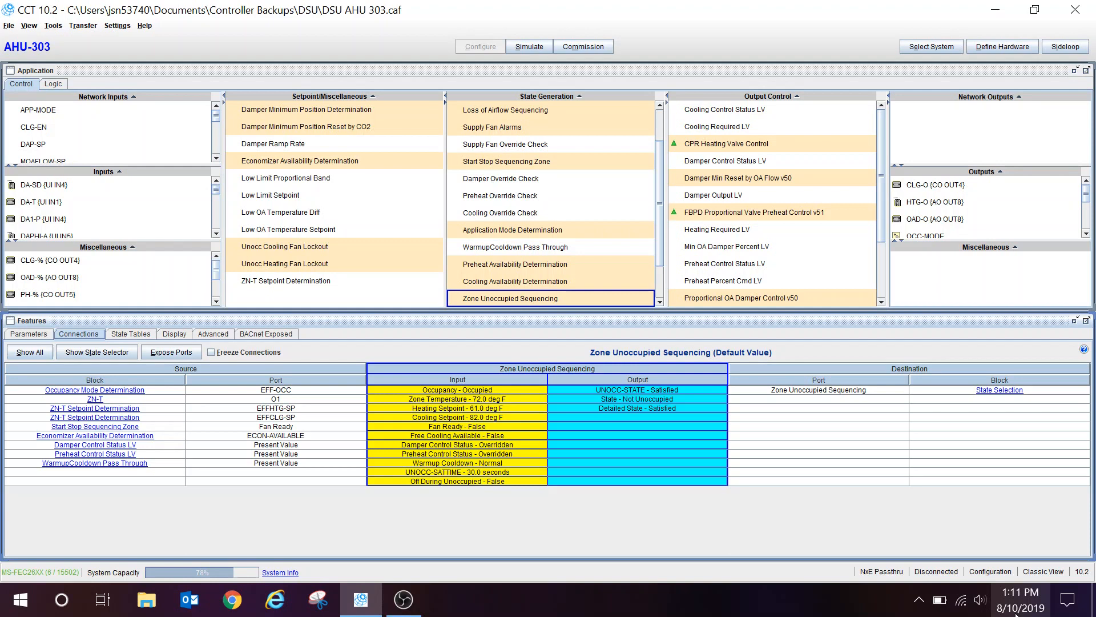
left_click(931, 45)
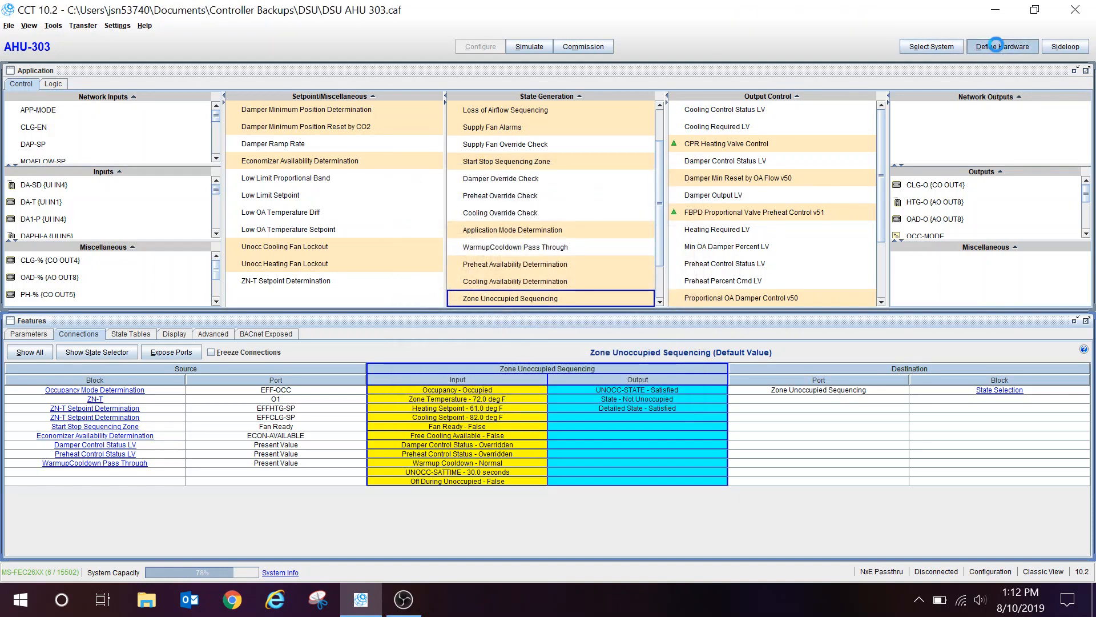
left_click(1002, 46)
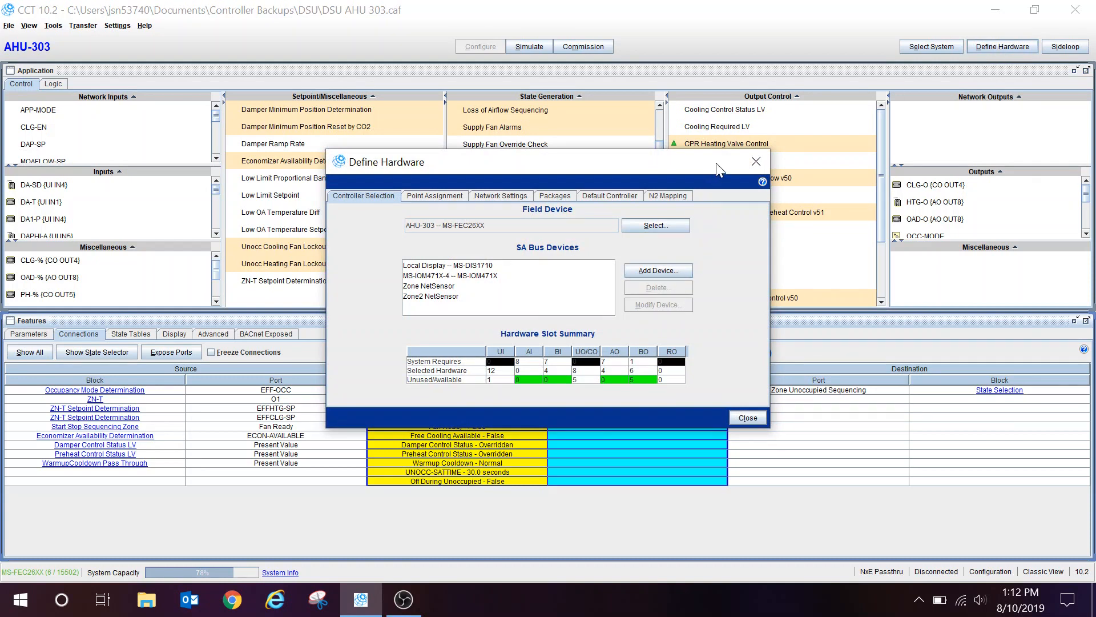
left_click(747, 418)
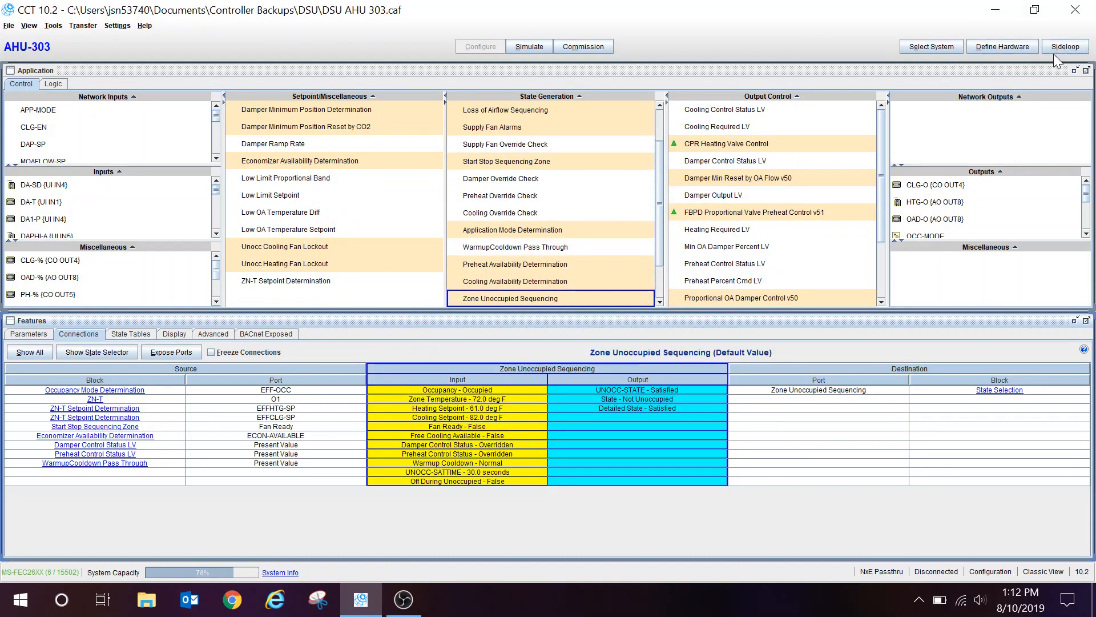
left_click(1064, 45)
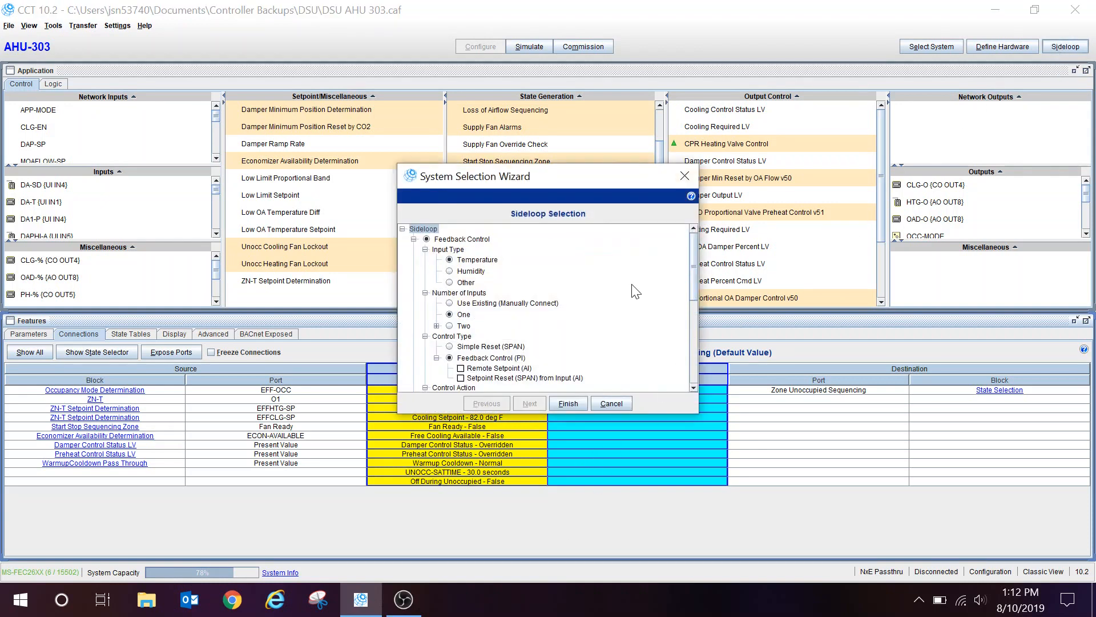
left_click(610, 403)
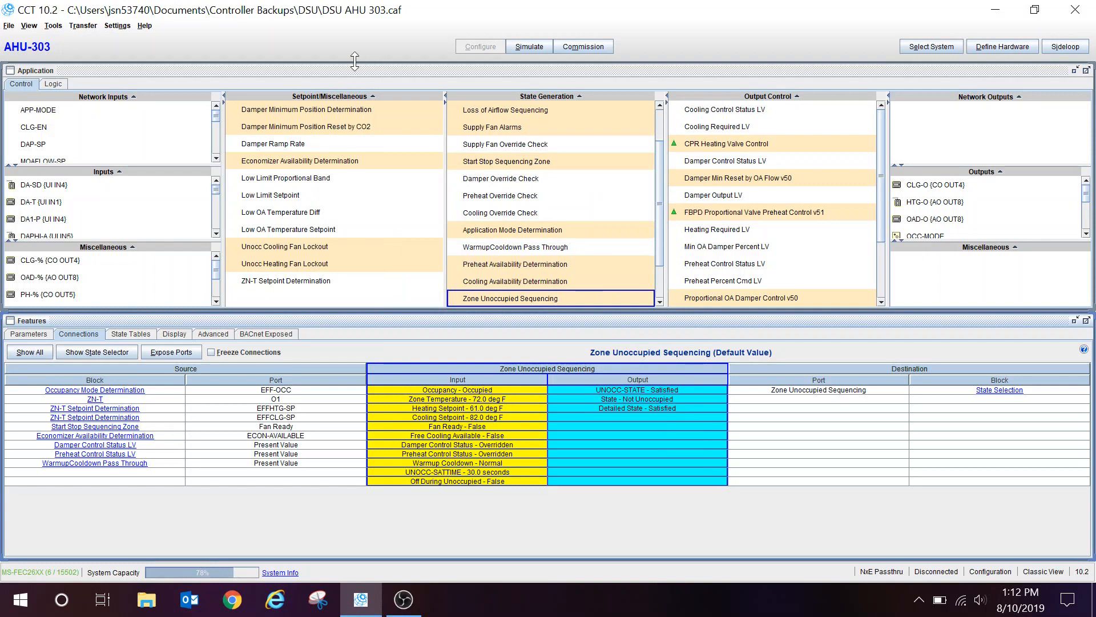
mouse_move(68, 56)
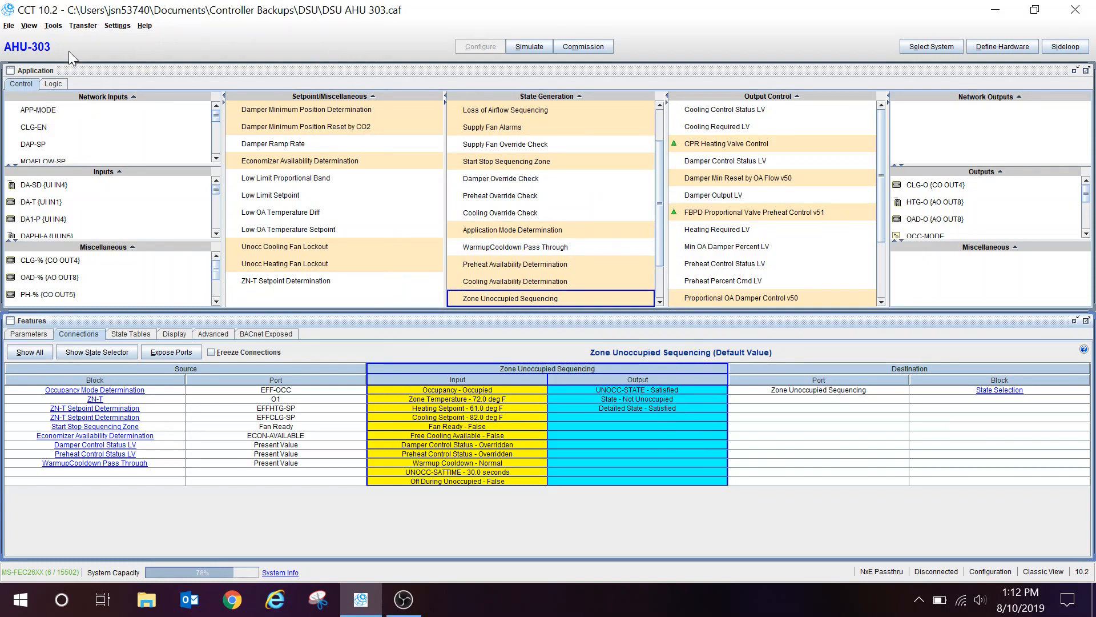